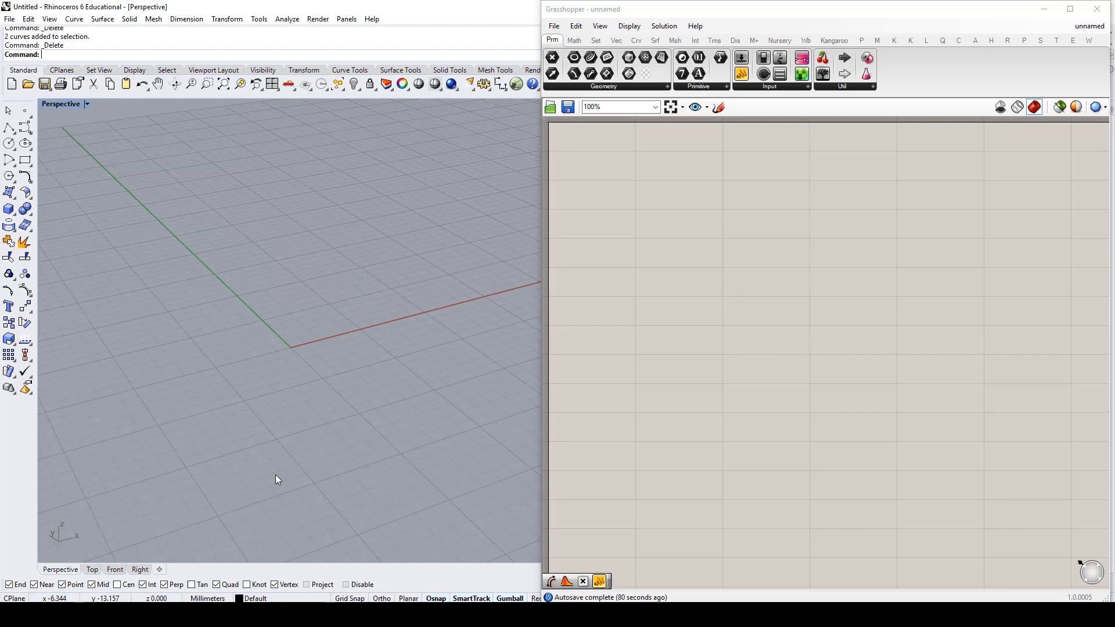
pyautogui.moveTo(278, 398)
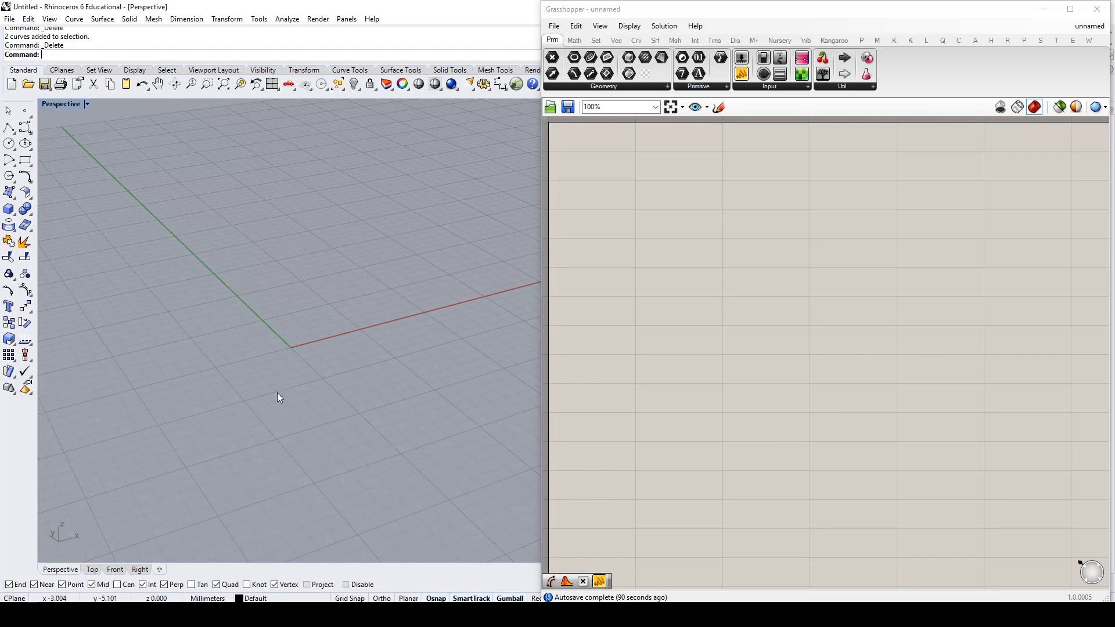
pyautogui.moveTo(628, 25)
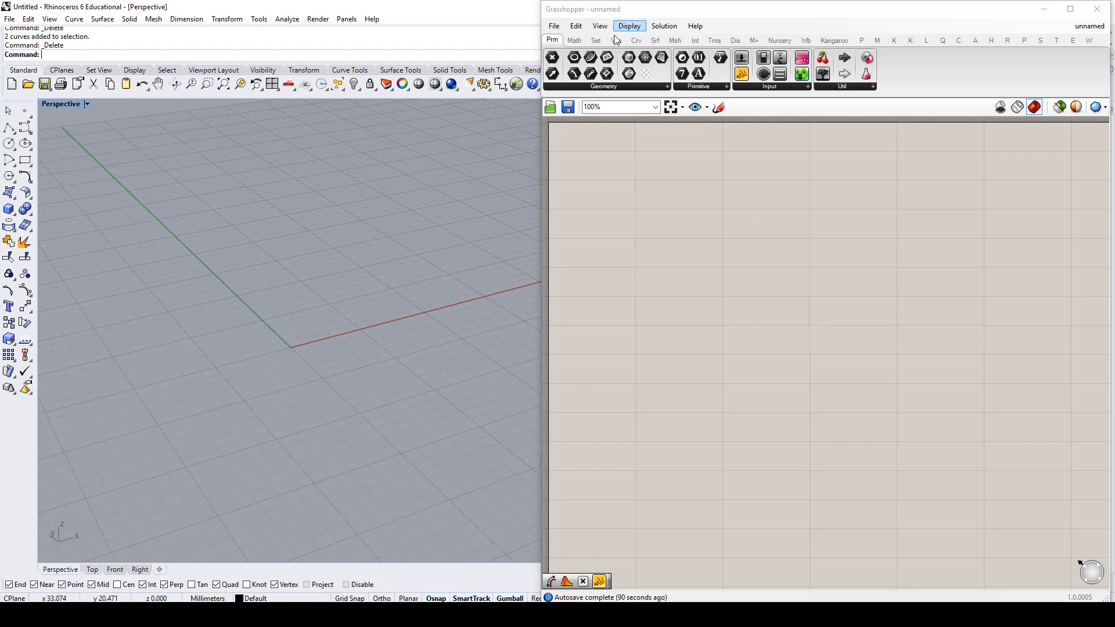
# Place two Construct Point components from the Vector category onto the canvas
pyautogui.click(616, 39)
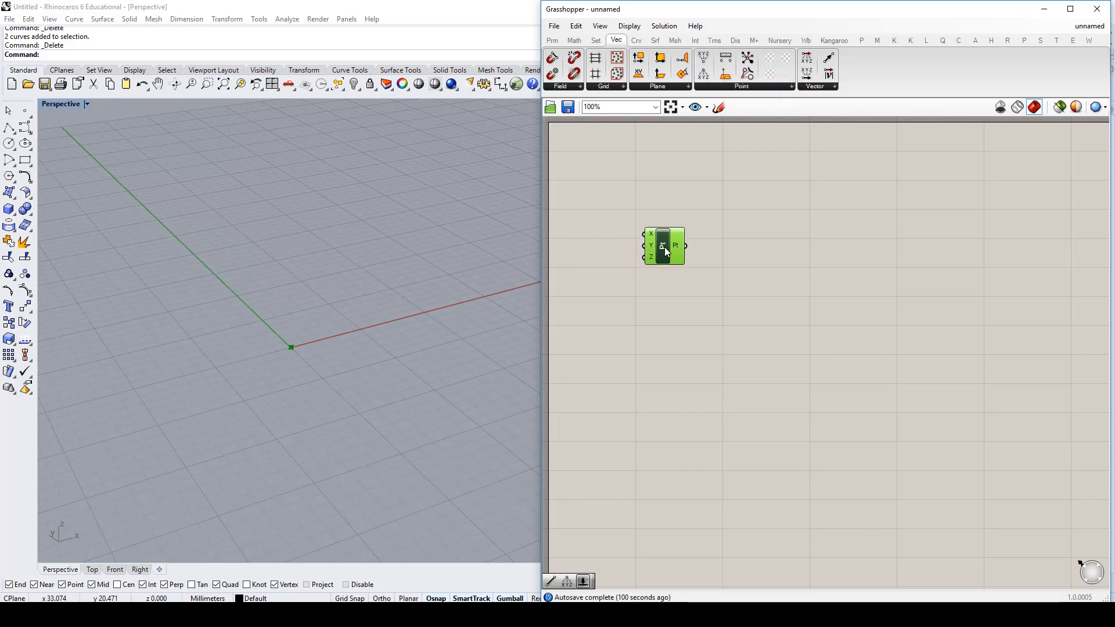
pyautogui.moveTo(676, 245)
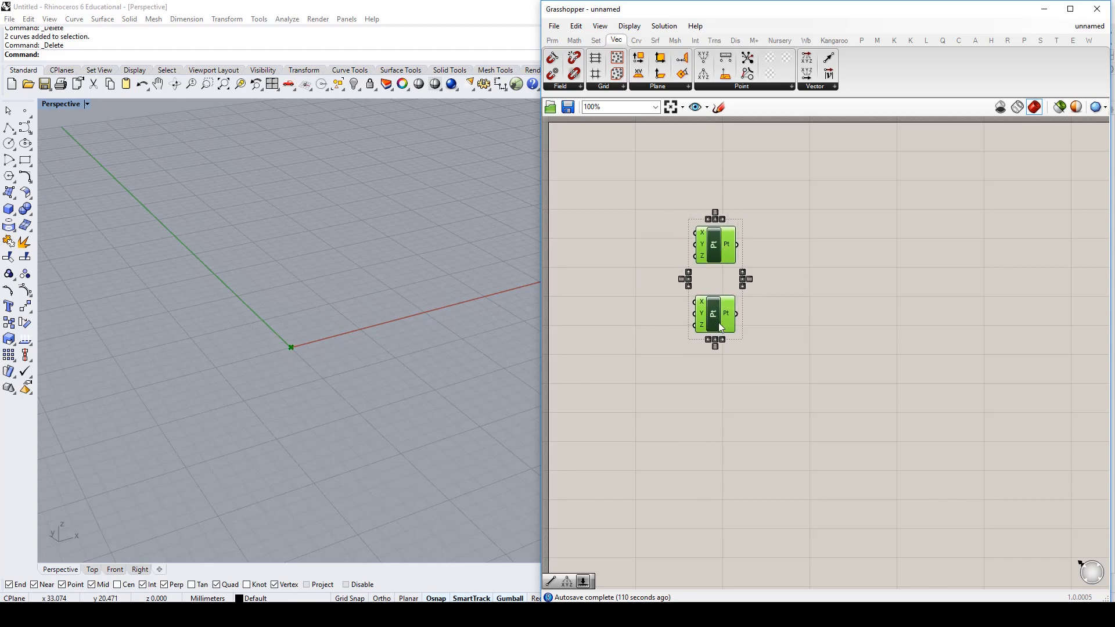
pyautogui.click(784, 314)
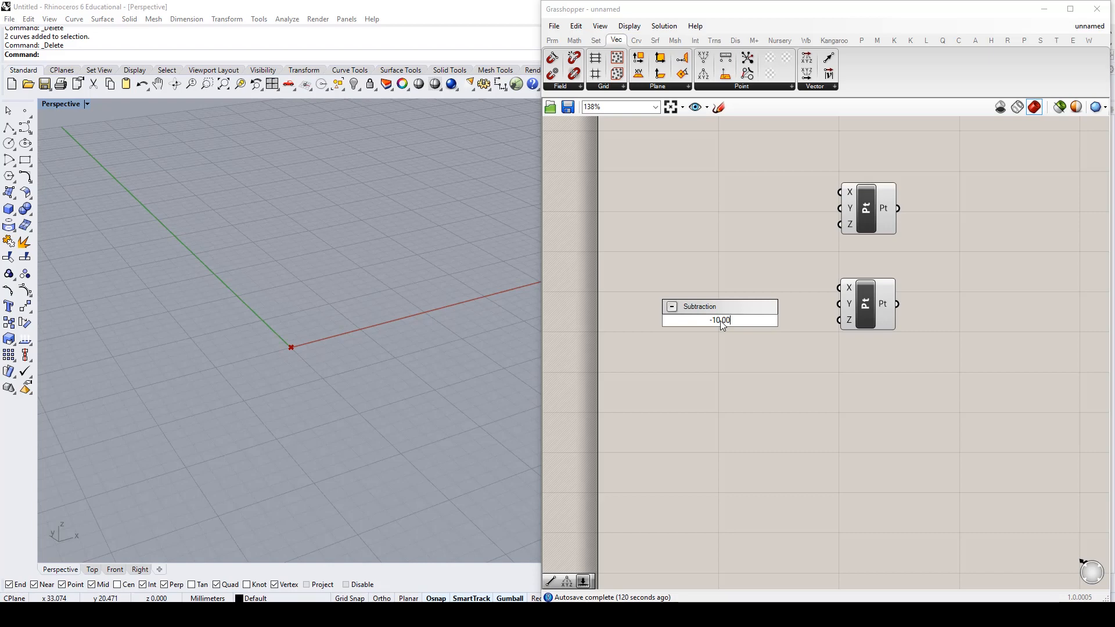
# Create number sliders for the point coordinates and set the X slider to about 0.419
pyautogui.write('-10.000')
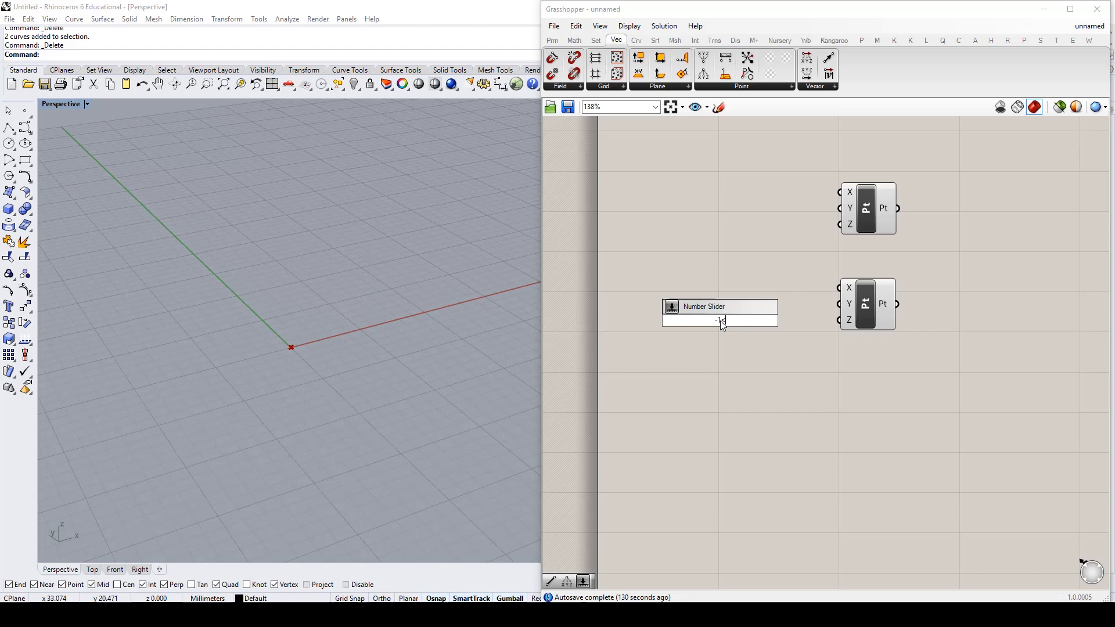
pyautogui.write('-1<0.00')
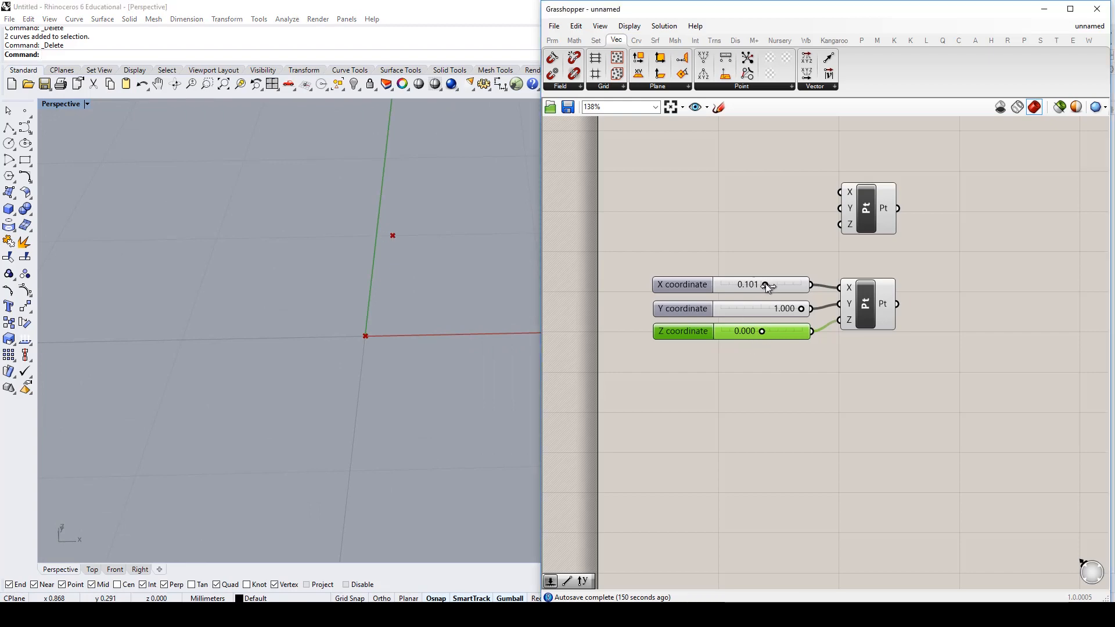
pyautogui.moveTo(754, 284); pyautogui.dragTo(764, 284)
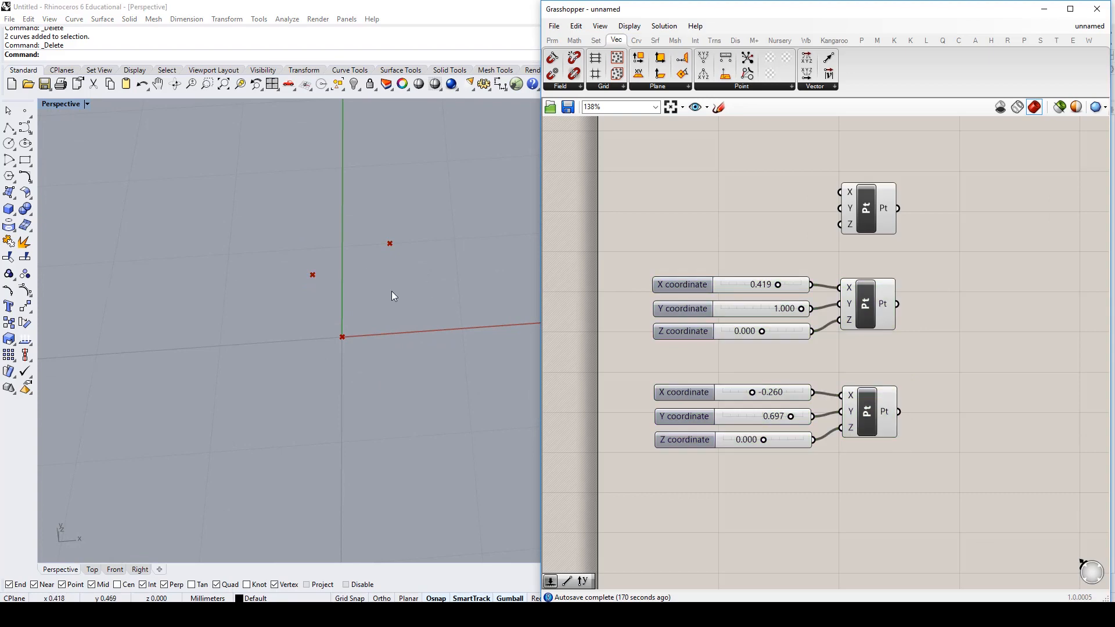
pyautogui.moveTo(901, 274)
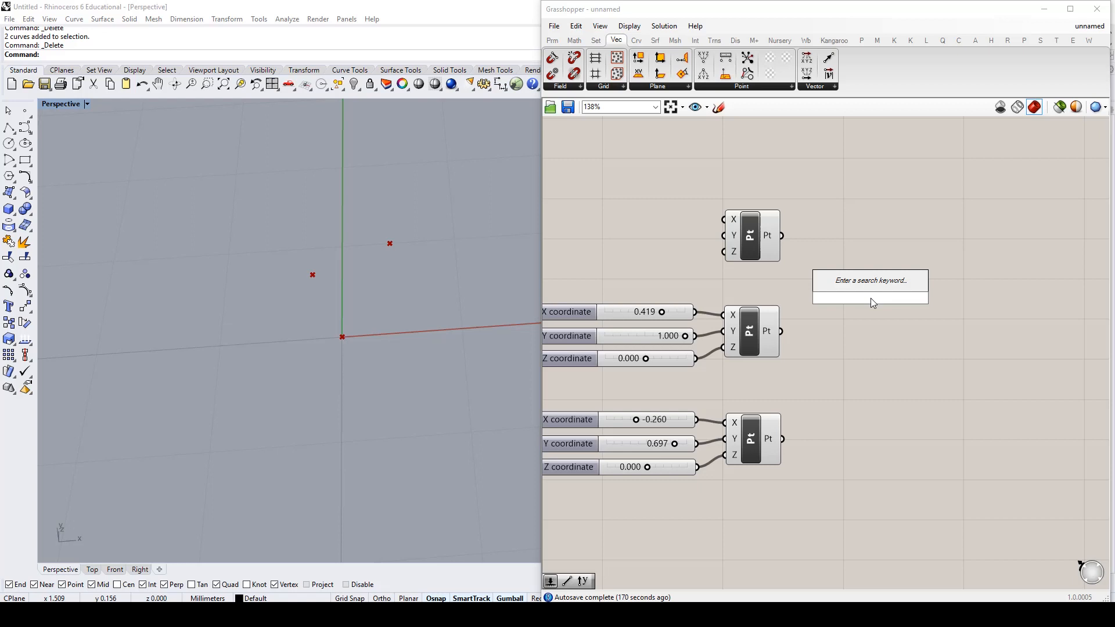
# Add a Line component and wire the origin point into its start input A
pyautogui.write('line')
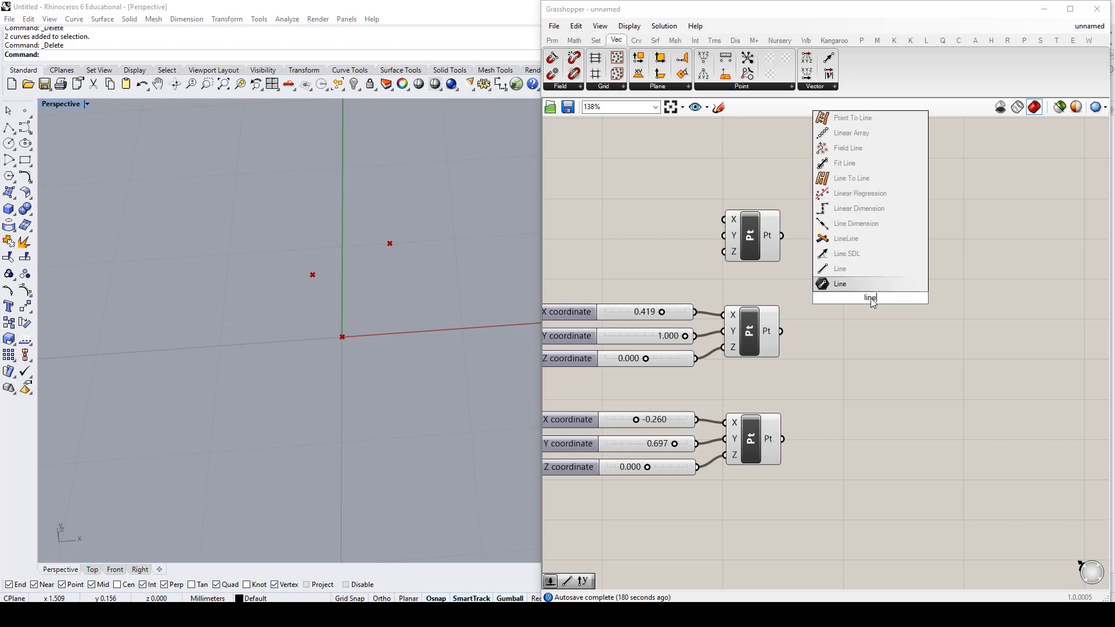
pyautogui.moveTo(866, 268)
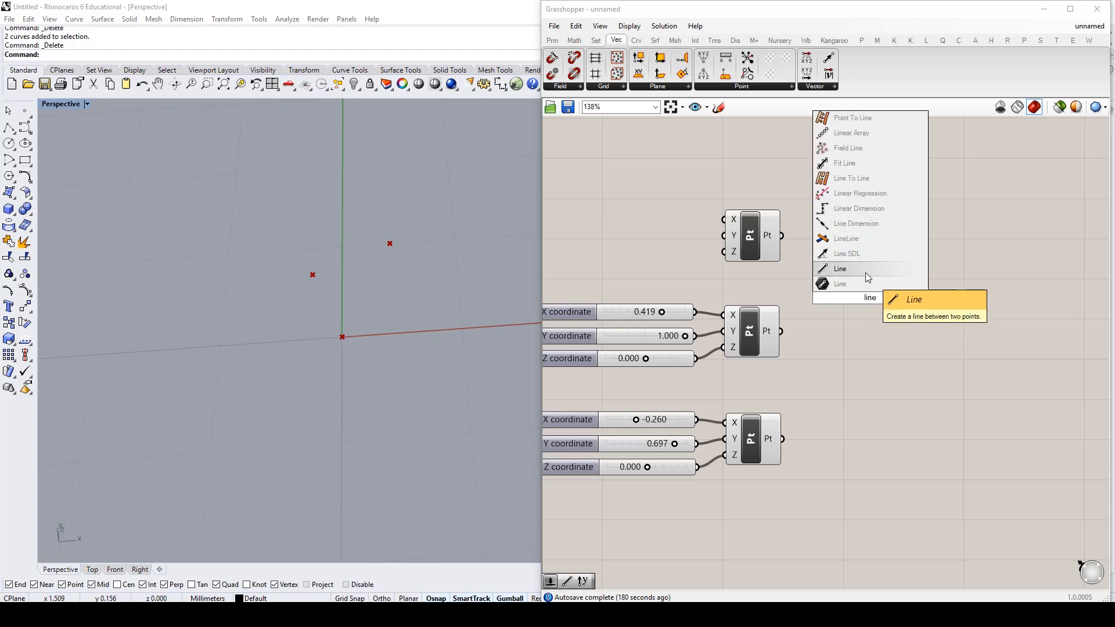
pyautogui.click(838, 268)
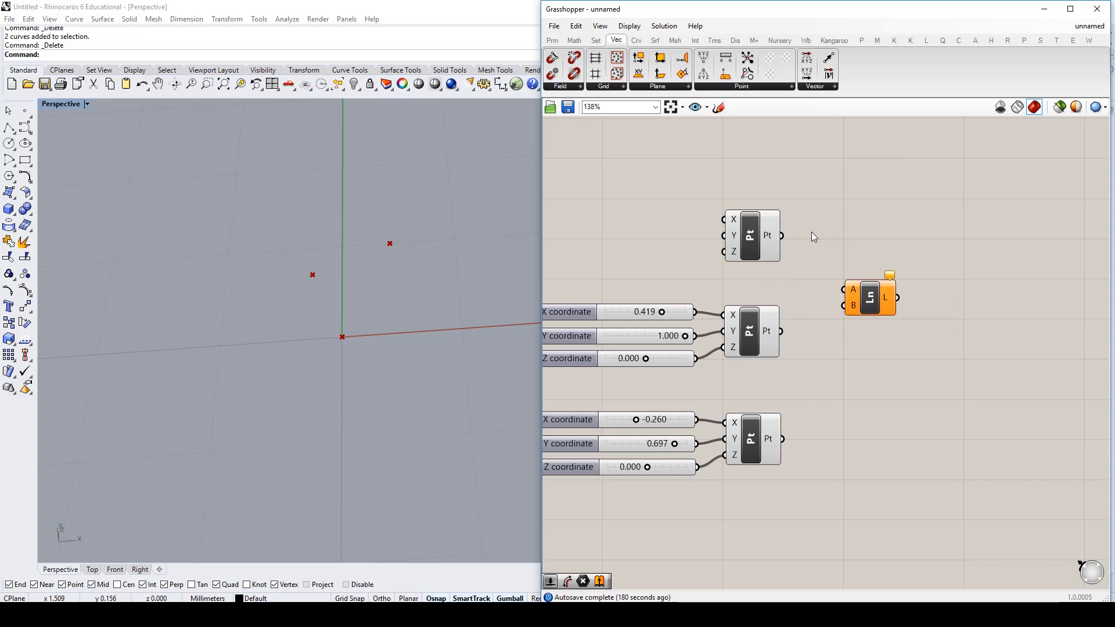
pyautogui.moveTo(781, 234); pyautogui.dragTo(844, 290)
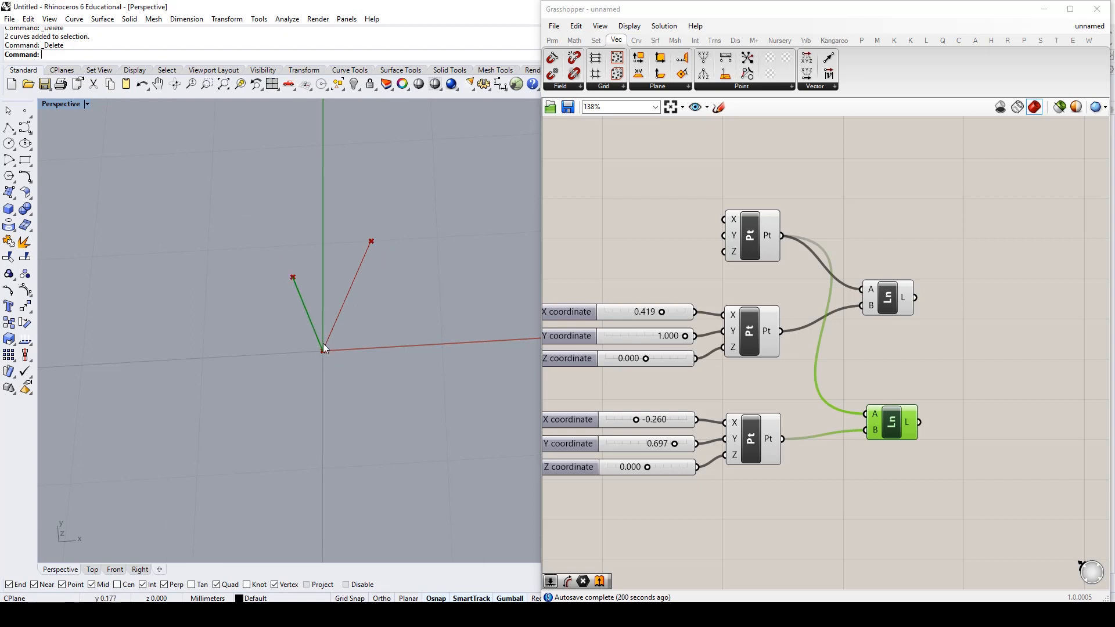
pyautogui.moveTo(298, 281)
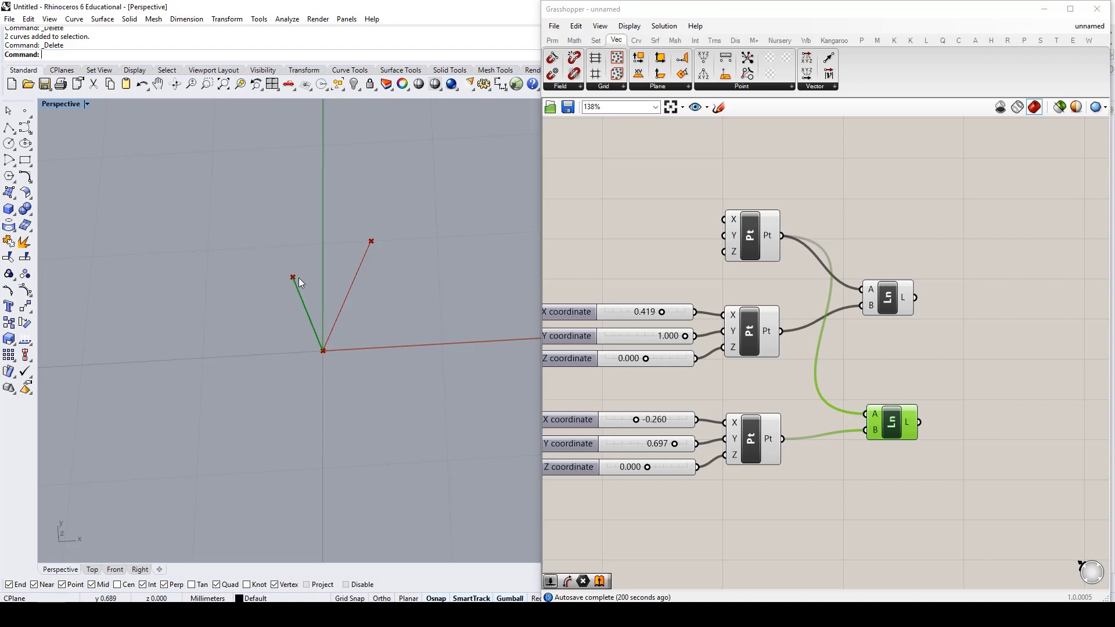
pyautogui.moveTo(349, 257)
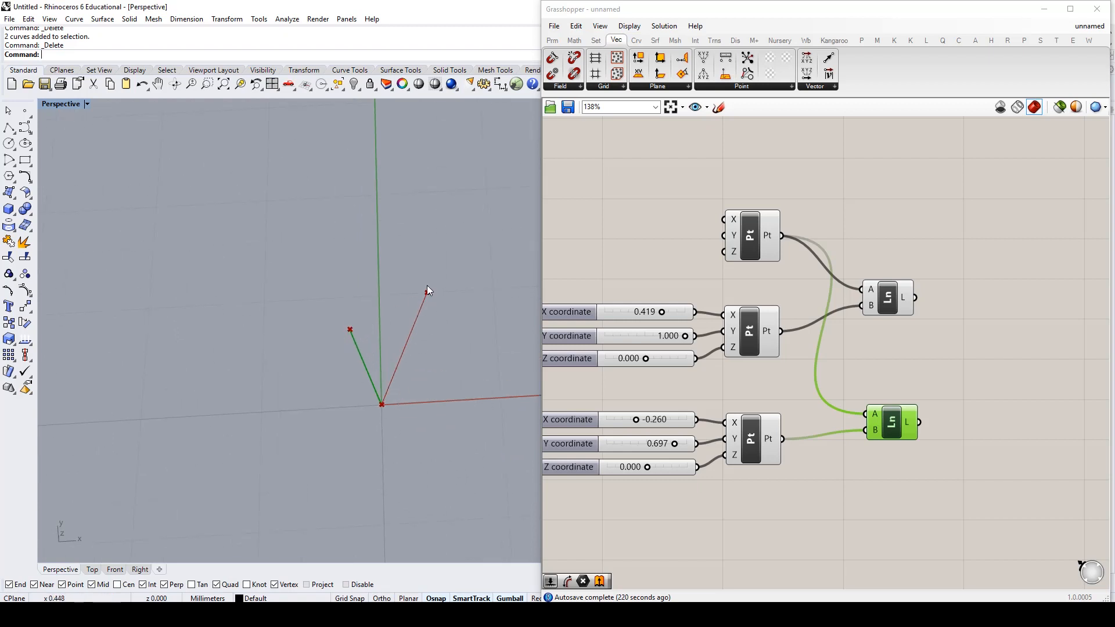
pyautogui.moveTo(295, 286)
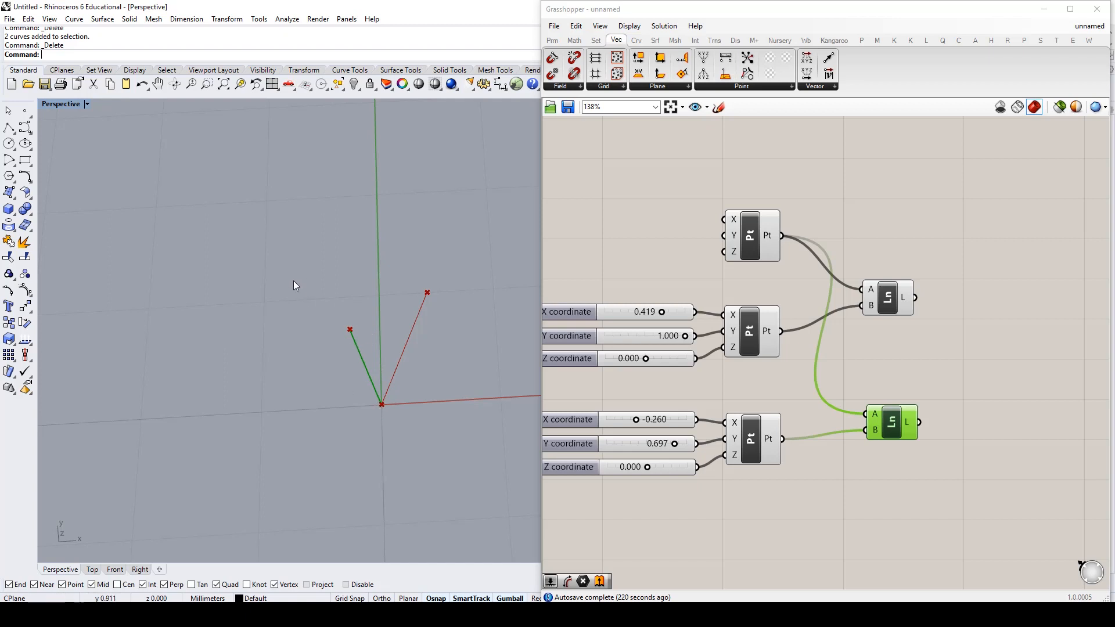
pyautogui.moveTo(489, 240)
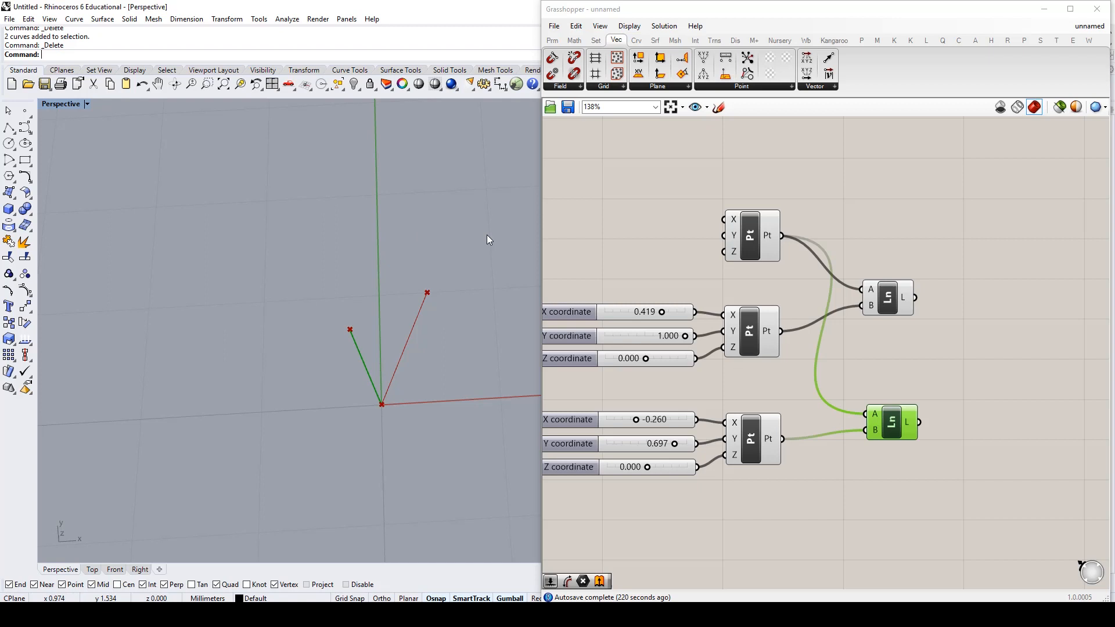
pyautogui.moveTo(435, 249)
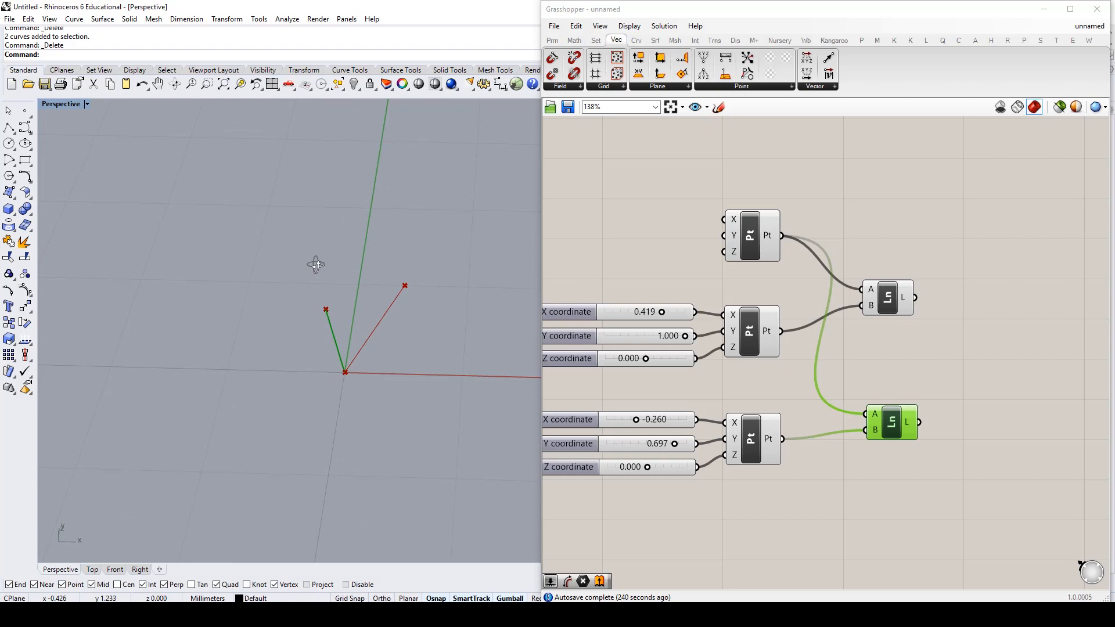
pyautogui.moveTo(390, 338)
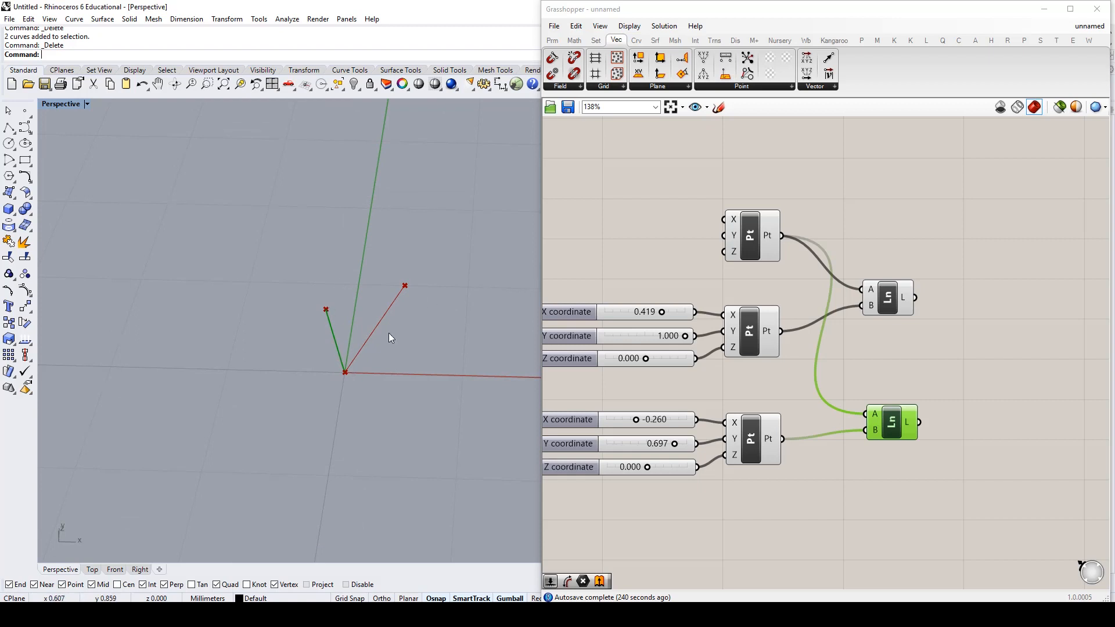
pyautogui.moveTo(308, 322)
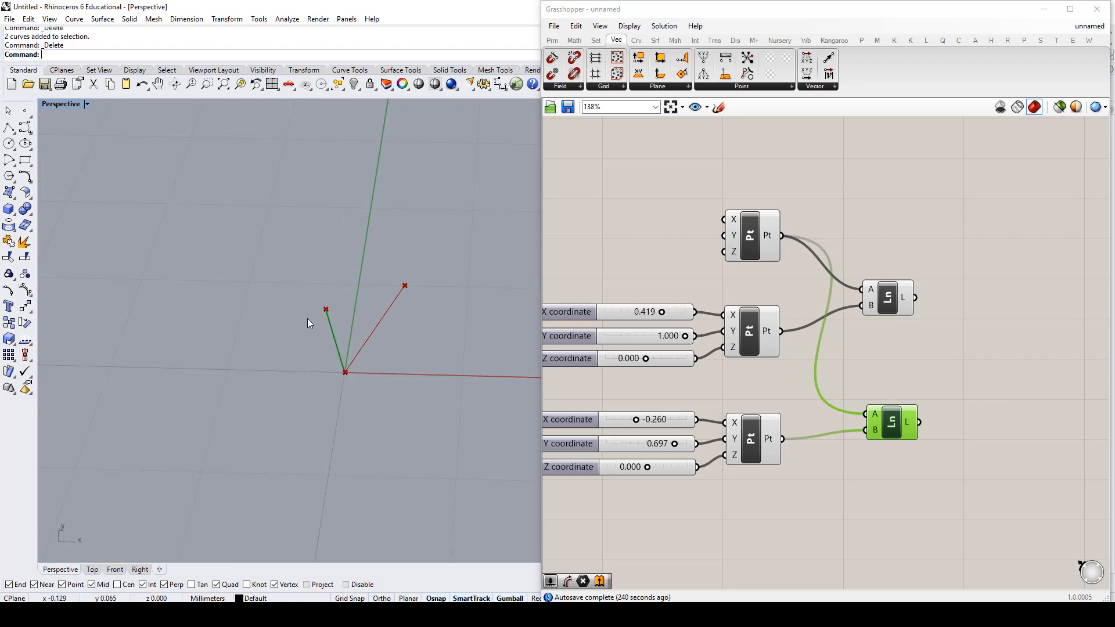
pyautogui.moveTo(311, 284)
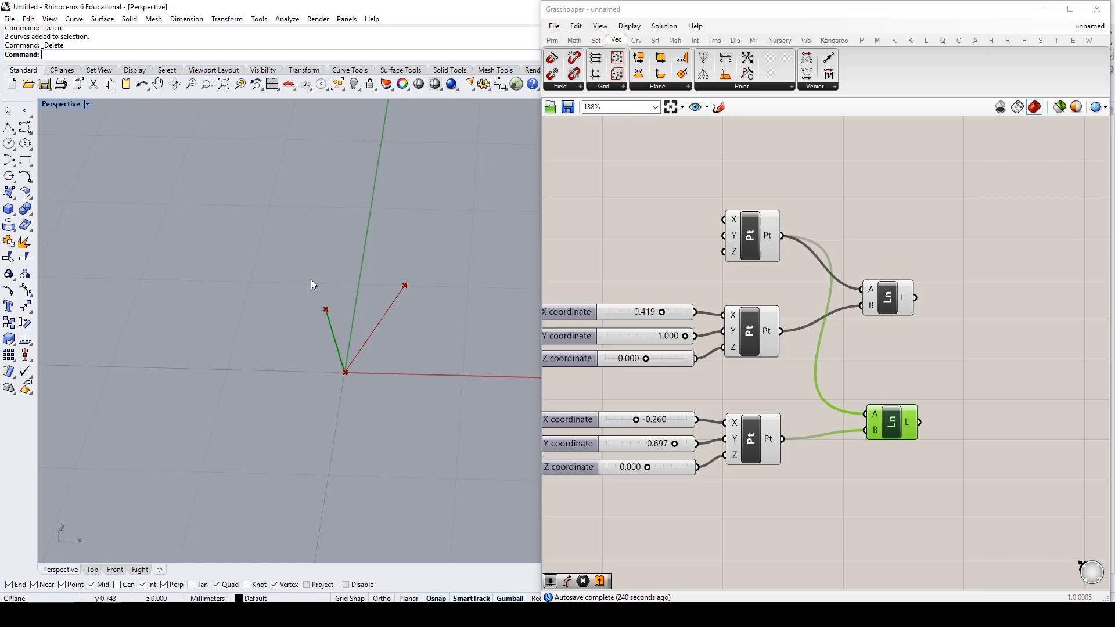
pyautogui.moveTo(305, 269)
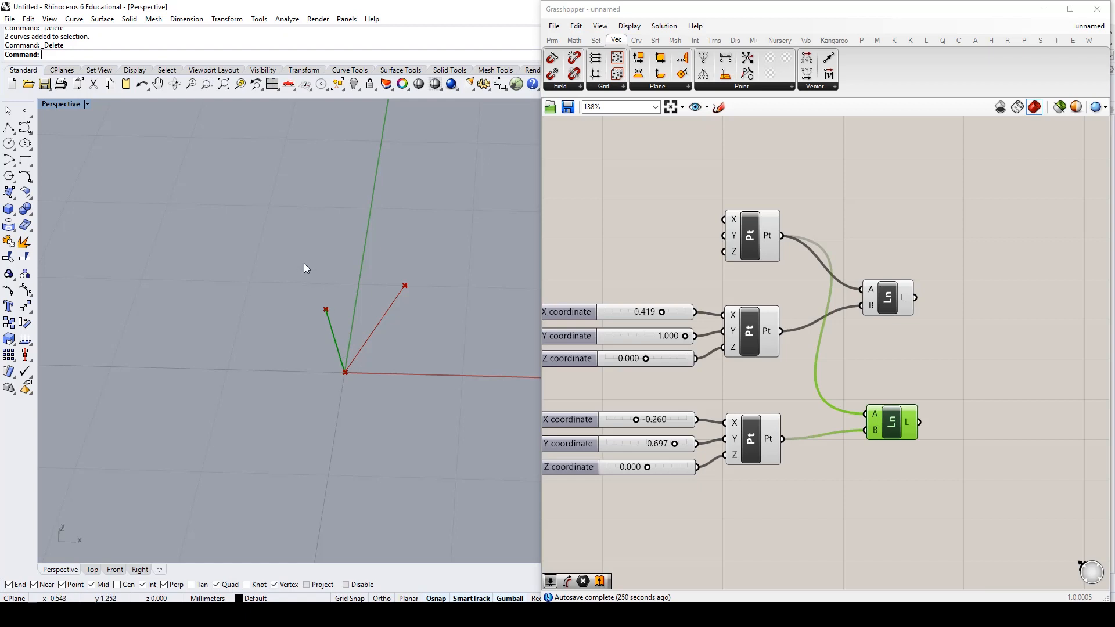
pyautogui.moveTo(341, 347)
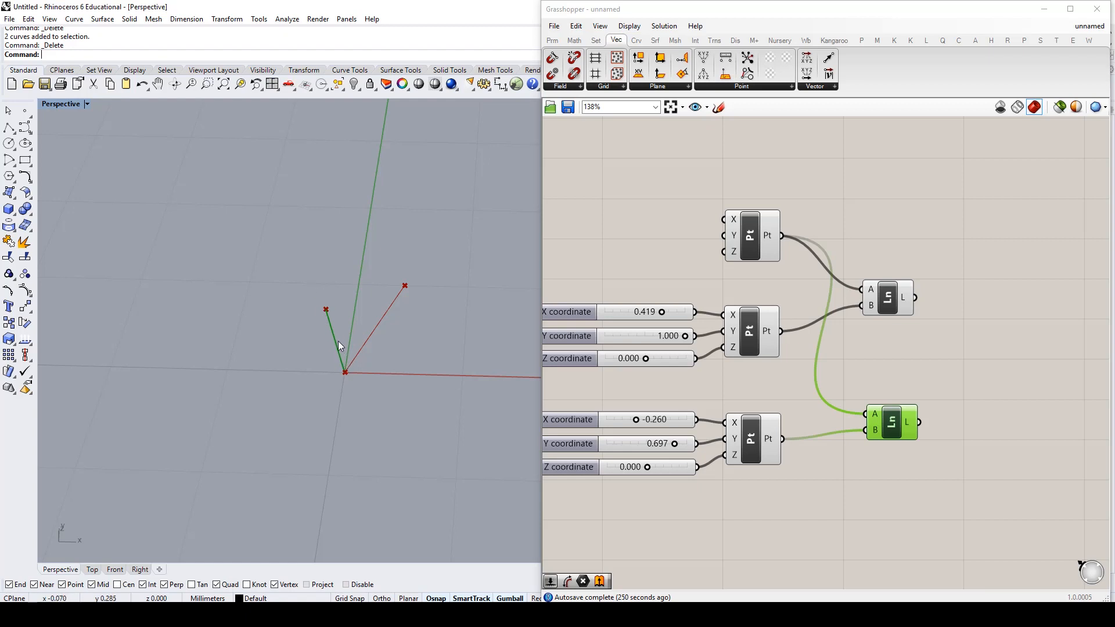
pyautogui.moveTo(342, 340)
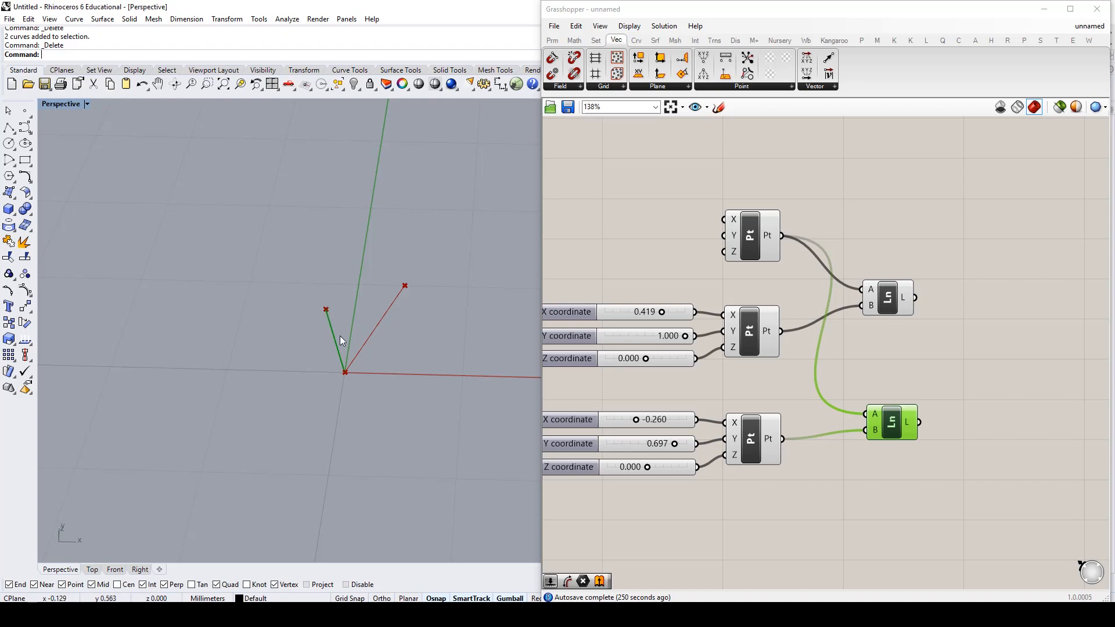
pyautogui.moveTo(302, 277)
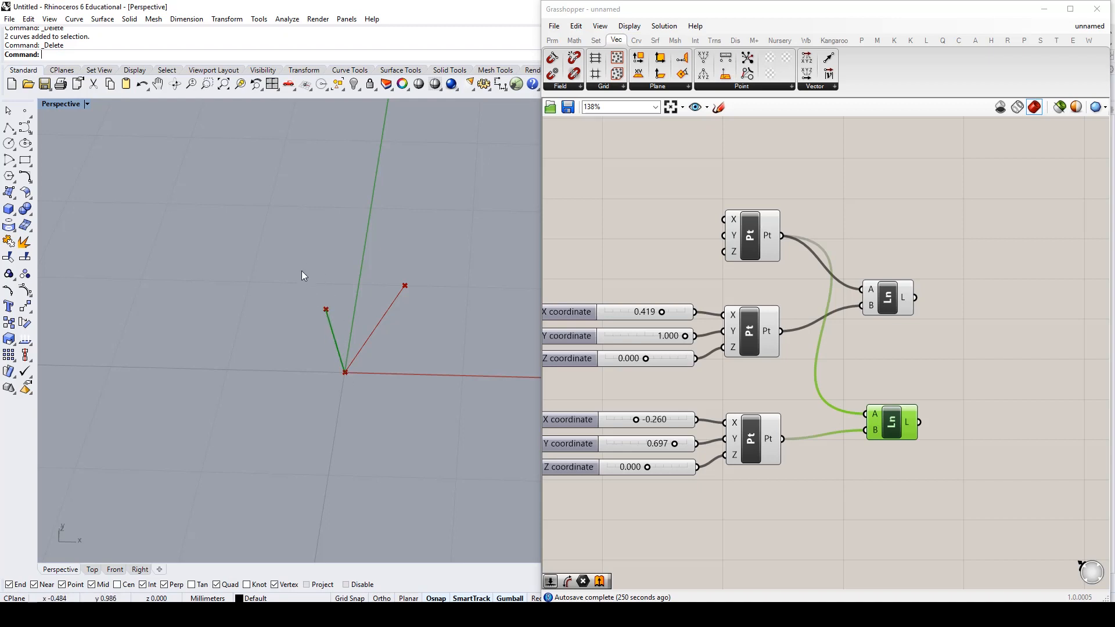
pyautogui.moveTo(355, 378)
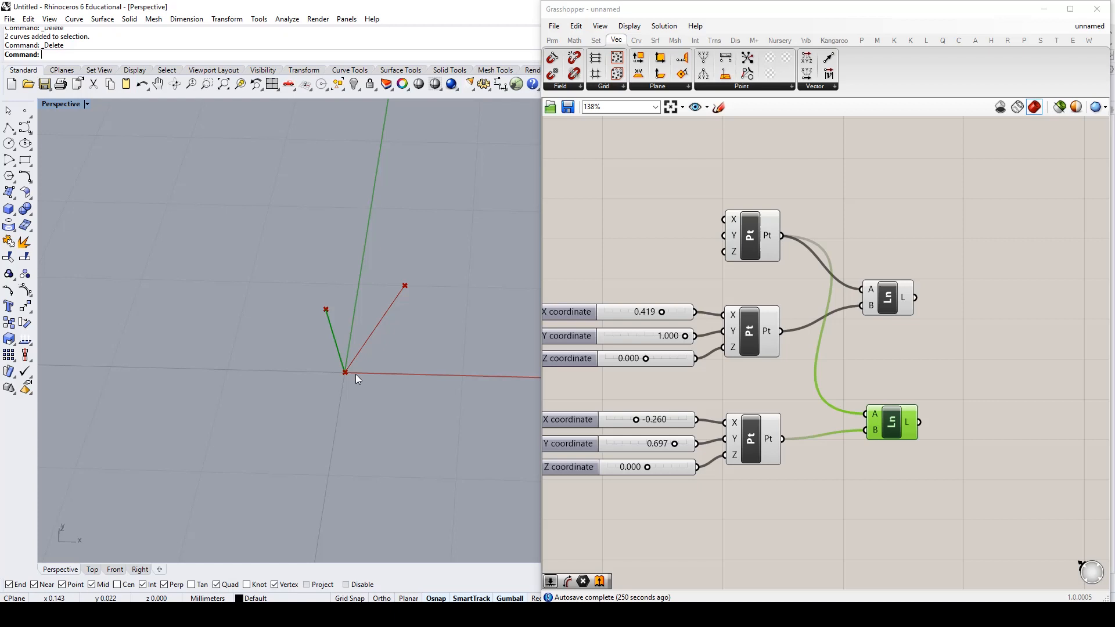
pyautogui.moveTo(348, 379)
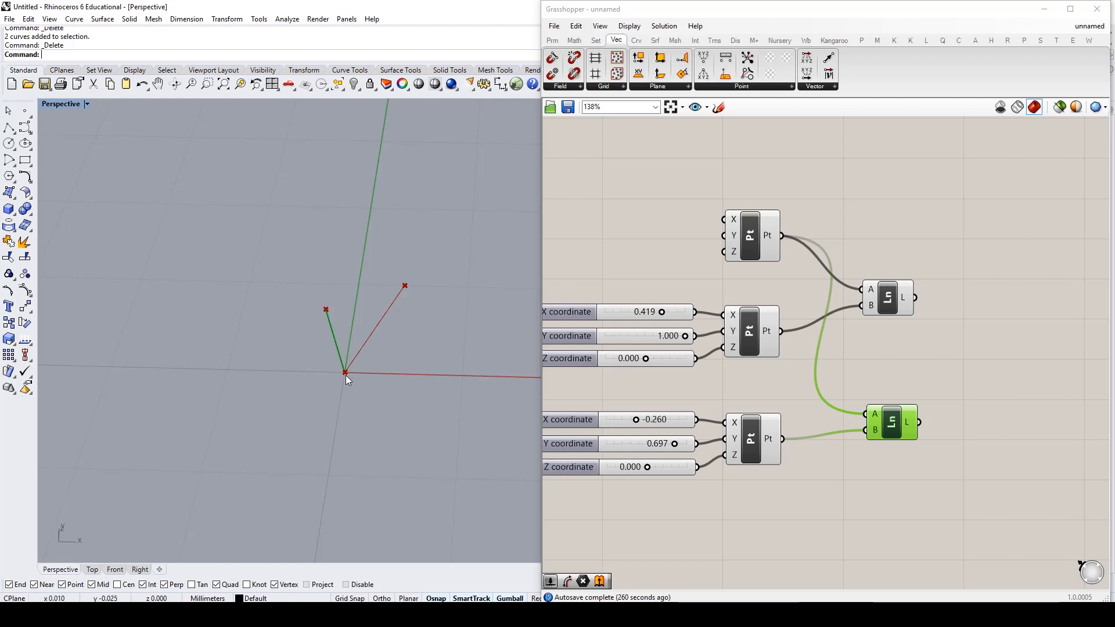
pyautogui.moveTo(349, 377)
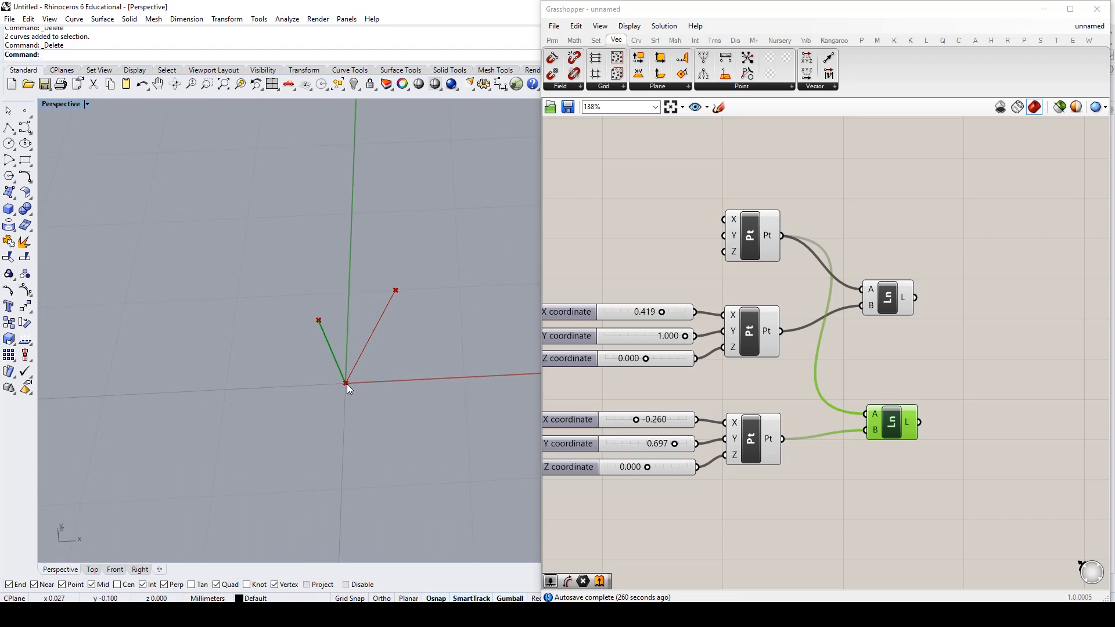
pyautogui.moveTo(344, 366)
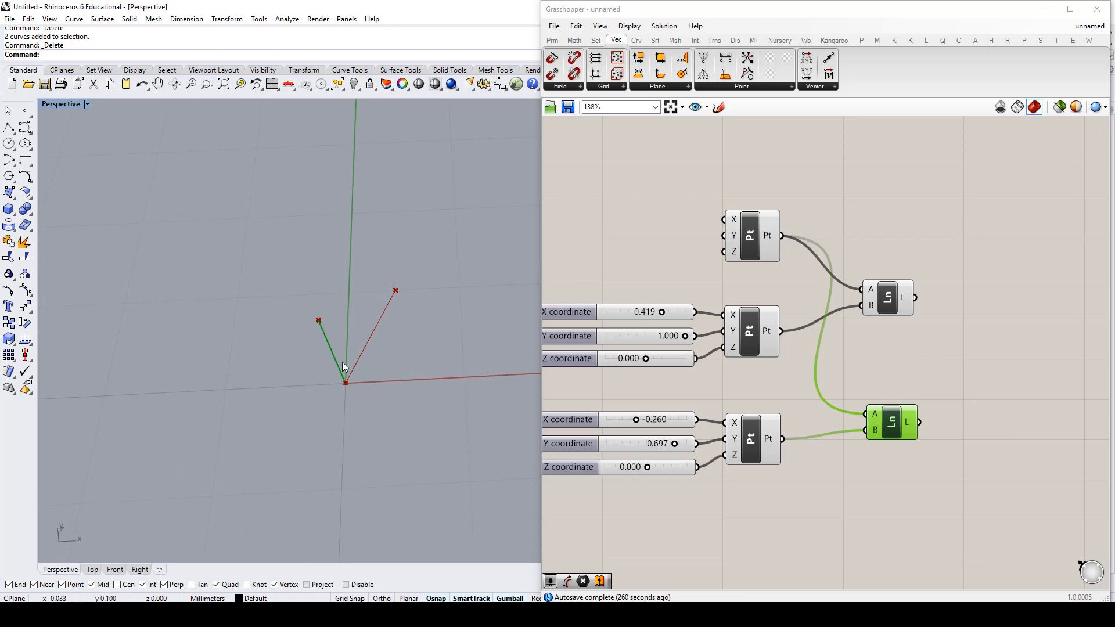
pyautogui.moveTo(378, 384)
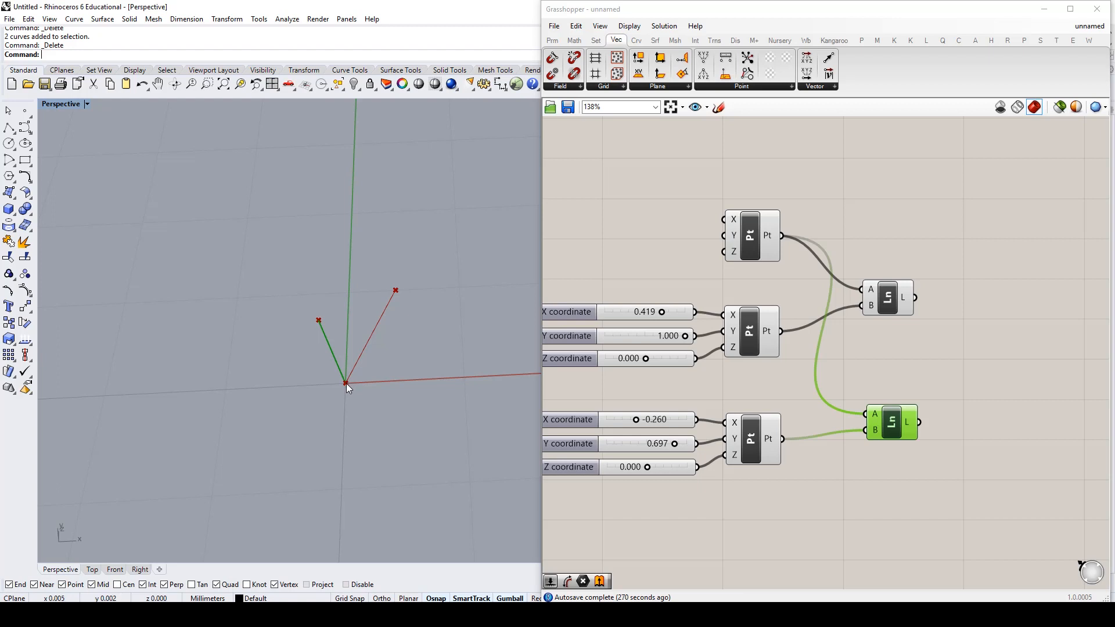
pyautogui.moveTo(335, 381)
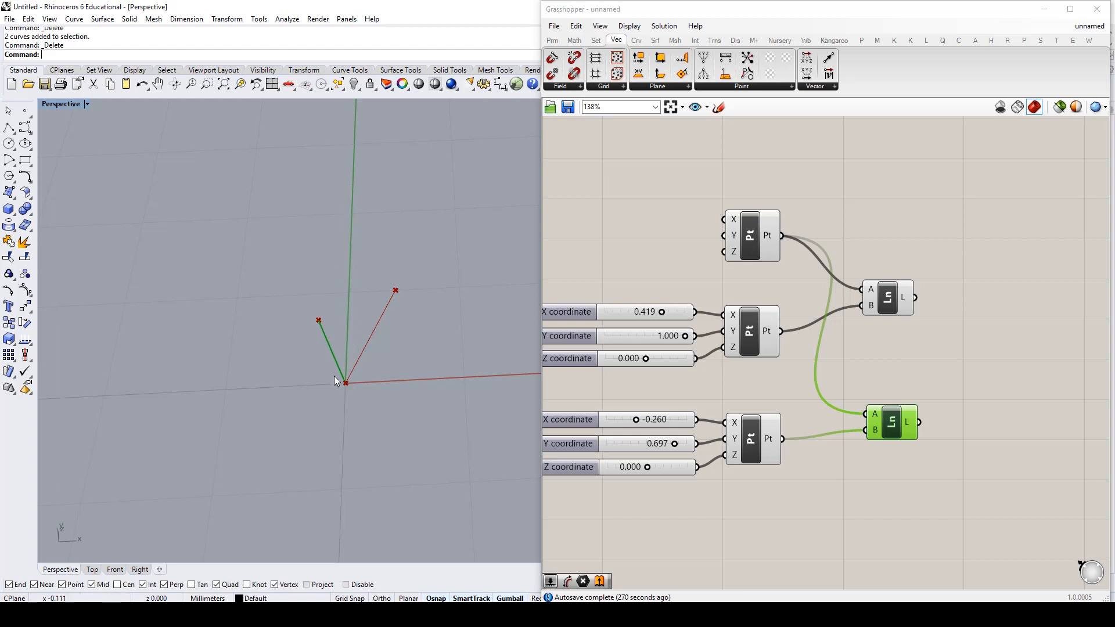
pyautogui.moveTo(331, 332)
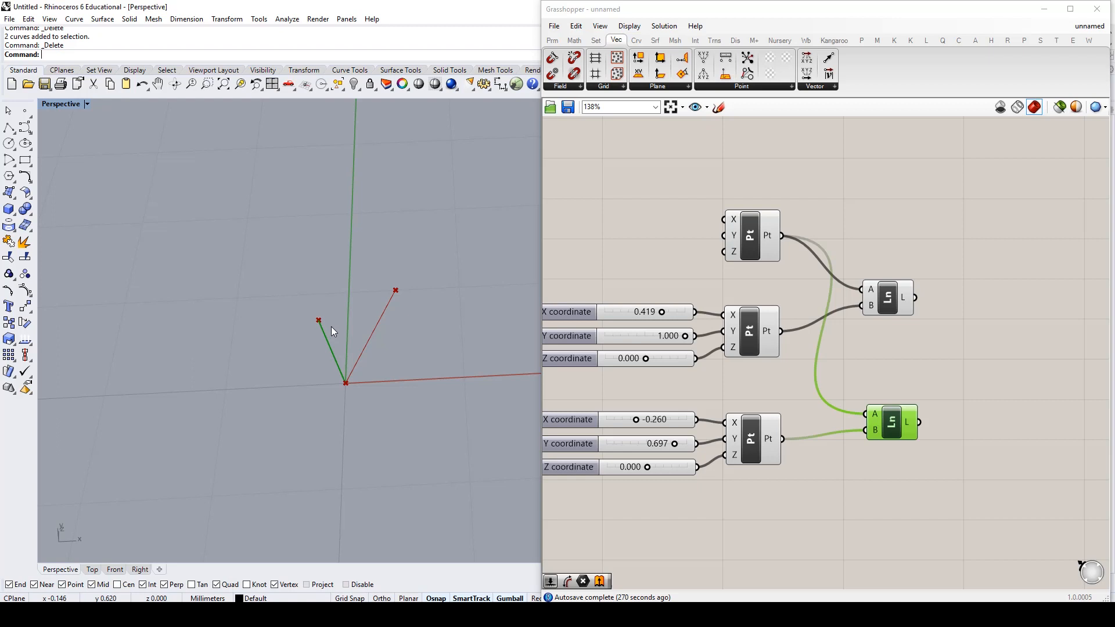
pyautogui.moveTo(316, 322)
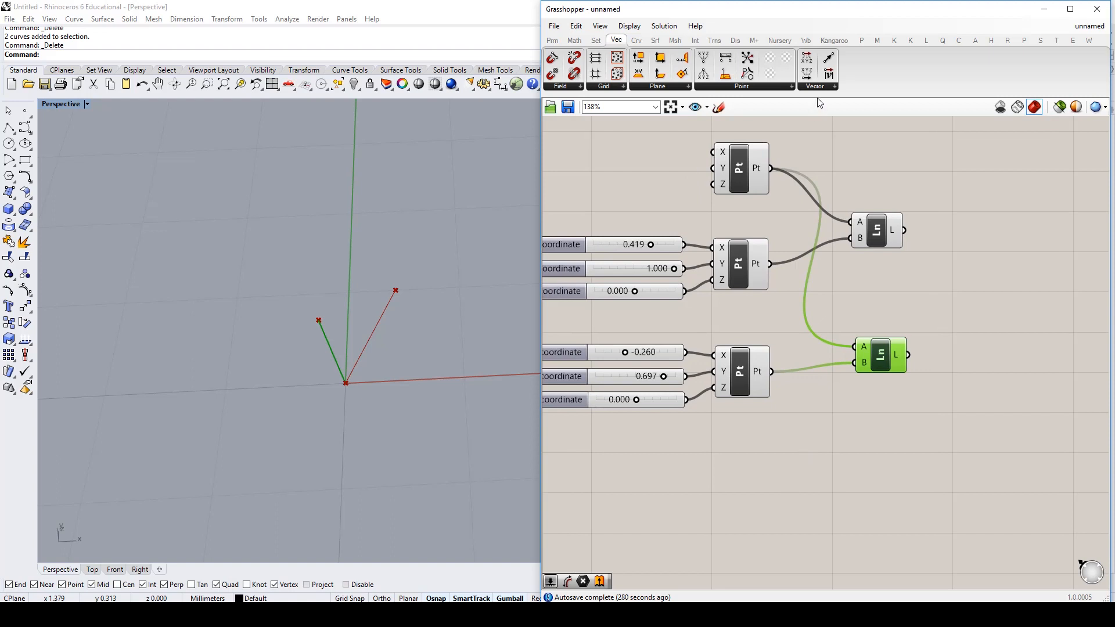
pyautogui.moveTo(796, 471)
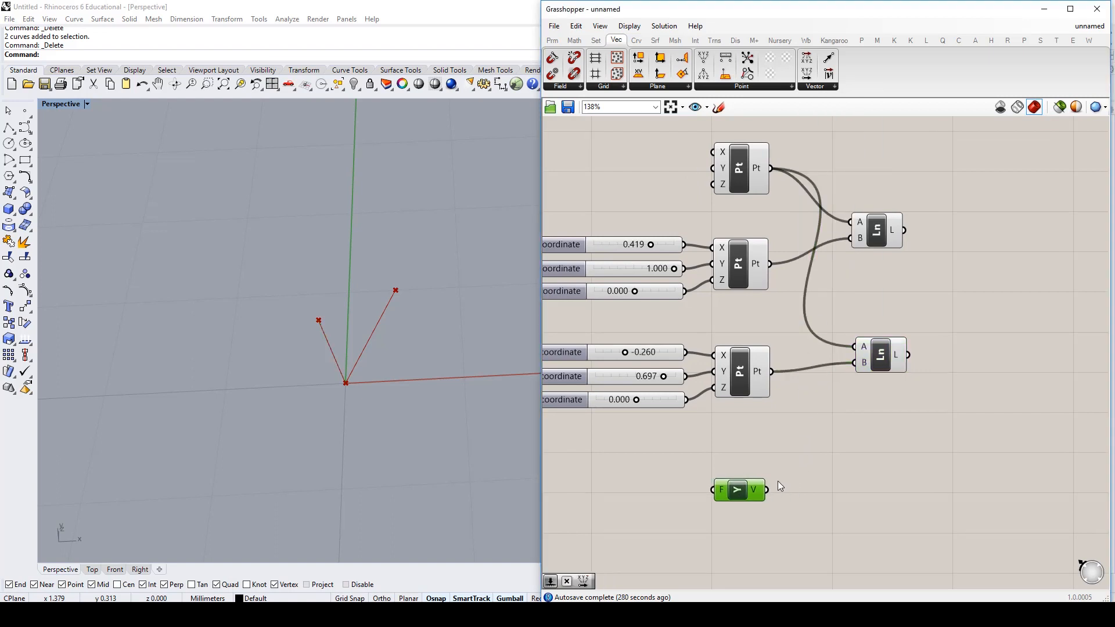
pyautogui.moveTo(825, 477)
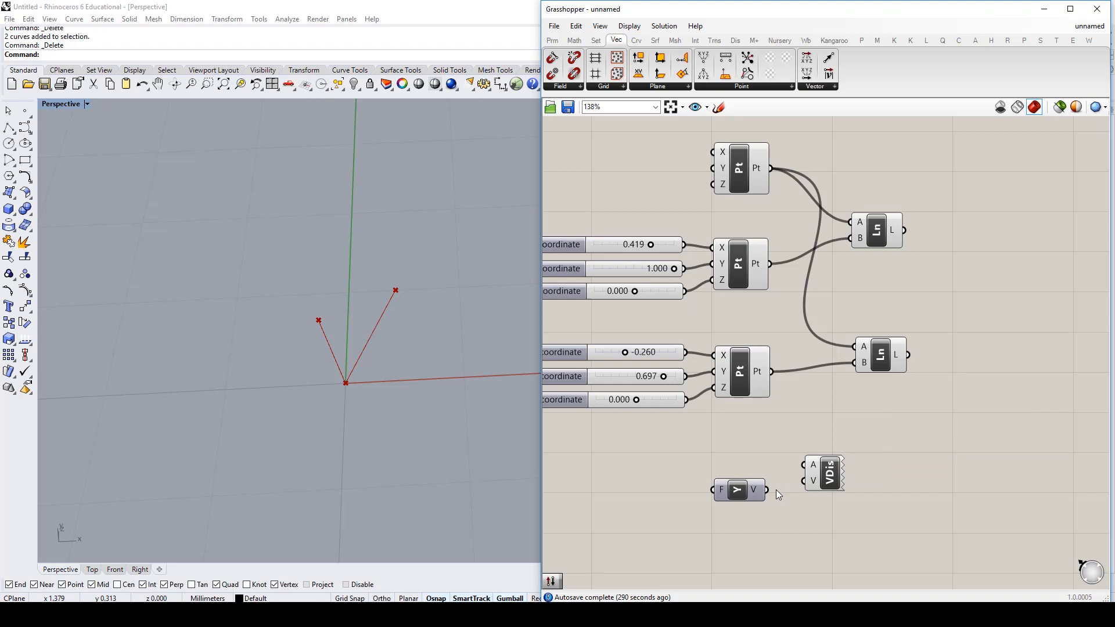
# Connect the origin point and Unit Y vector into the Vector Display component
pyautogui.moveTo(763, 489); pyautogui.dragTo(802, 481)
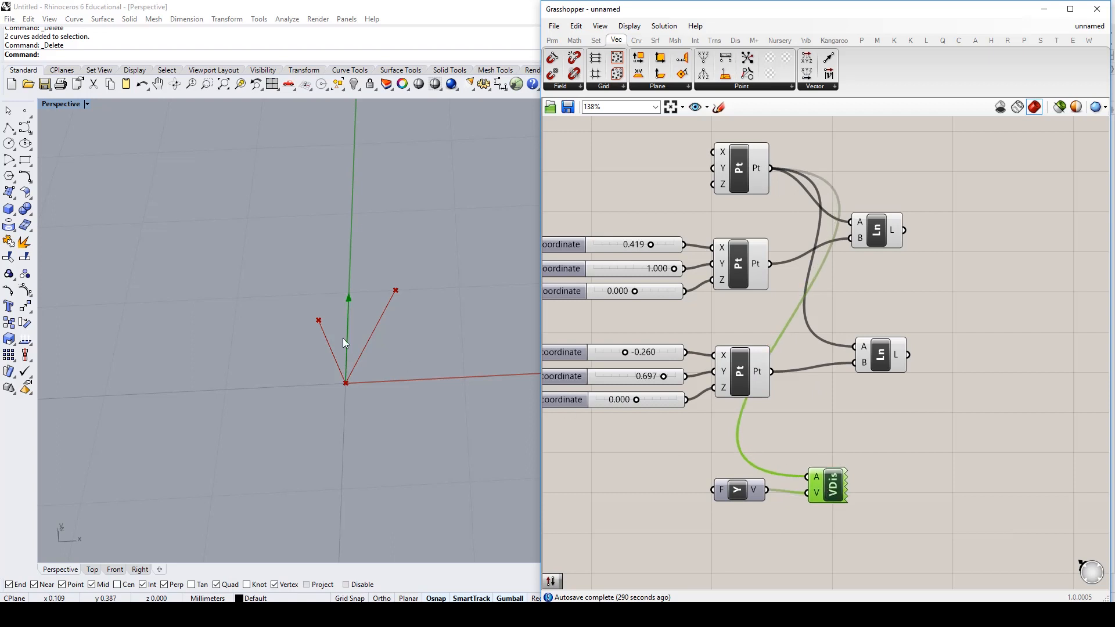
pyautogui.moveTo(351, 375)
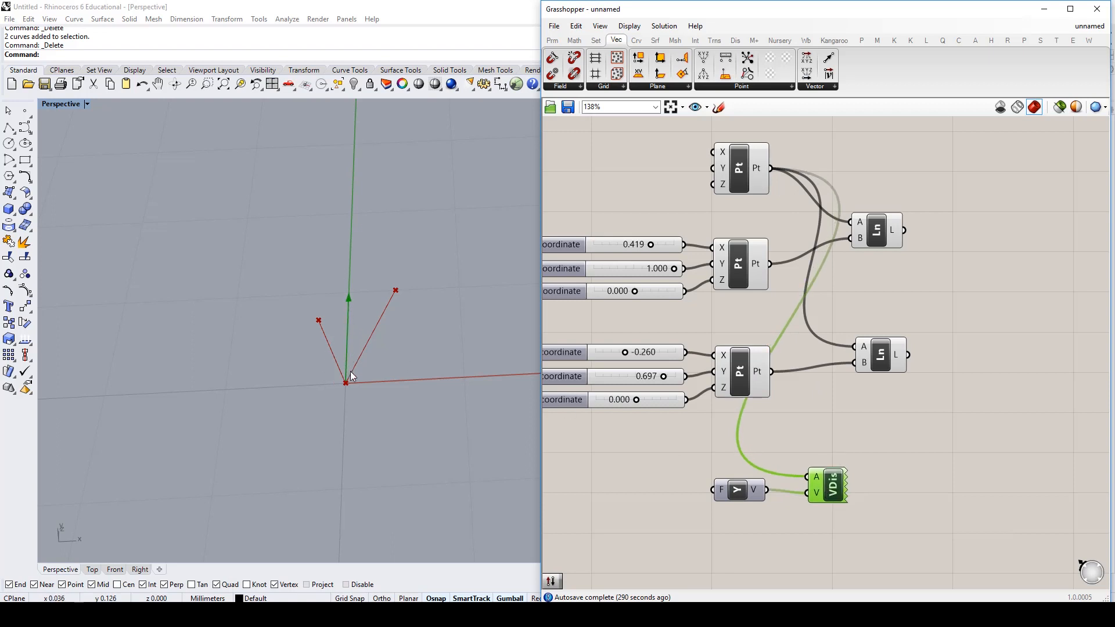
pyautogui.moveTo(318, 324)
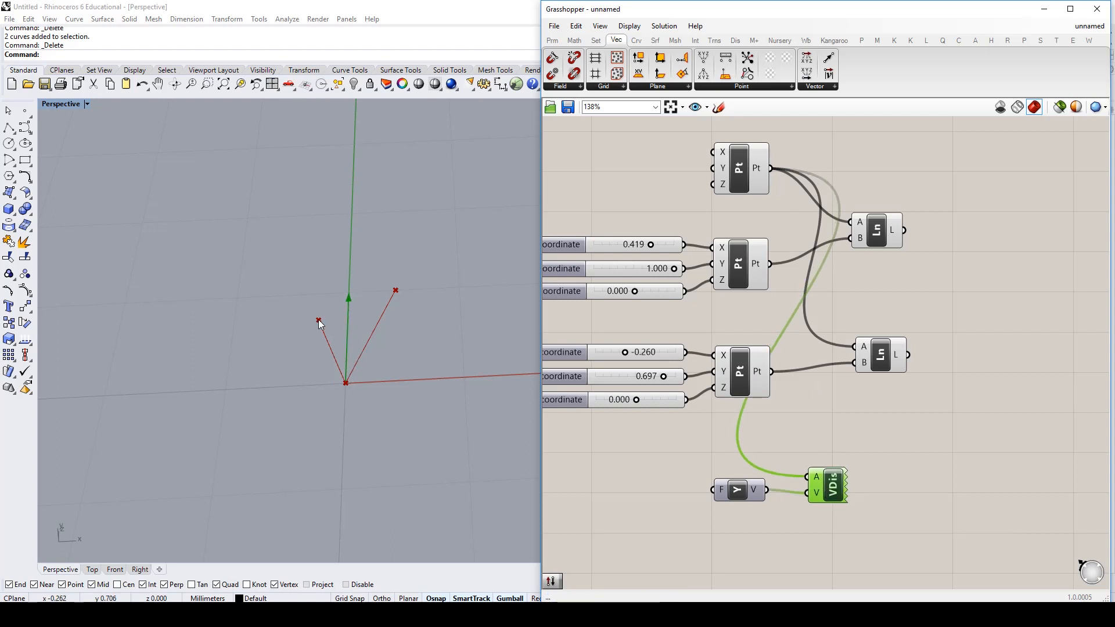
pyautogui.moveTo(294, 263)
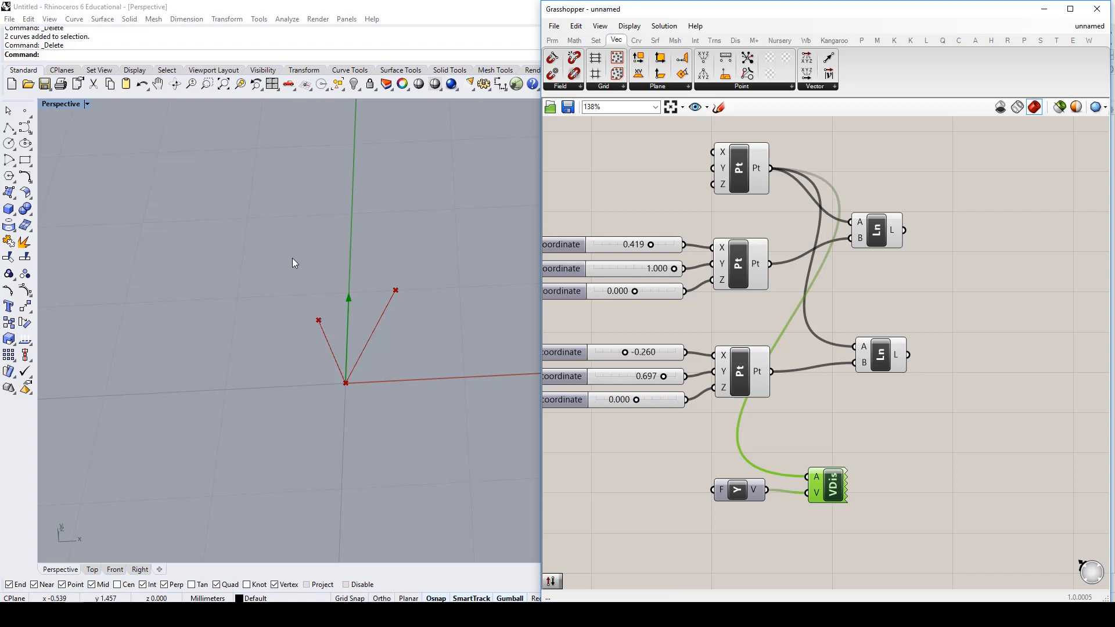
pyautogui.moveTo(346, 380)
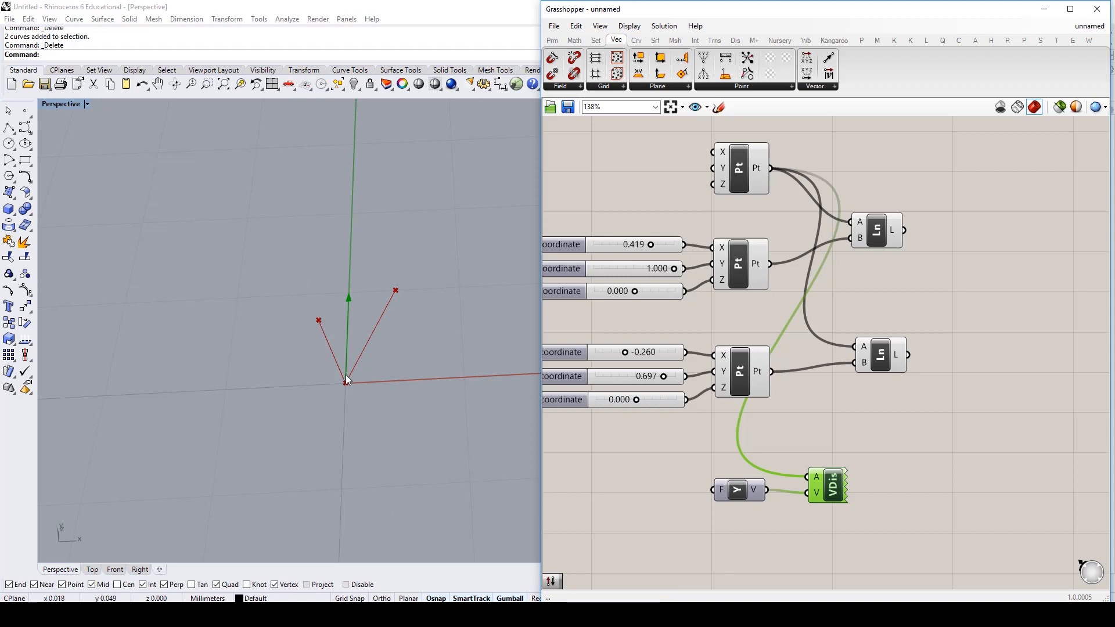
pyautogui.moveTo(444, 316)
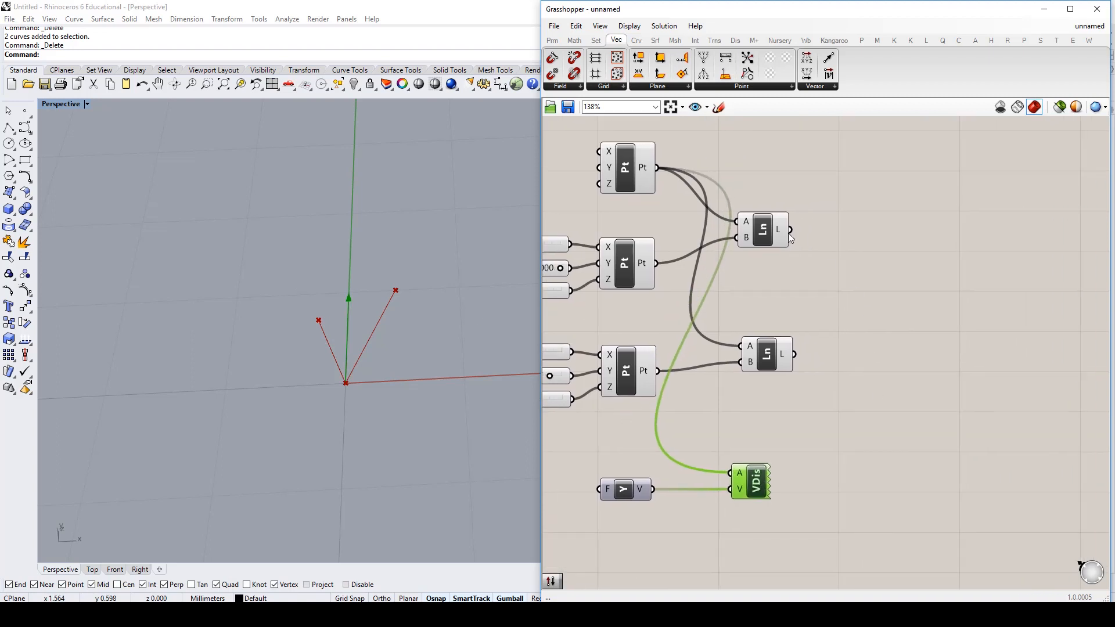
# Place an Orient Direction component and locate it under Transform > Affine
pyautogui.doubleClick(867, 416)
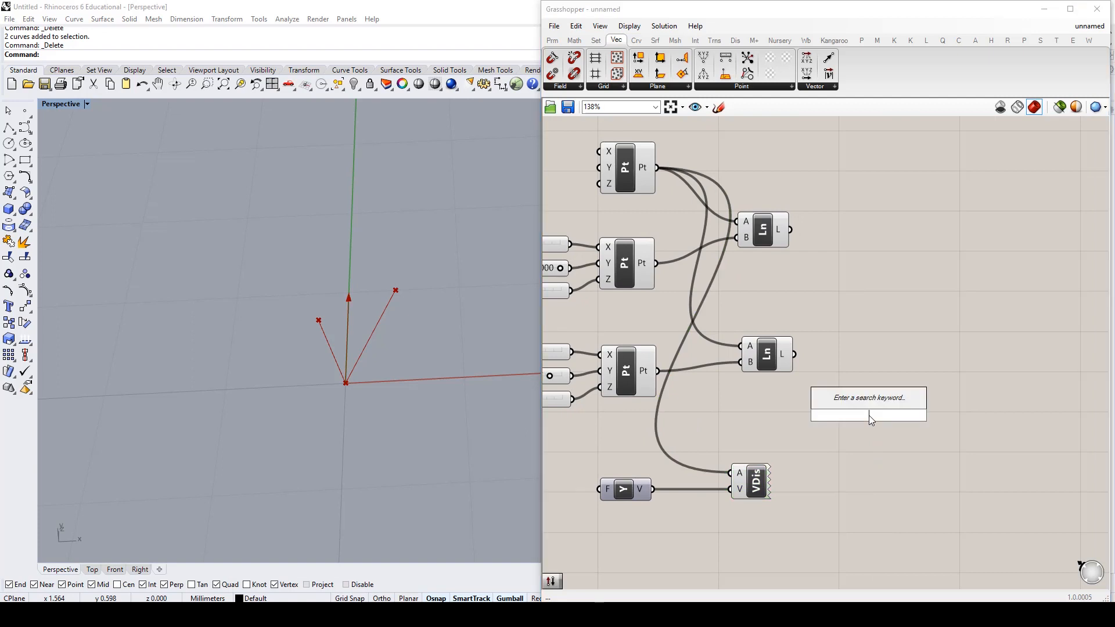
pyautogui.write('orien')
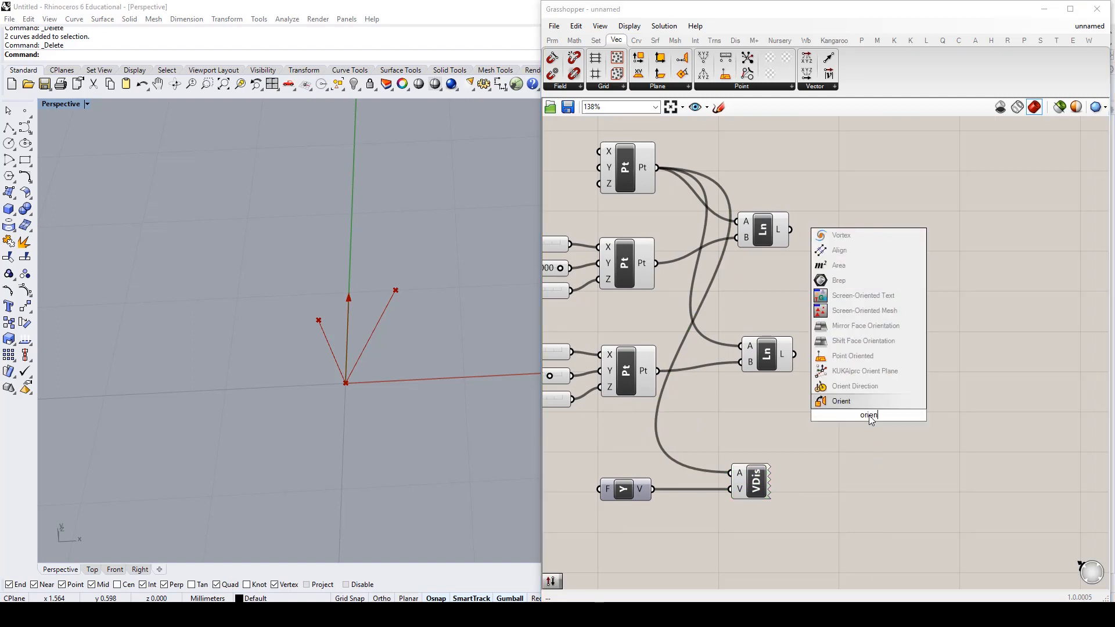
pyautogui.moveTo(853, 385)
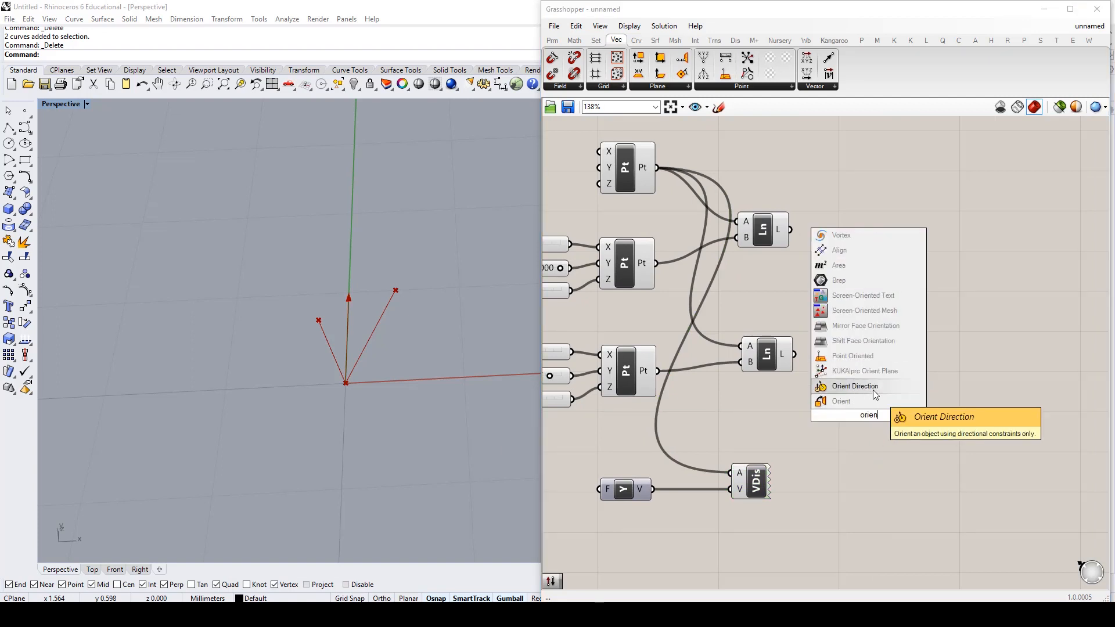
pyautogui.click(841, 400)
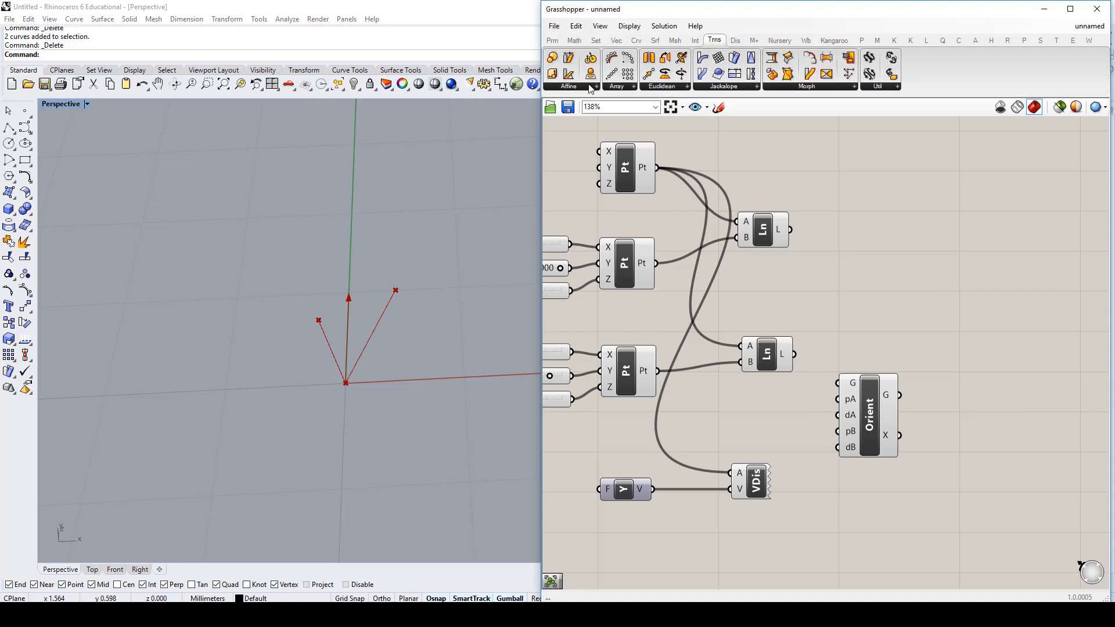
pyautogui.click(567, 77)
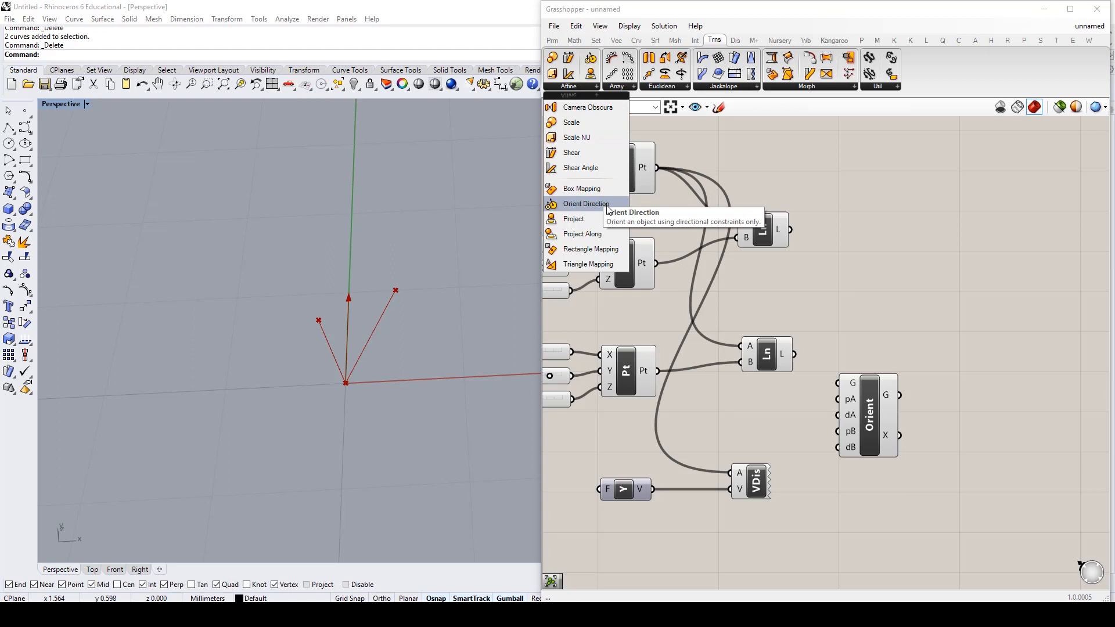
pyautogui.moveTo(842, 311)
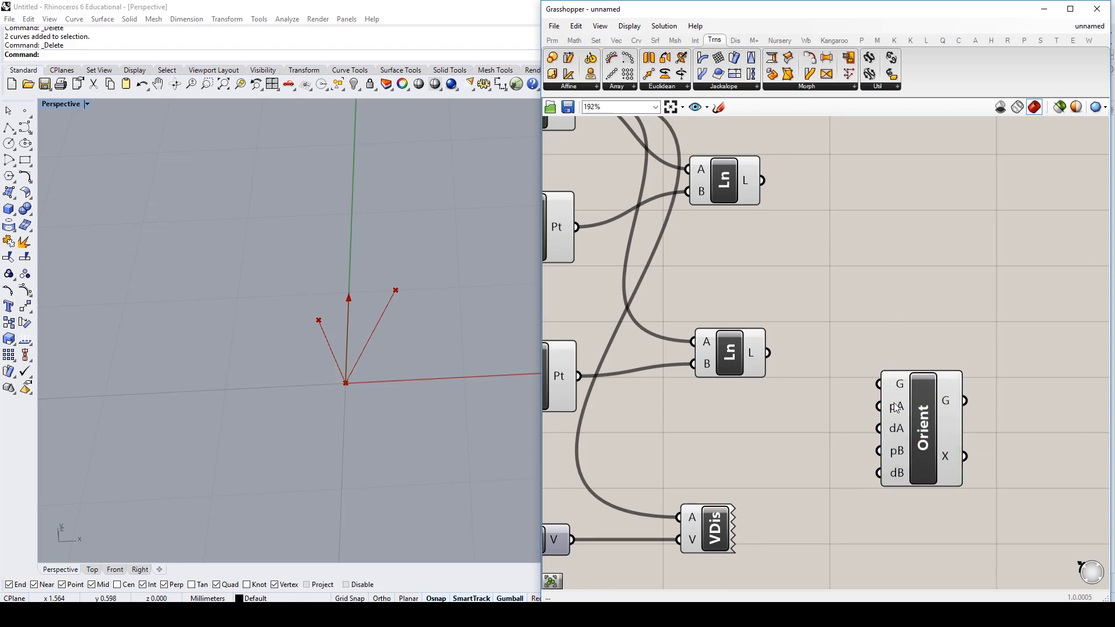
pyautogui.moveTo(896, 407)
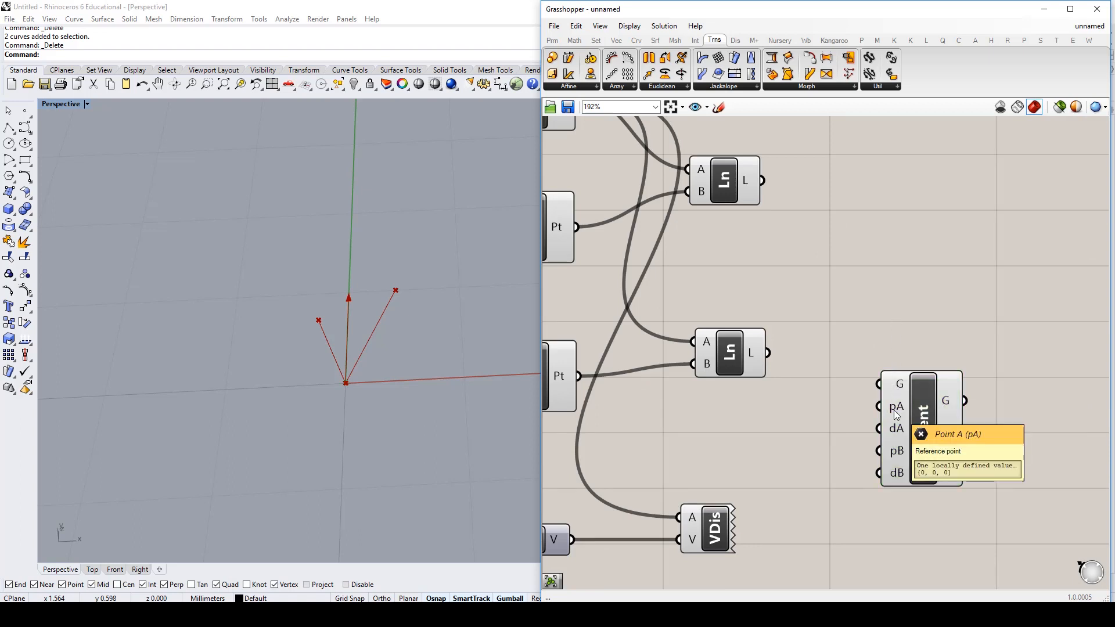
pyautogui.moveTo(896, 428)
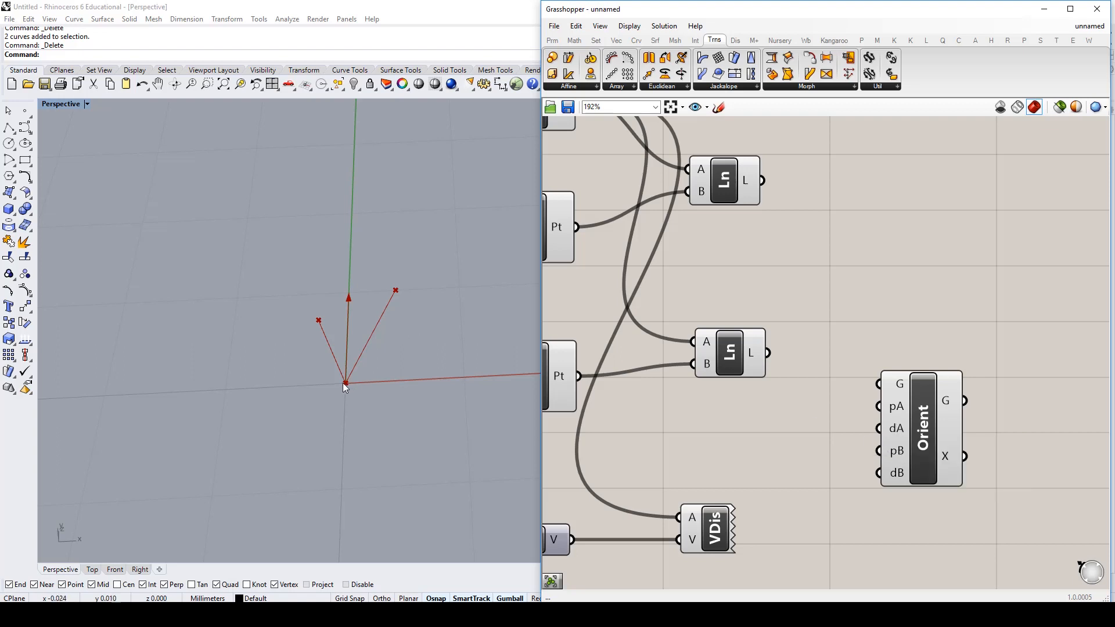
pyautogui.moveTo(348, 318)
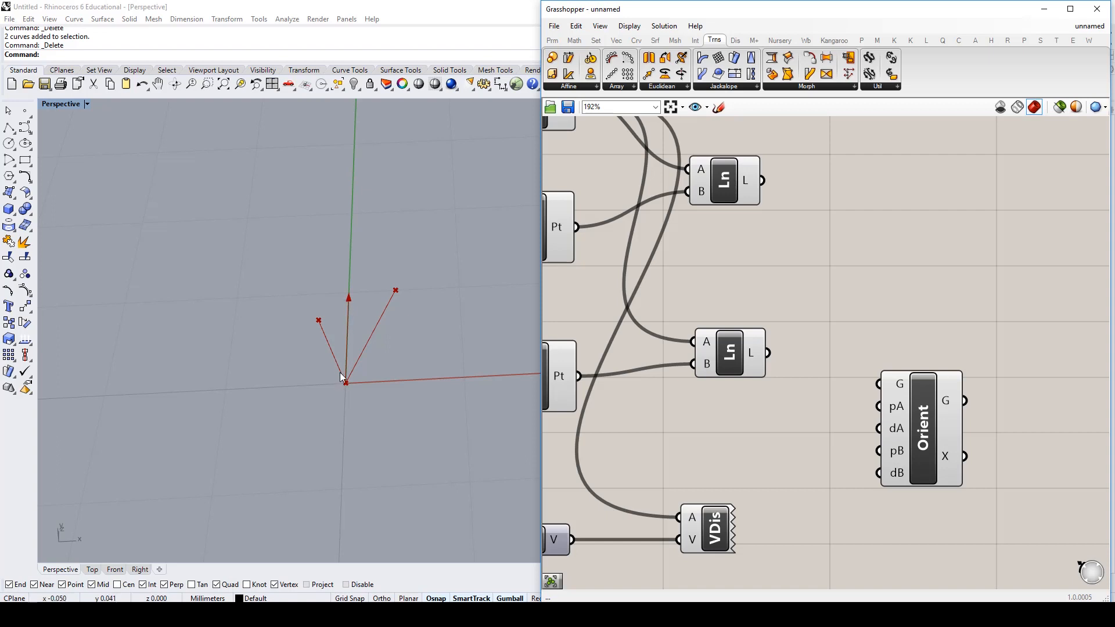
pyautogui.moveTo(894, 457)
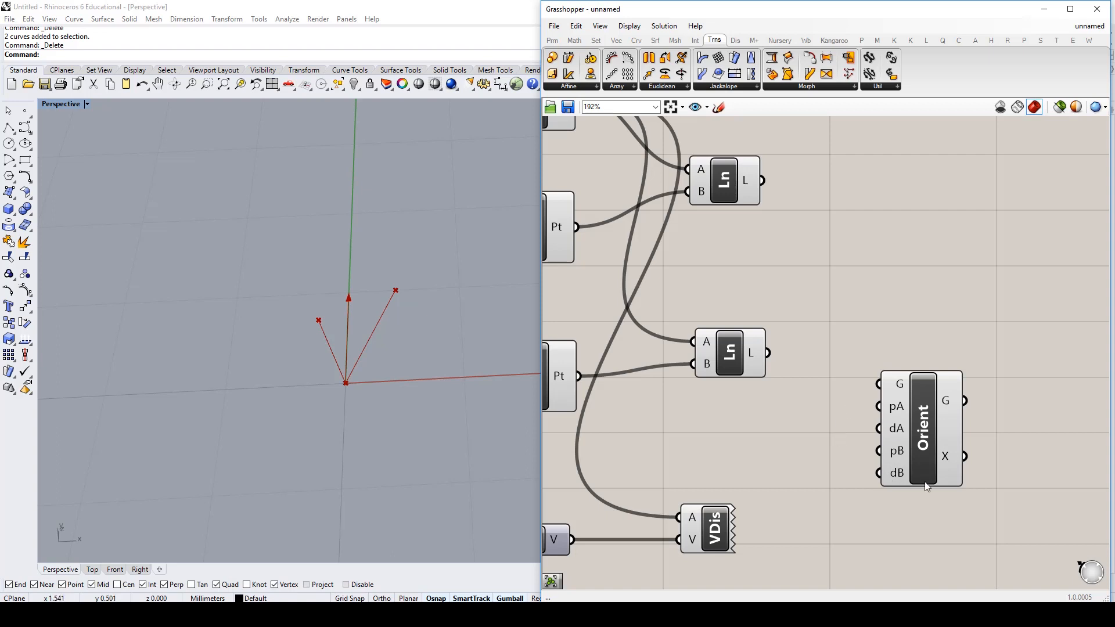
pyautogui.moveTo(263, 214)
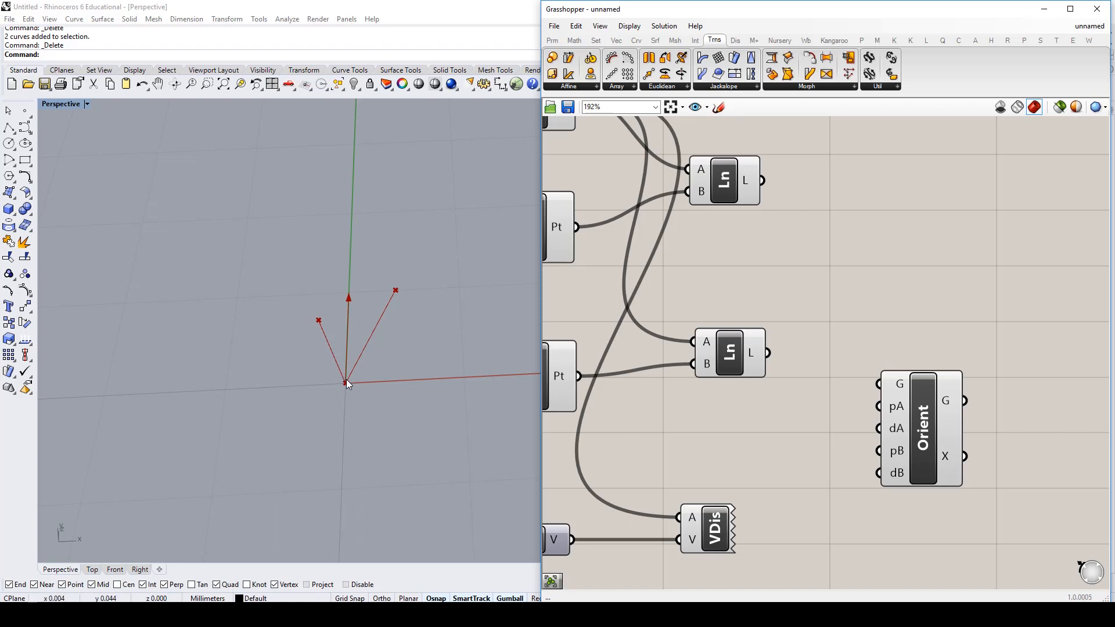
pyautogui.moveTo(395, 315)
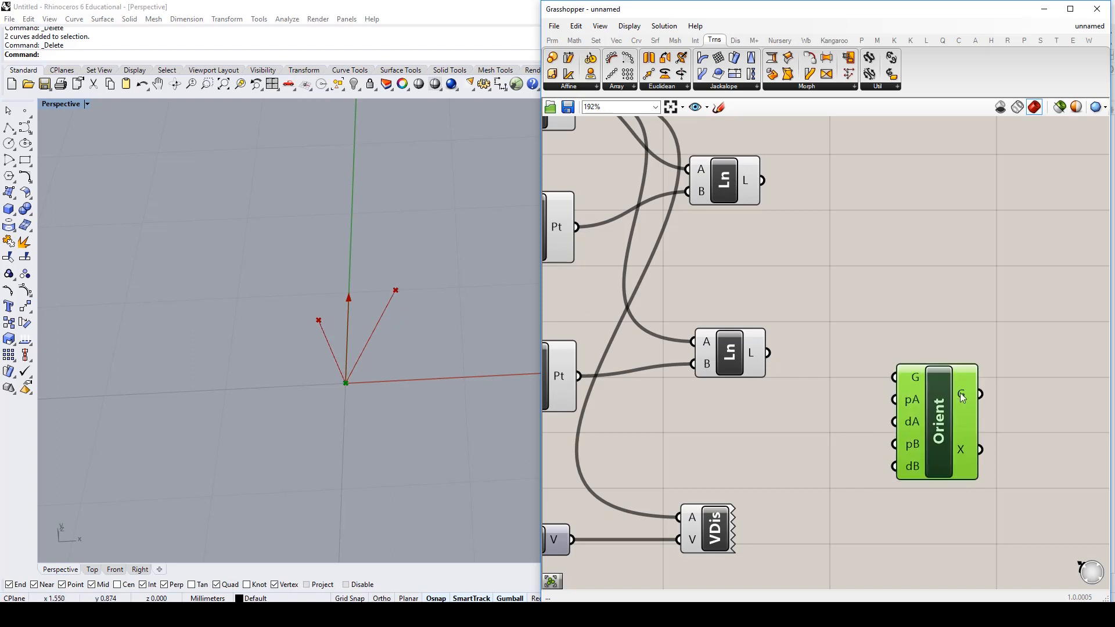
# Add a Line parameter and feed the first line's L output into it
pyautogui.scroll(-3)
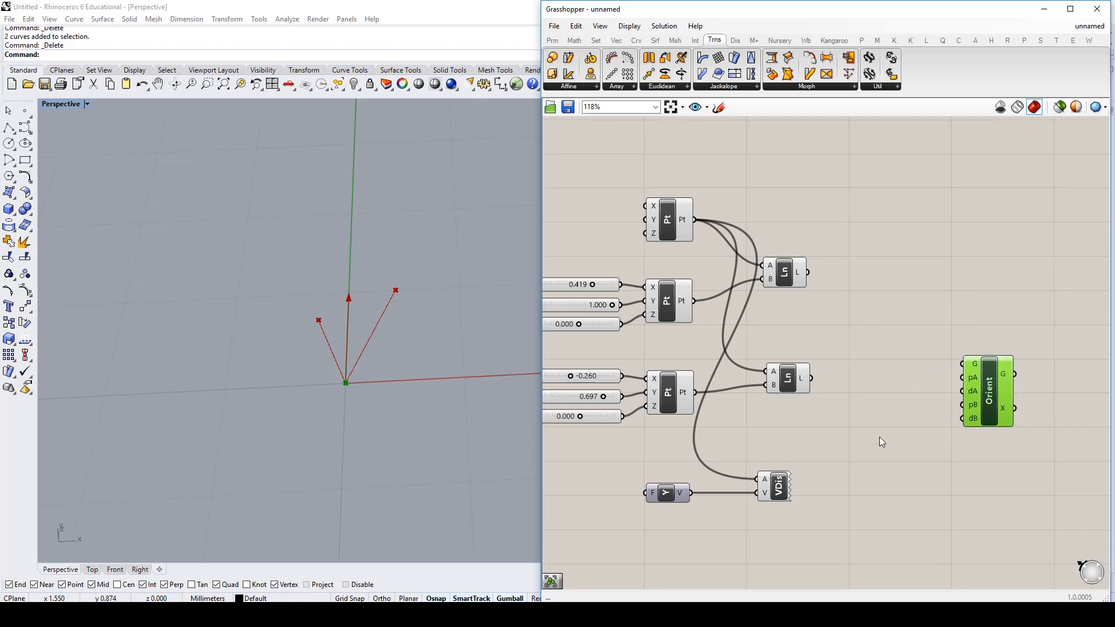
pyautogui.doubleClick(803, 312)
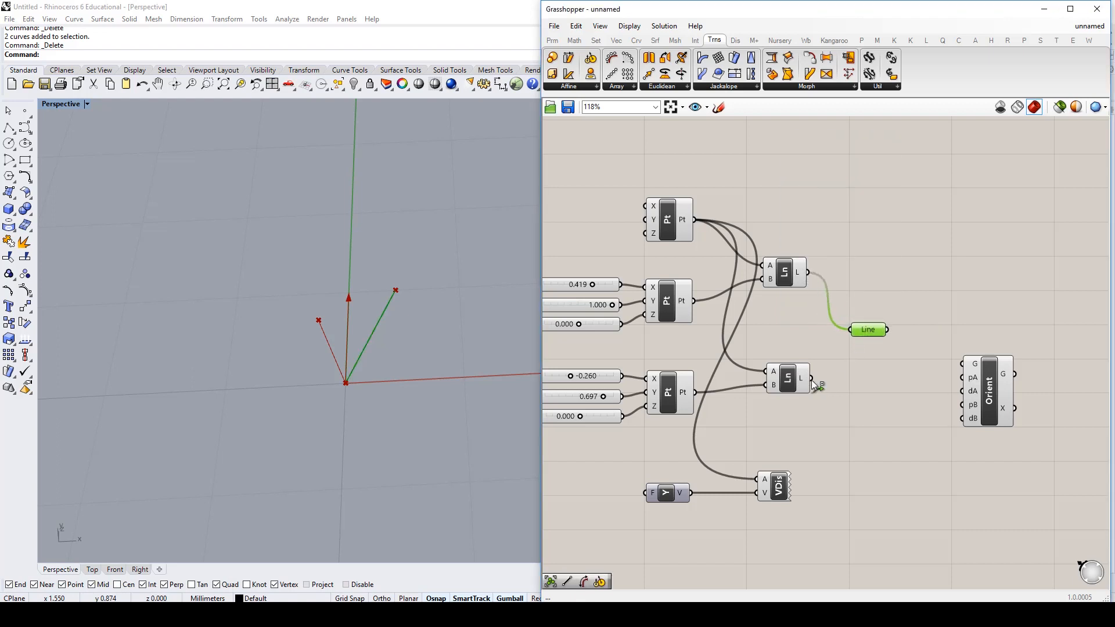
pyautogui.moveTo(868, 328); pyautogui.dragTo(880, 326)
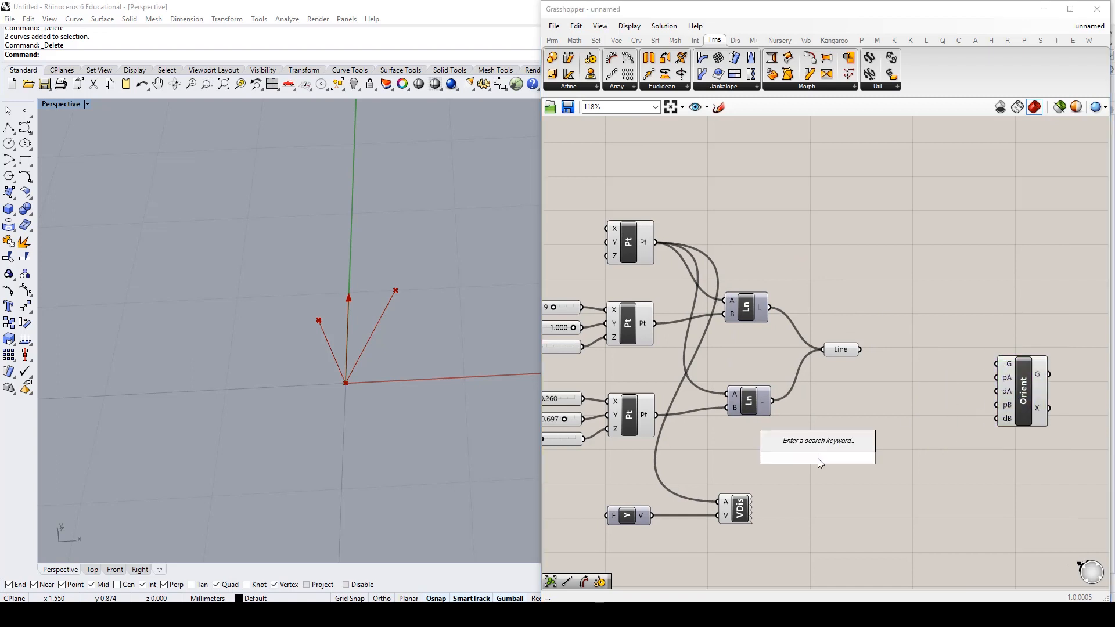
# Add Vector 2Pt components and wire a point into the new vector's input
pyautogui.write('vecto')
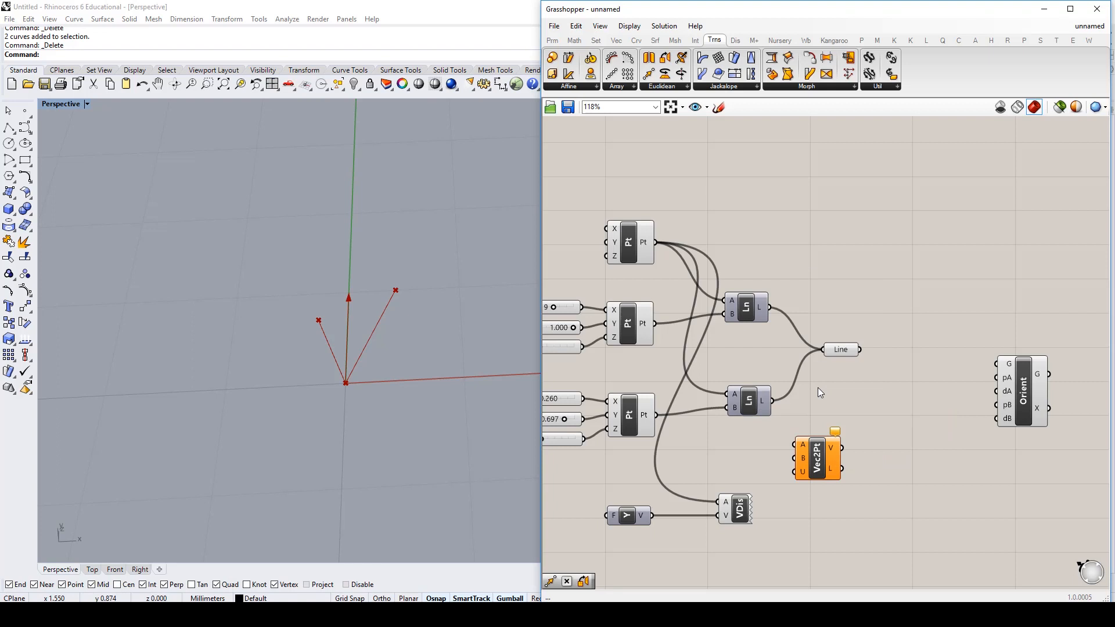
pyautogui.click(616, 39)
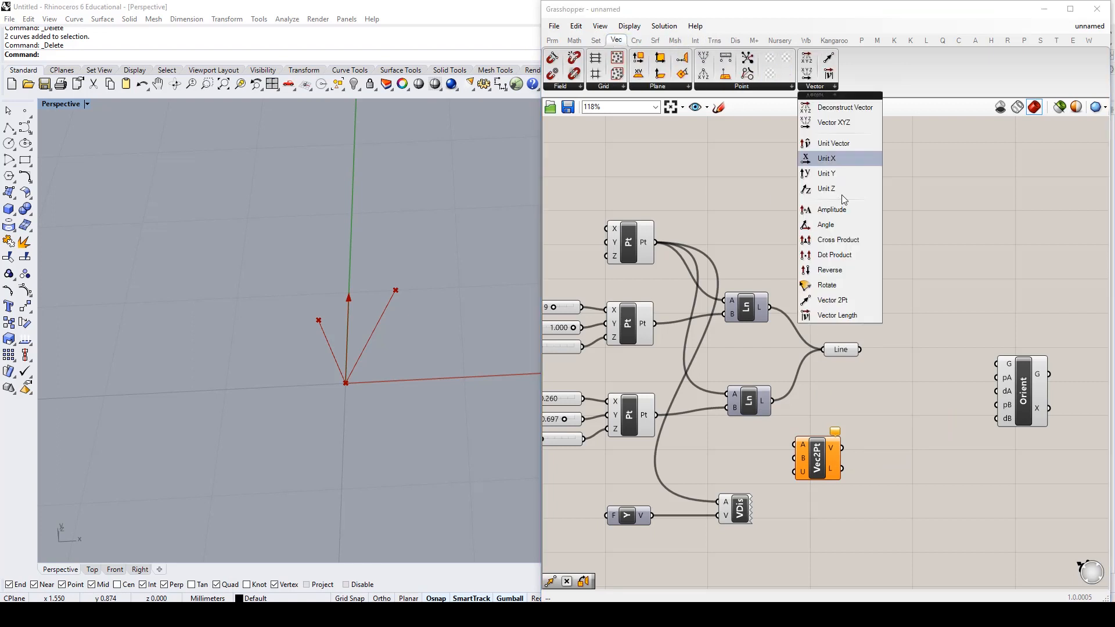
pyautogui.moveTo(829, 270)
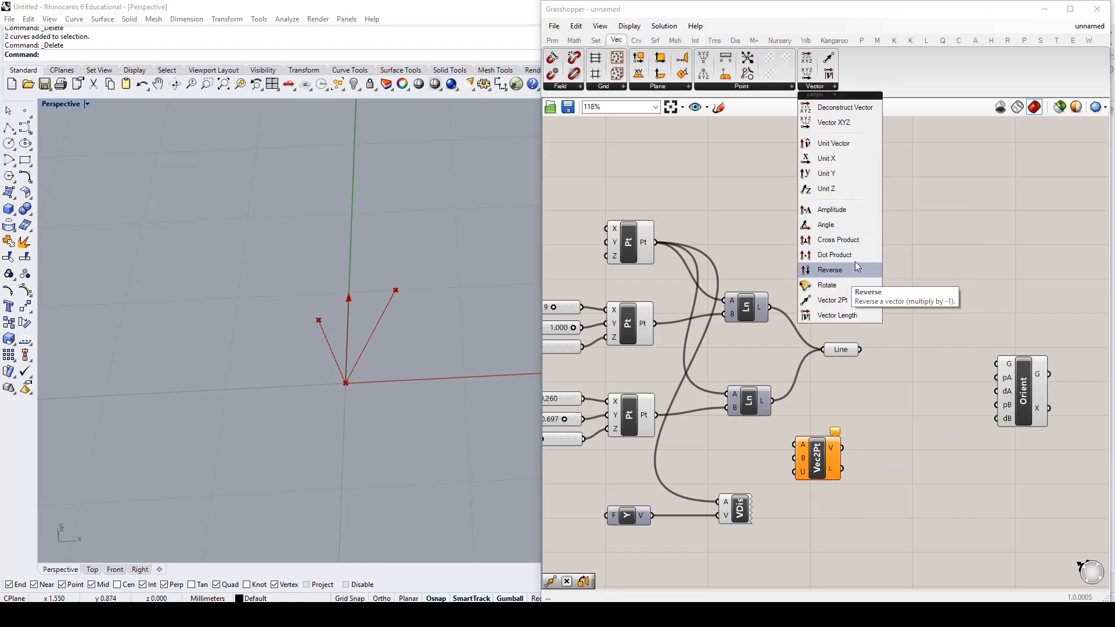
pyautogui.moveTo(837, 239)
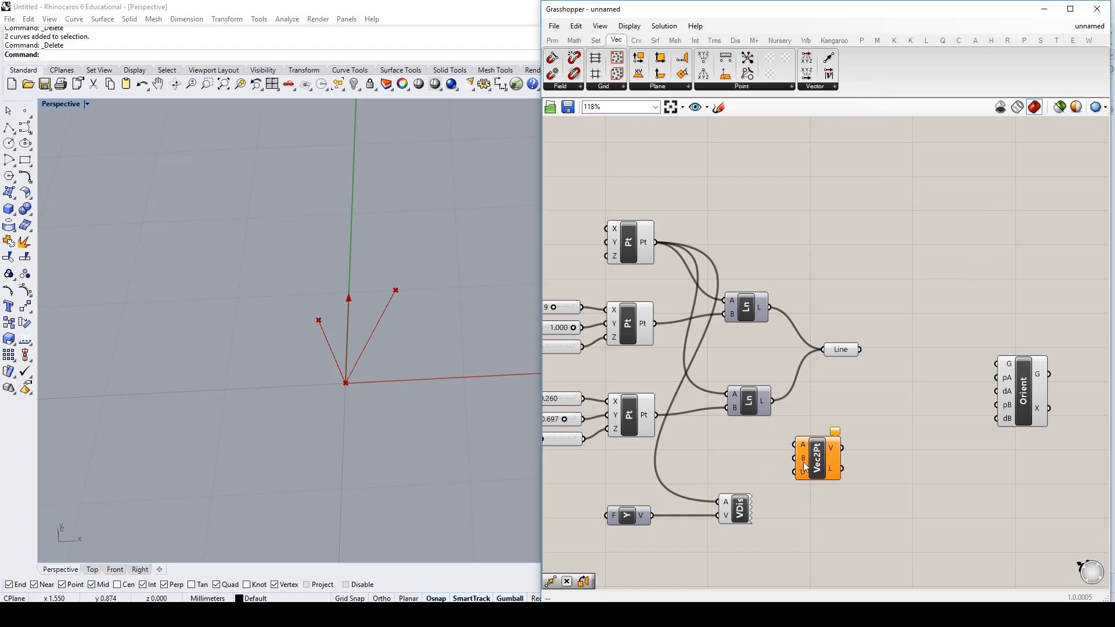
pyautogui.moveTo(817, 455); pyautogui.dragTo(854, 395)
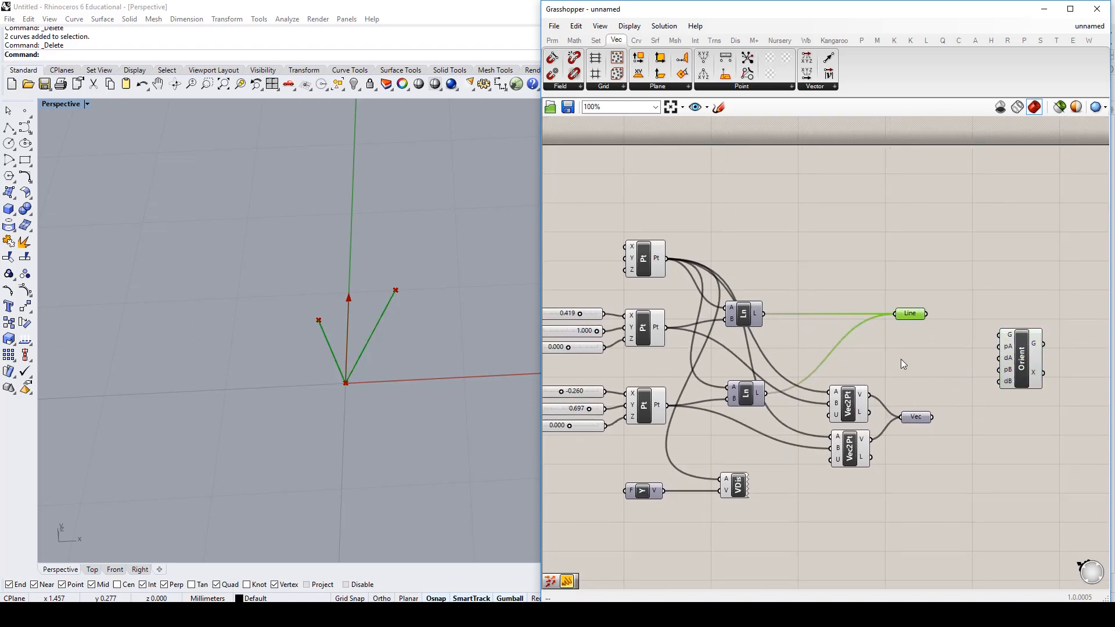
# Add a Point parameter and bring up options for the three selected point components
pyautogui.click(553, 39)
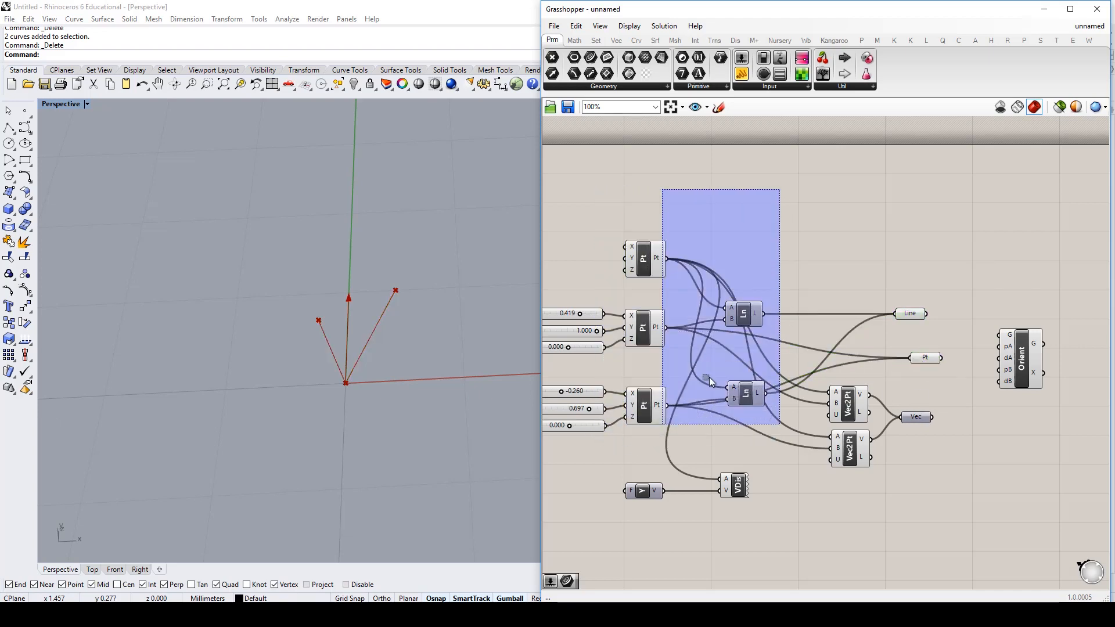
pyautogui.rightClick(709, 380)
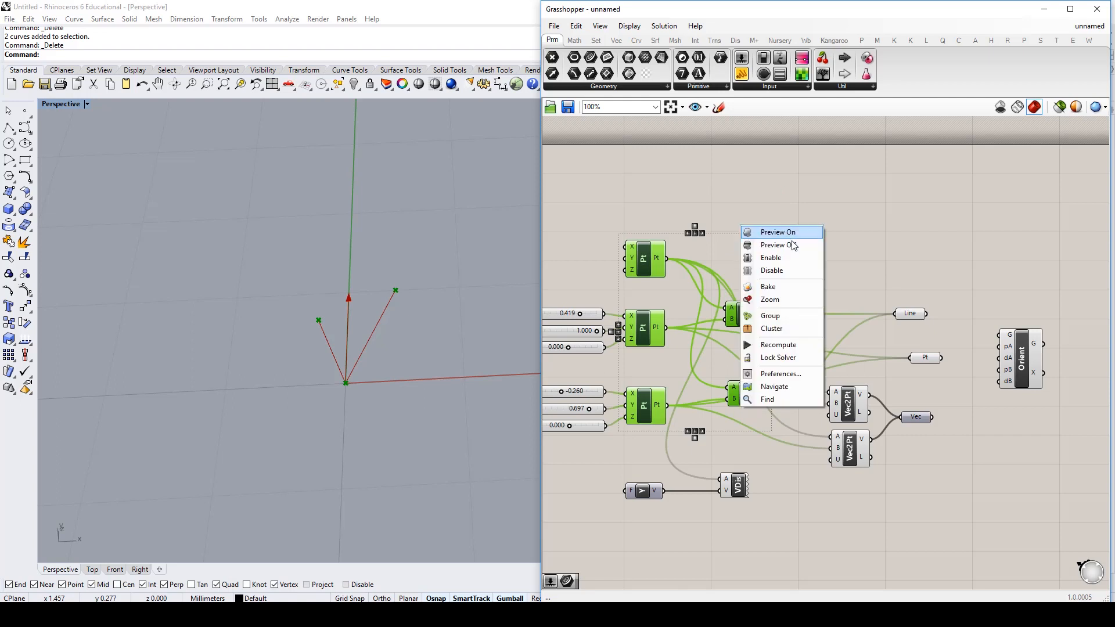
# Hide the points' preview and attach the Unit Y vector as Orient's reference direction dA
pyautogui.click(773, 245)
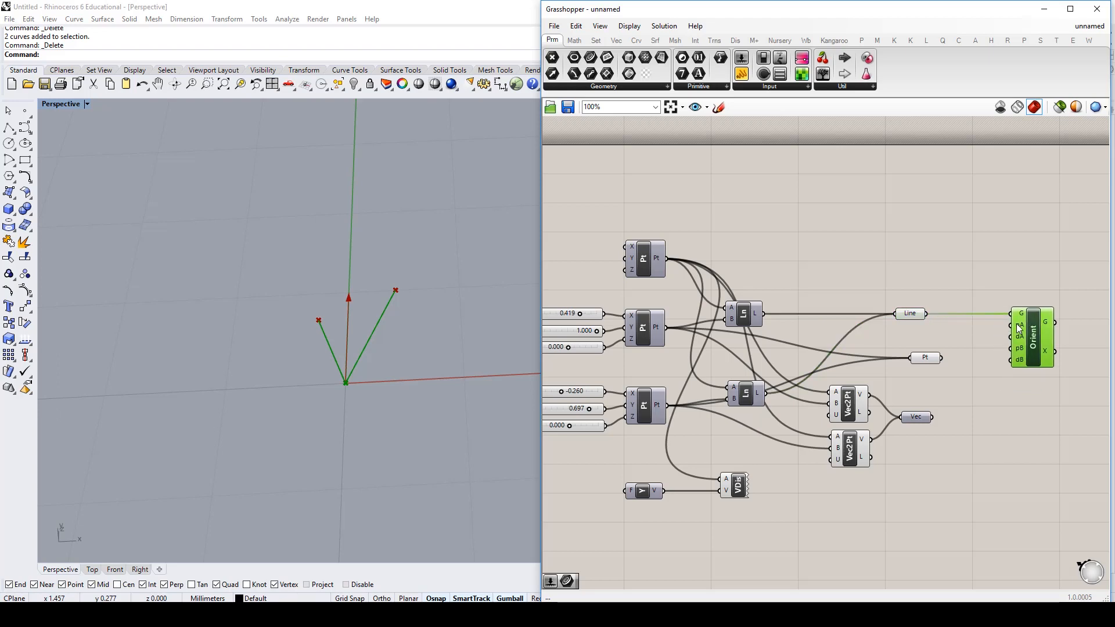
pyautogui.moveTo(1020, 329)
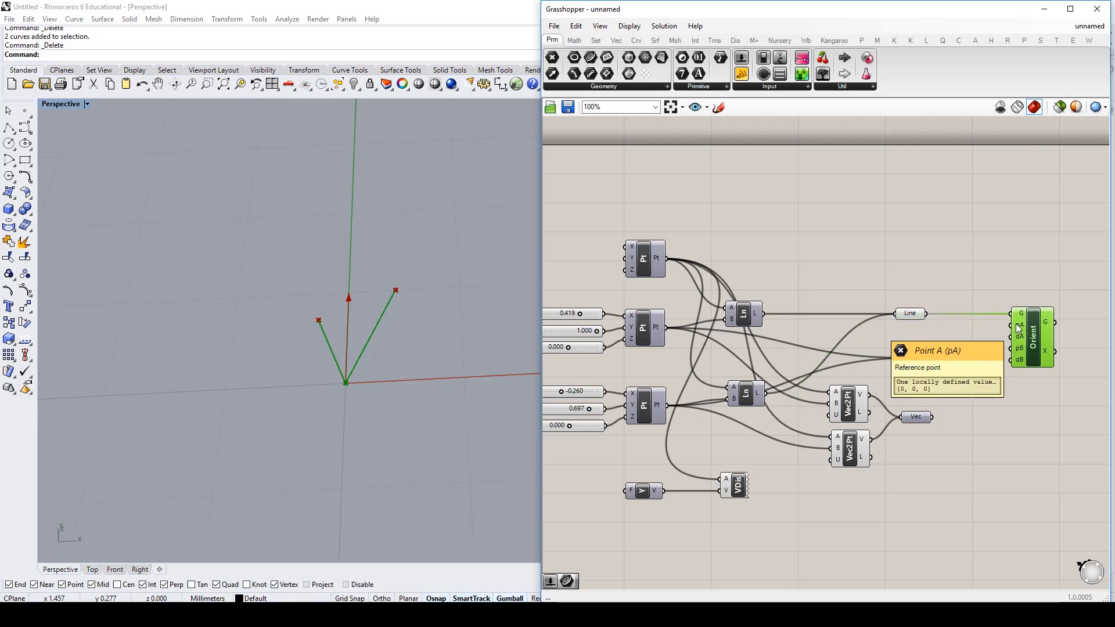
pyautogui.moveTo(663, 261)
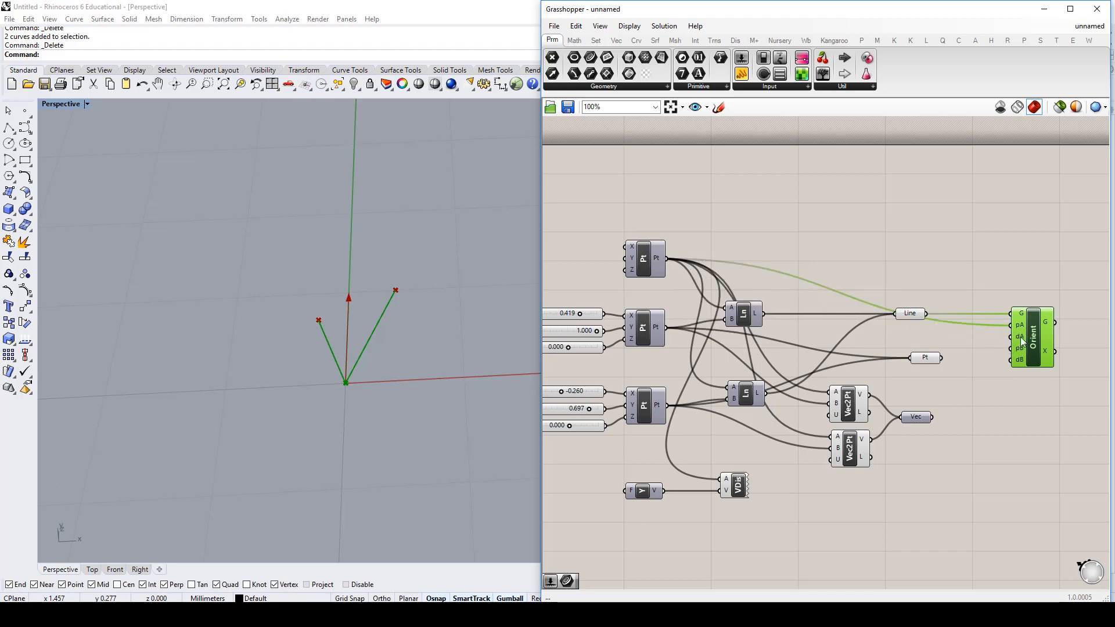
pyautogui.moveTo(1018, 336)
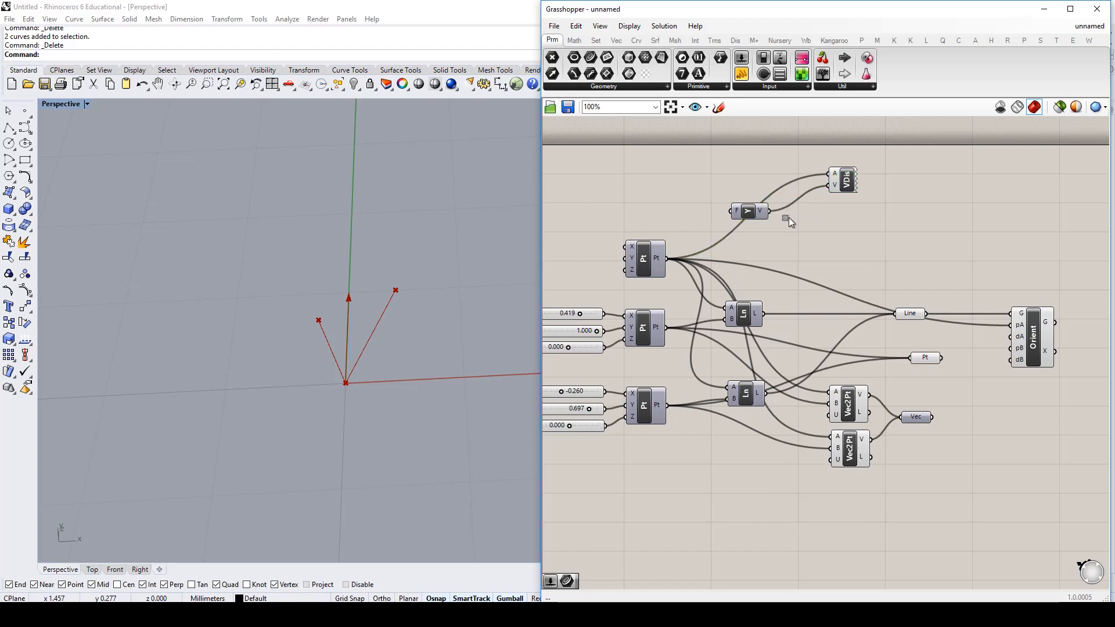
pyautogui.moveTo(797, 234)
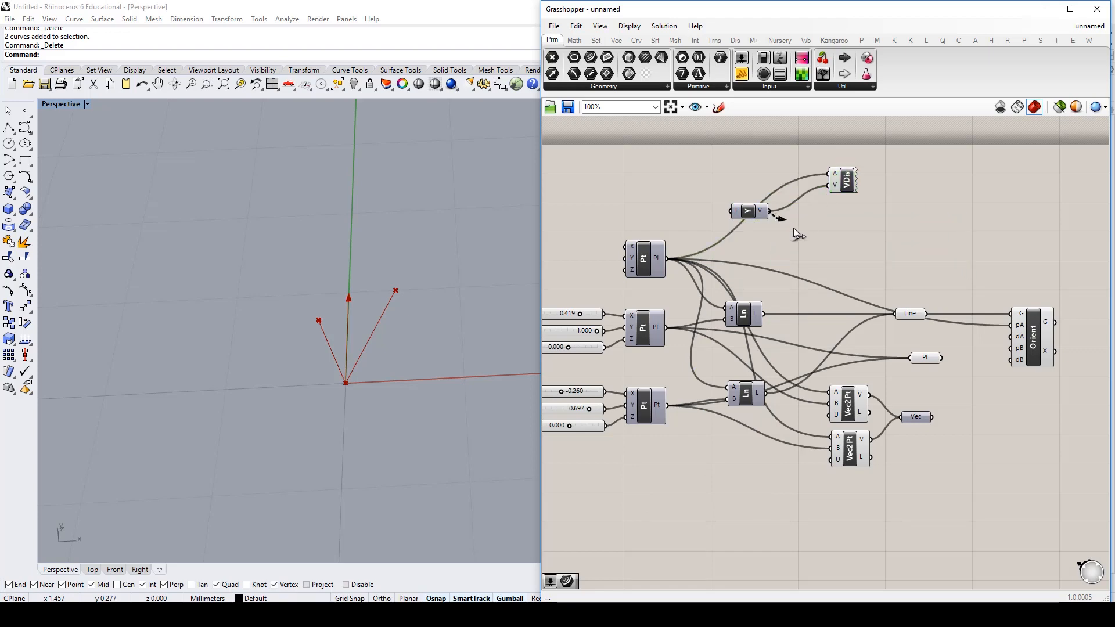
pyautogui.click(1044, 290)
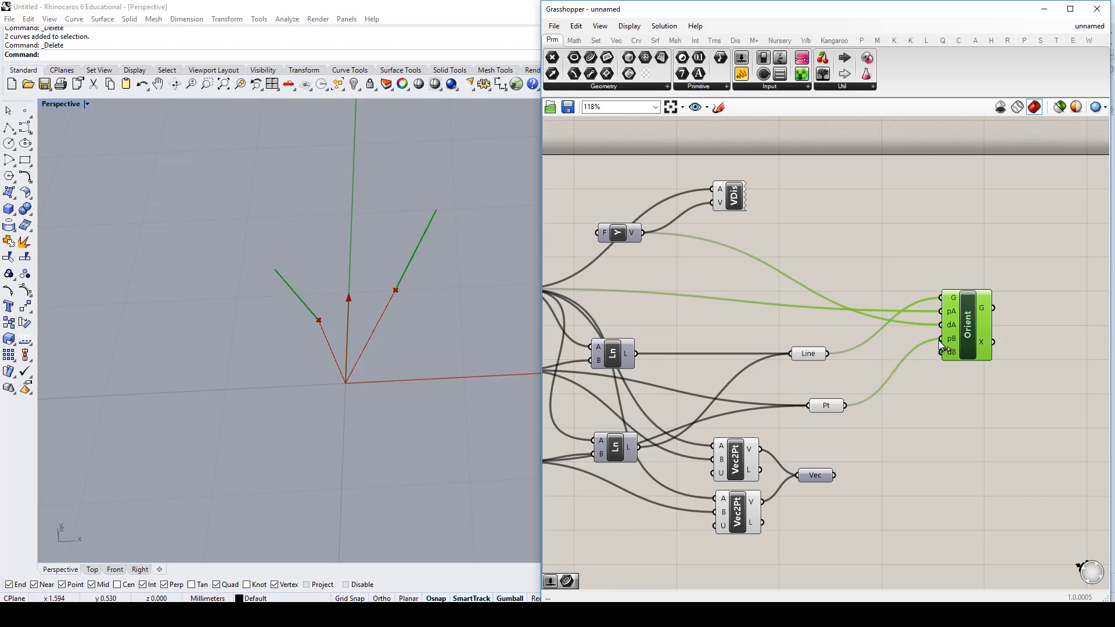
pyautogui.moveTo(945, 353)
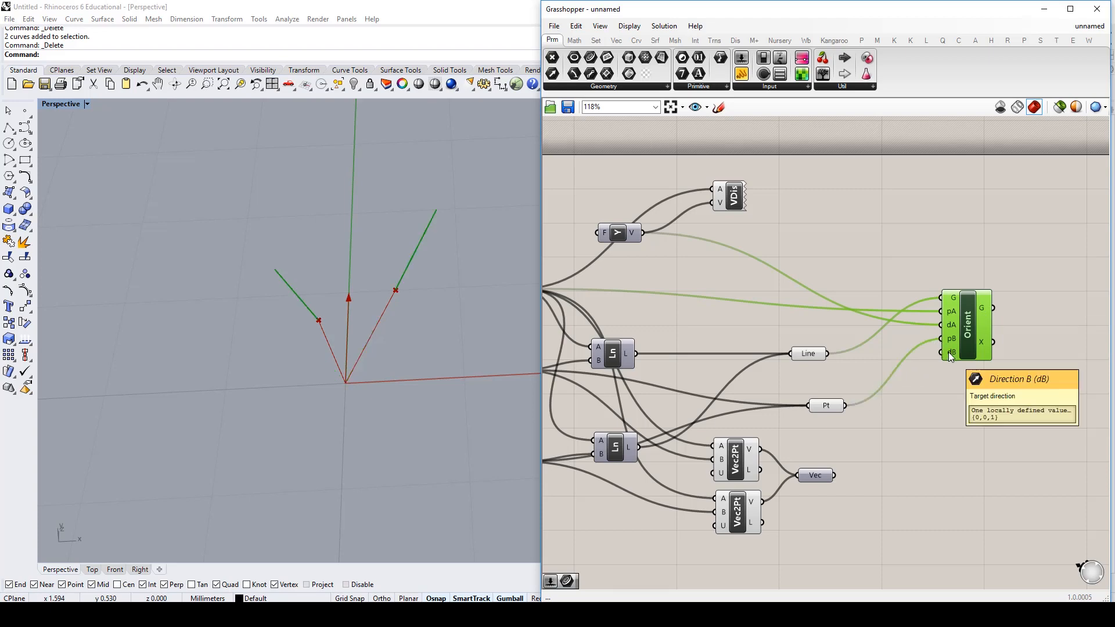
pyautogui.moveTo(815, 475)
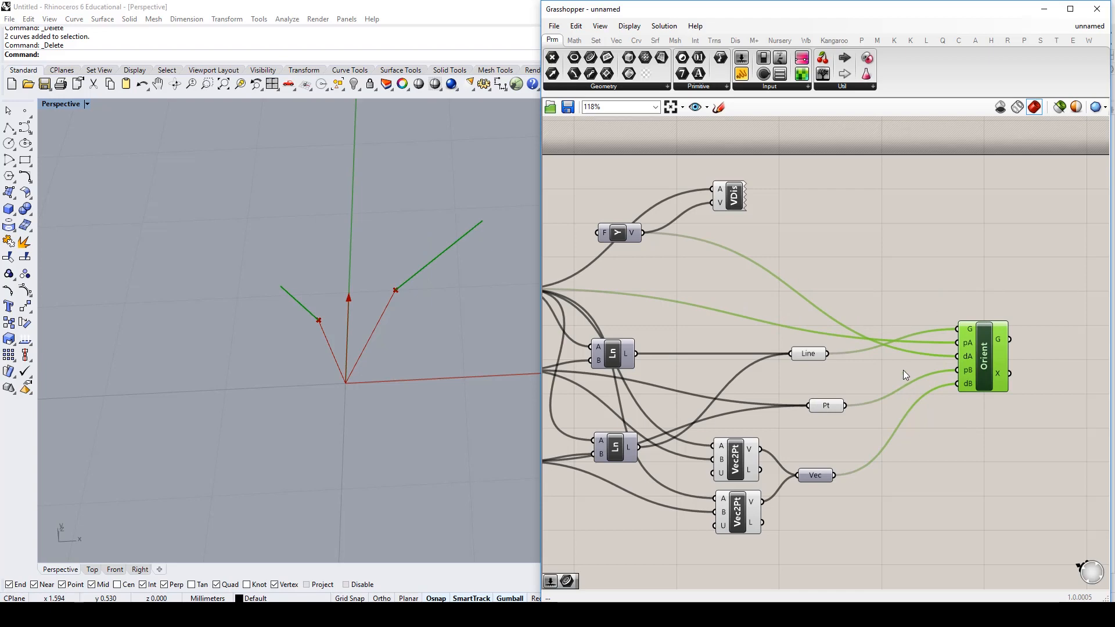
pyautogui.moveTo(969, 329)
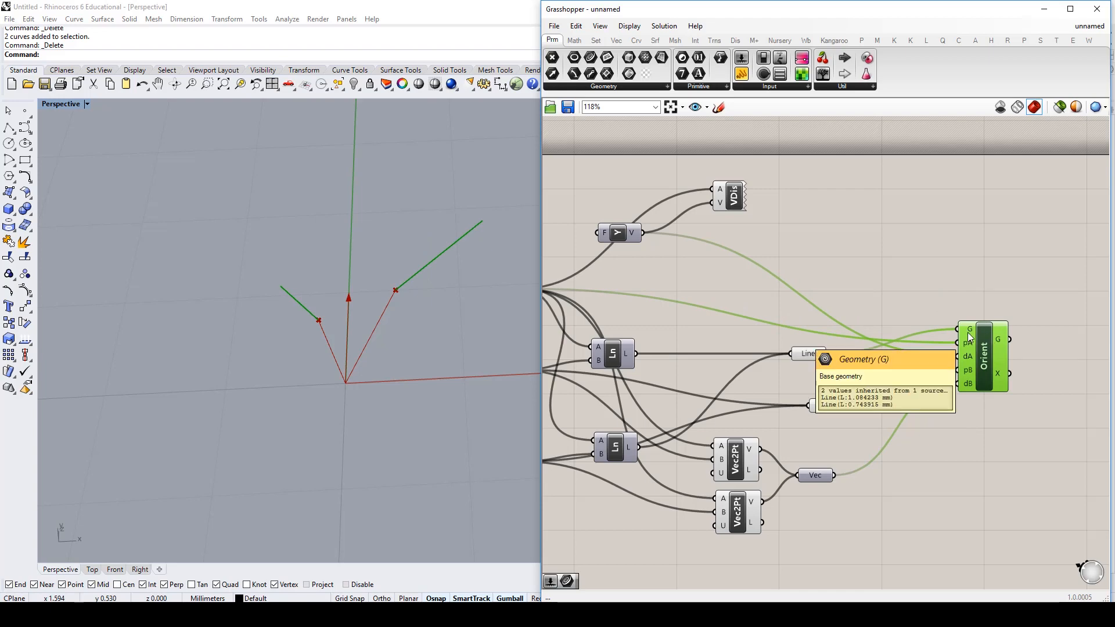
pyautogui.moveTo(984, 357)
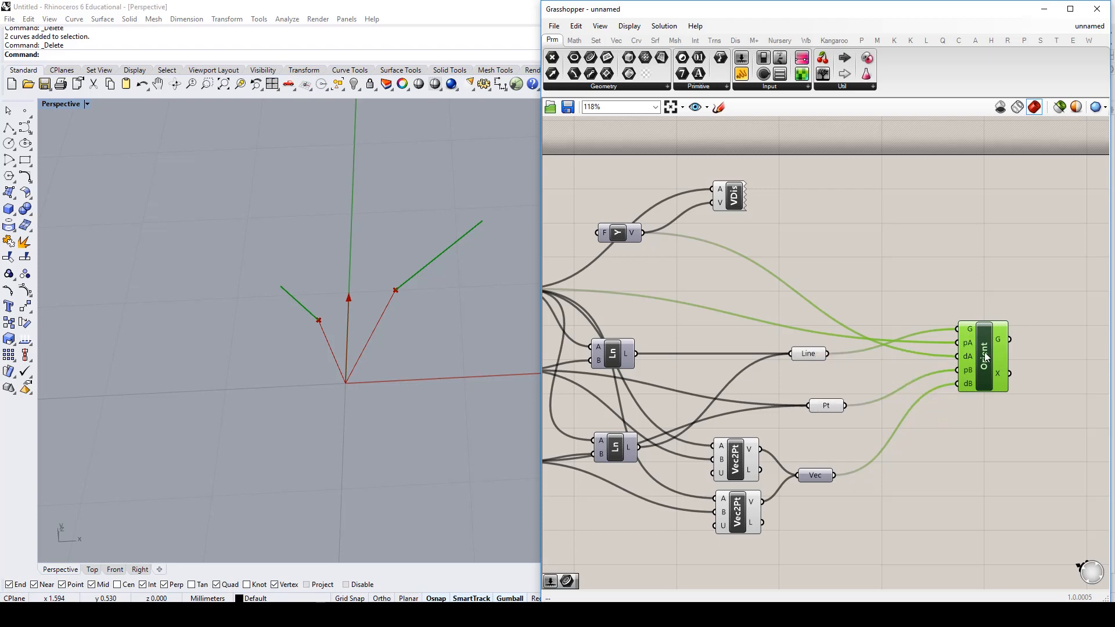
pyautogui.moveTo(985, 348)
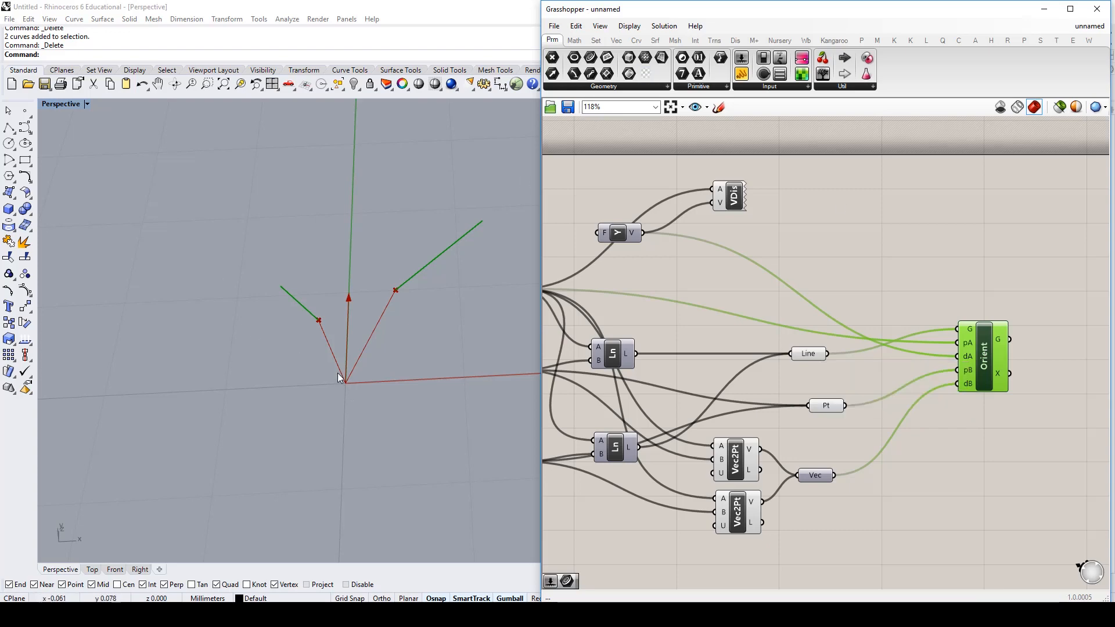
pyautogui.moveTo(320, 321)
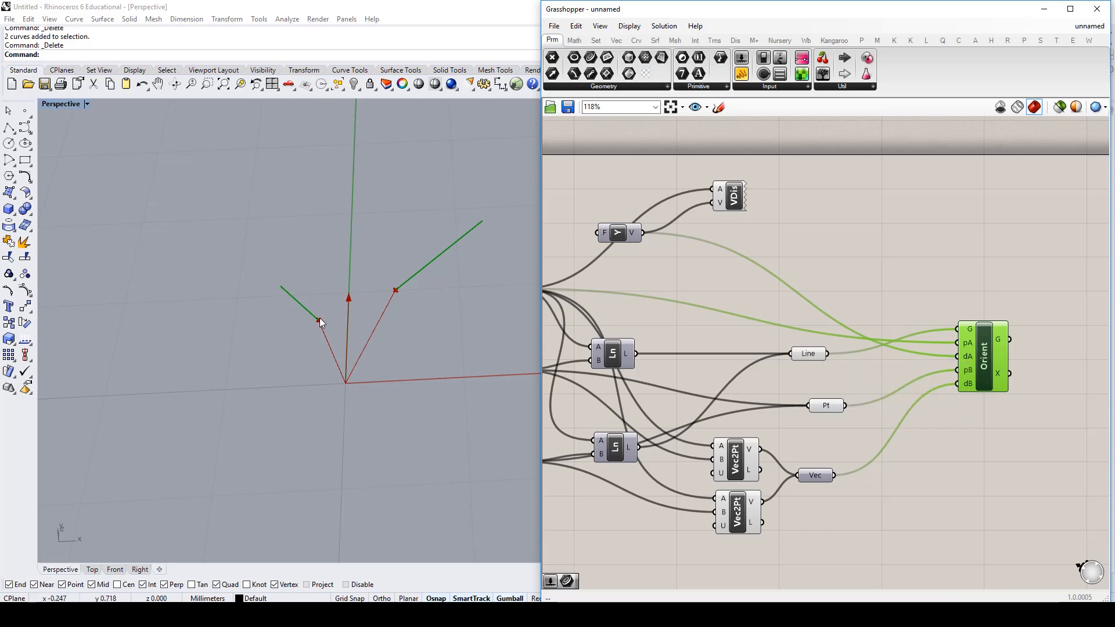
pyautogui.moveTo(351, 377)
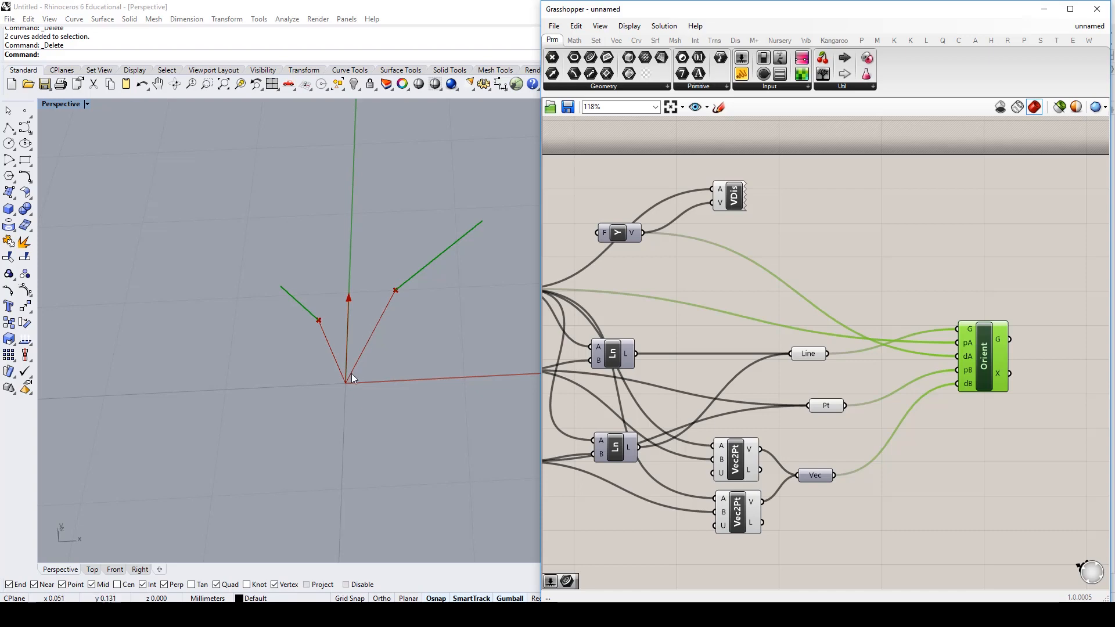
pyautogui.moveTo(398, 354)
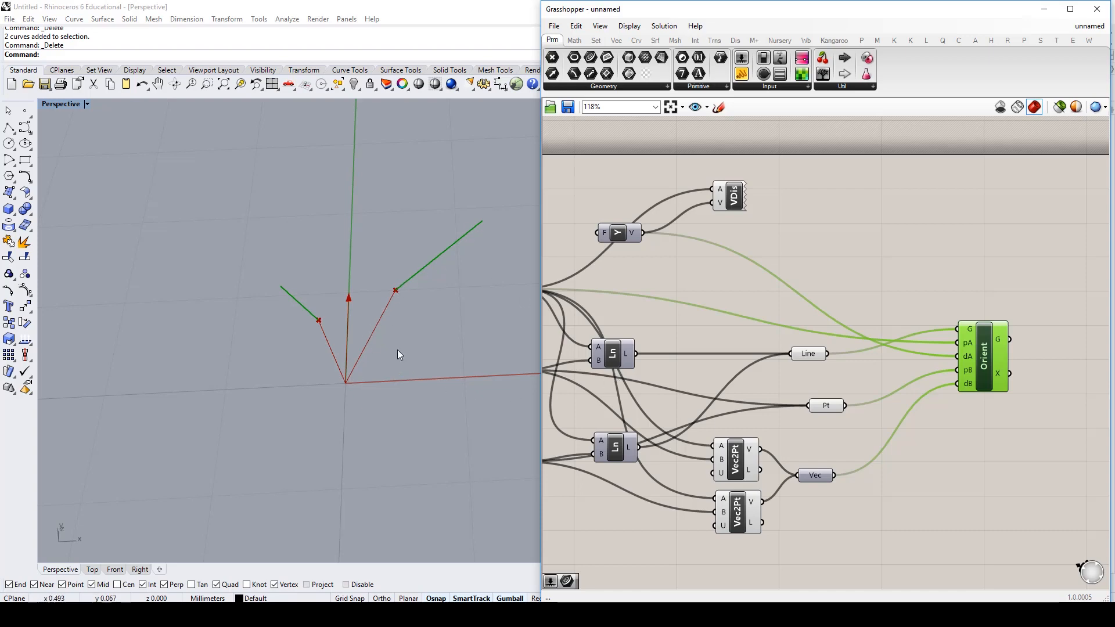
pyautogui.moveTo(328, 325)
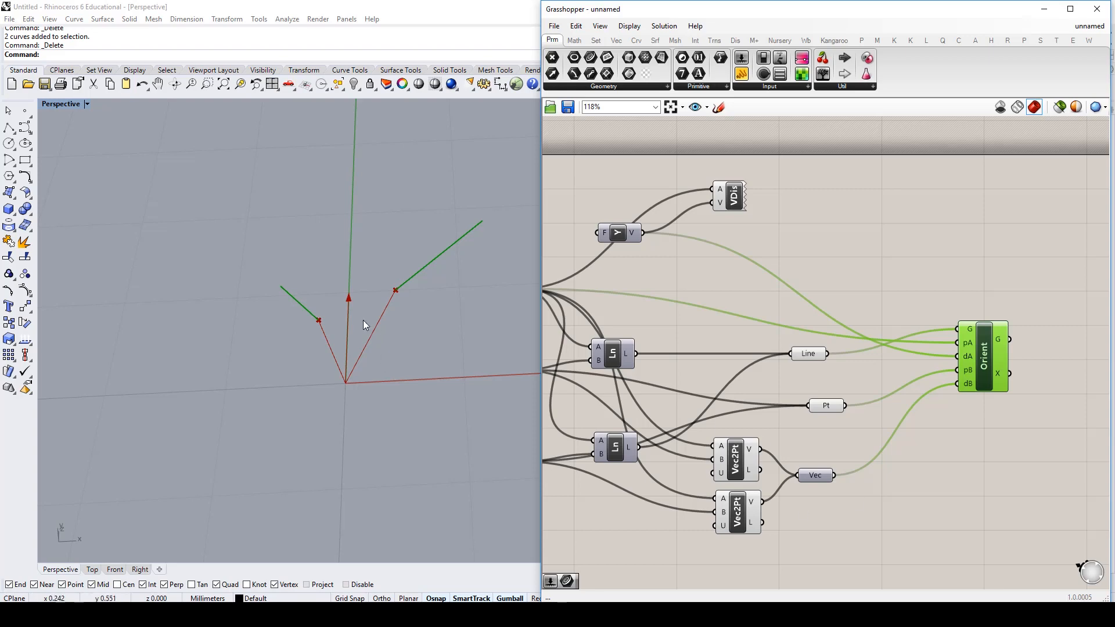
pyautogui.moveTo(612, 359)
pyautogui.write('group')
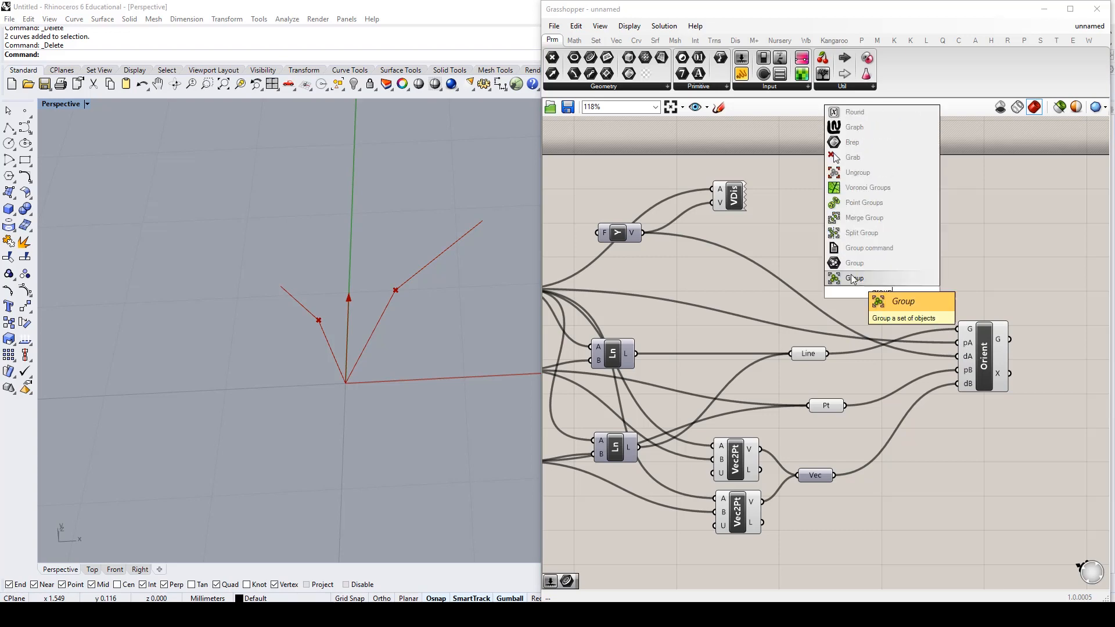
# Add a Group component bundling the branch lines and wire it into Orient's G input
pyautogui.click(854, 278)
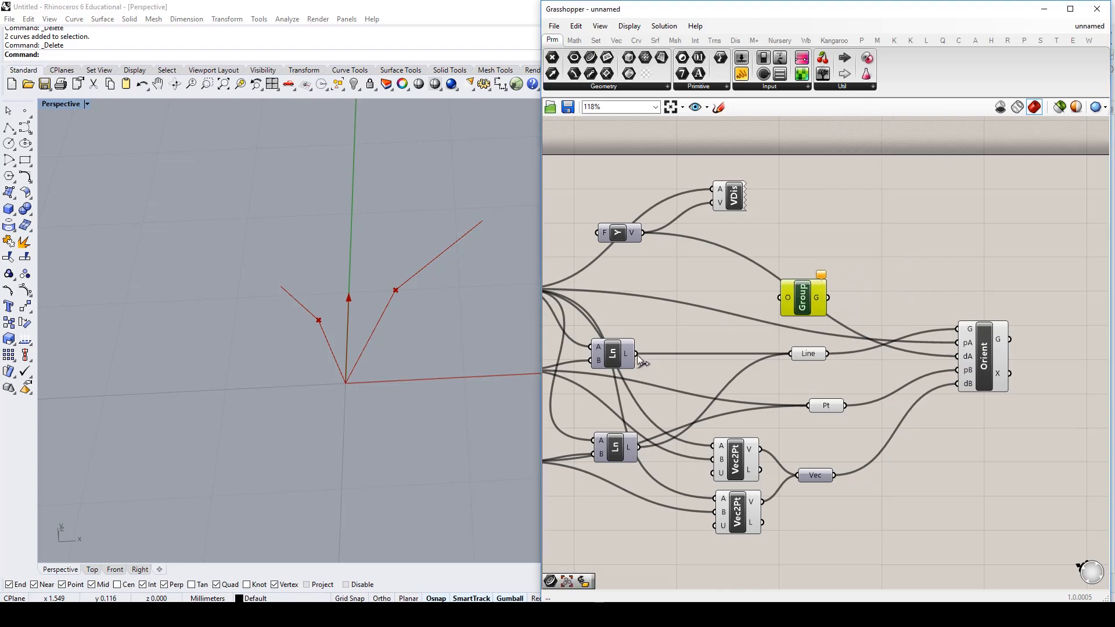
pyautogui.click(802, 297)
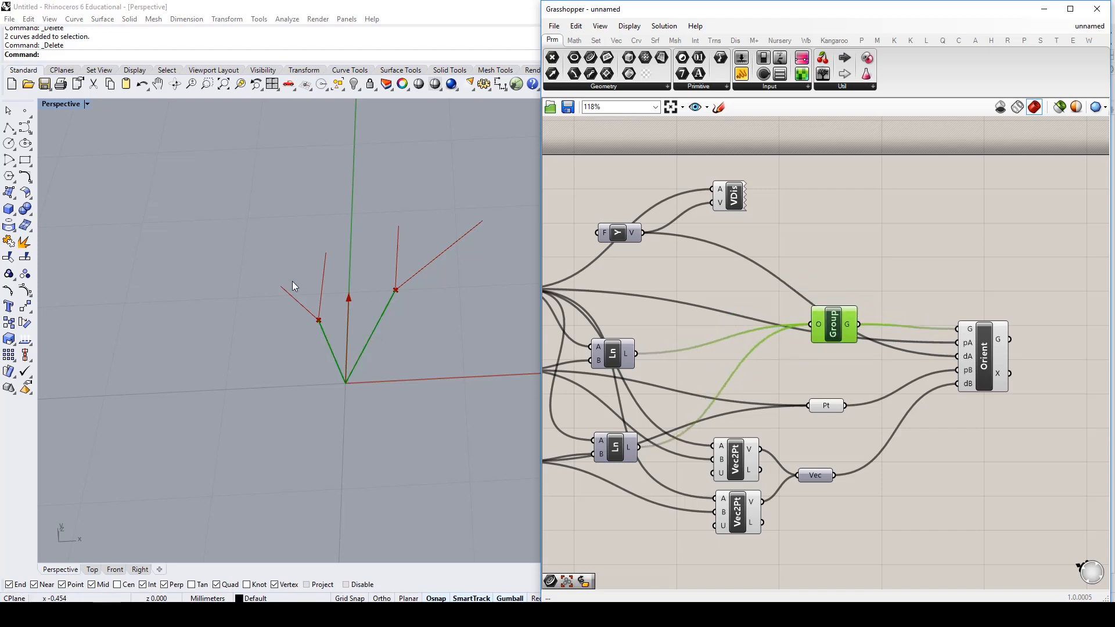
pyautogui.moveTo(435, 294)
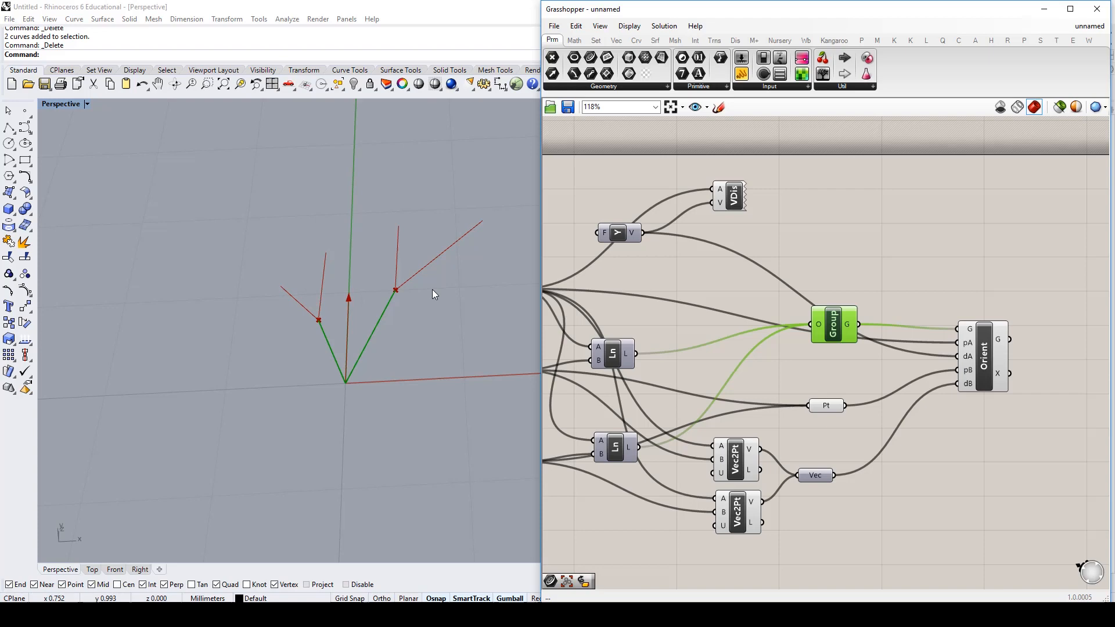
pyautogui.moveTo(434, 274)
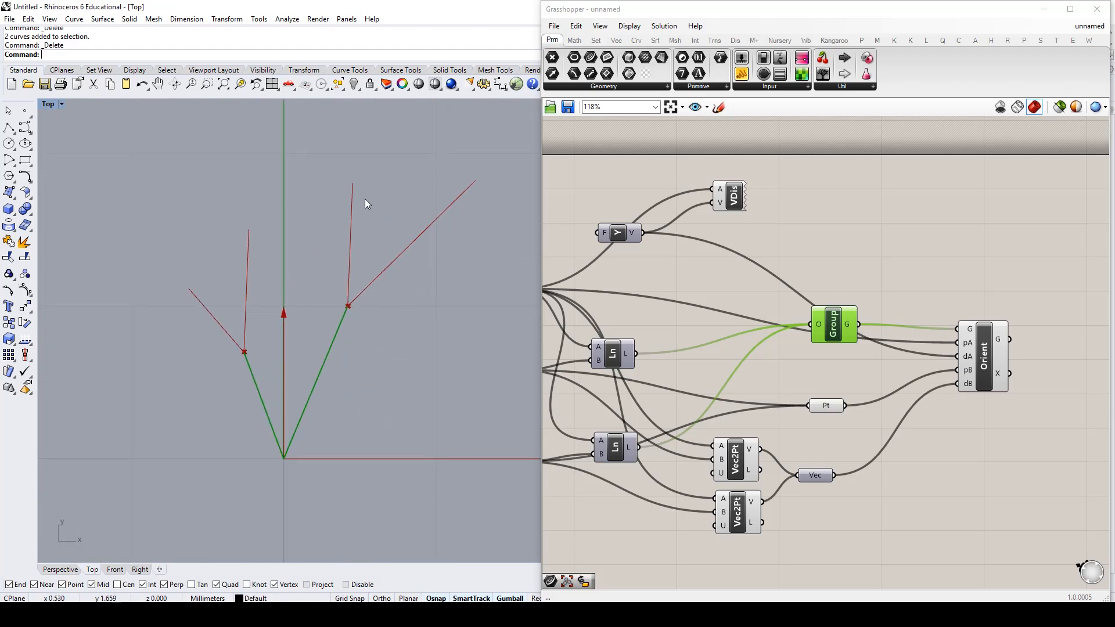
pyautogui.moveTo(264, 270)
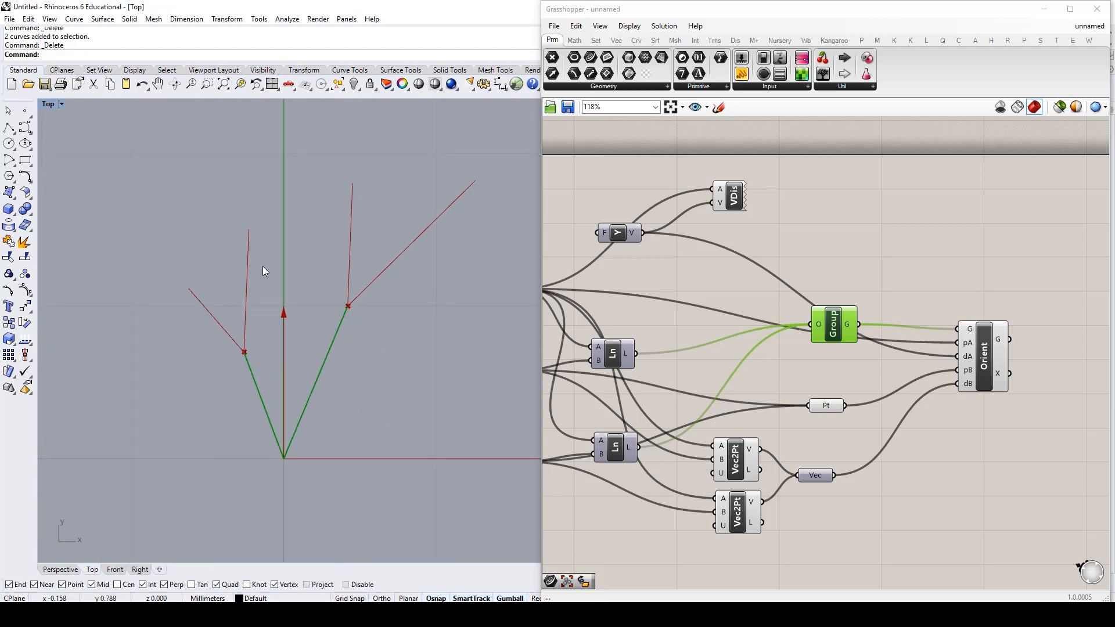
pyautogui.moveTo(1012, 454)
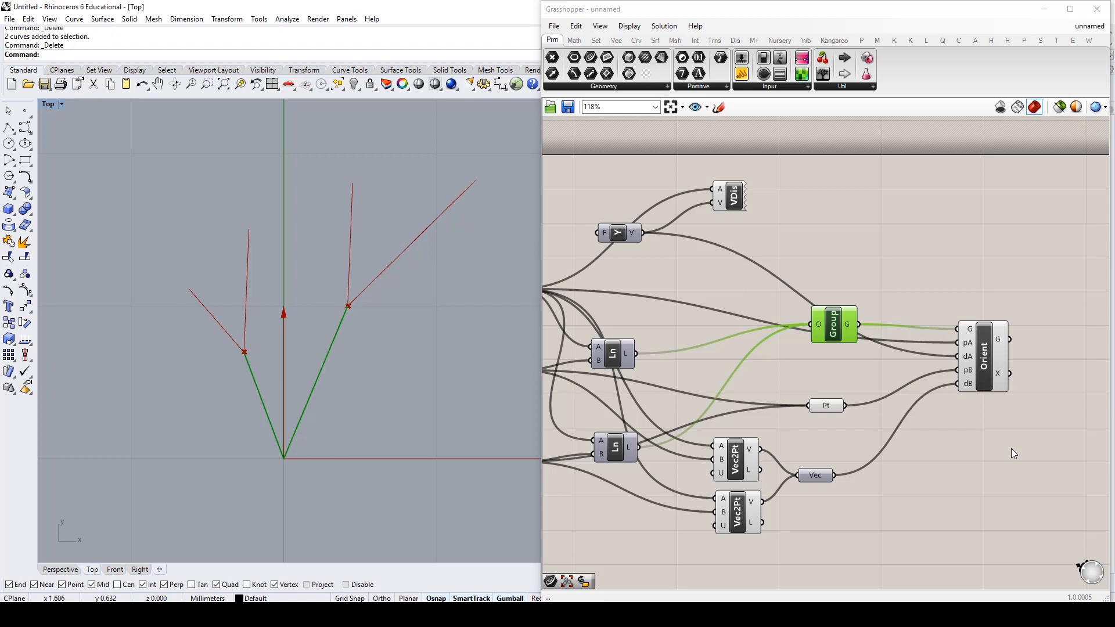
# Place a curve Length component on the canvas beside Orient
pyautogui.write('leng')
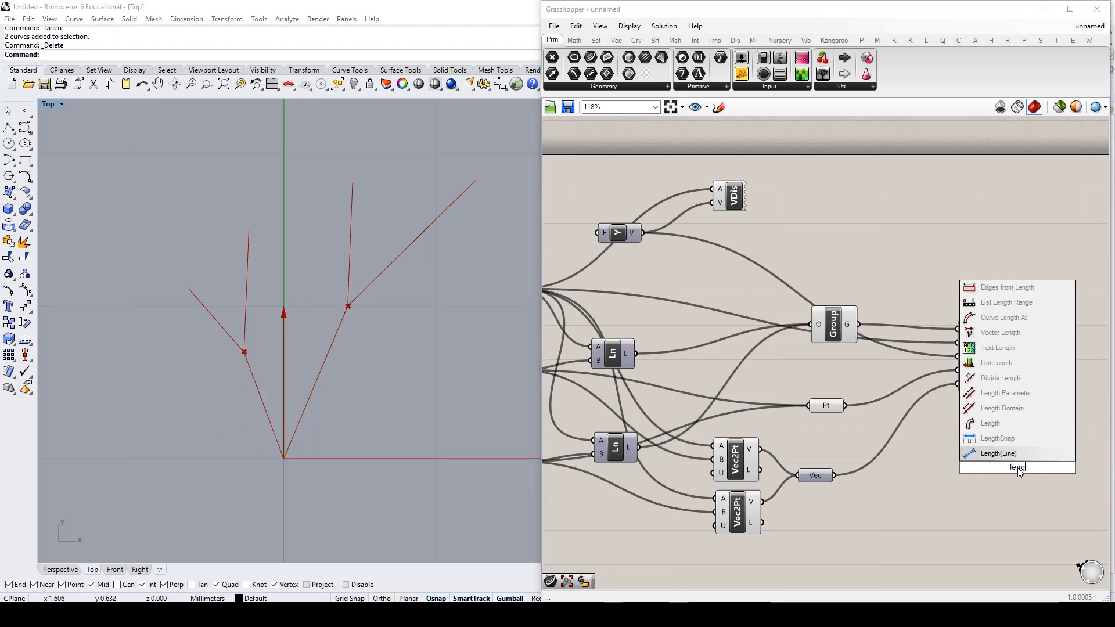
pyautogui.click(997, 453)
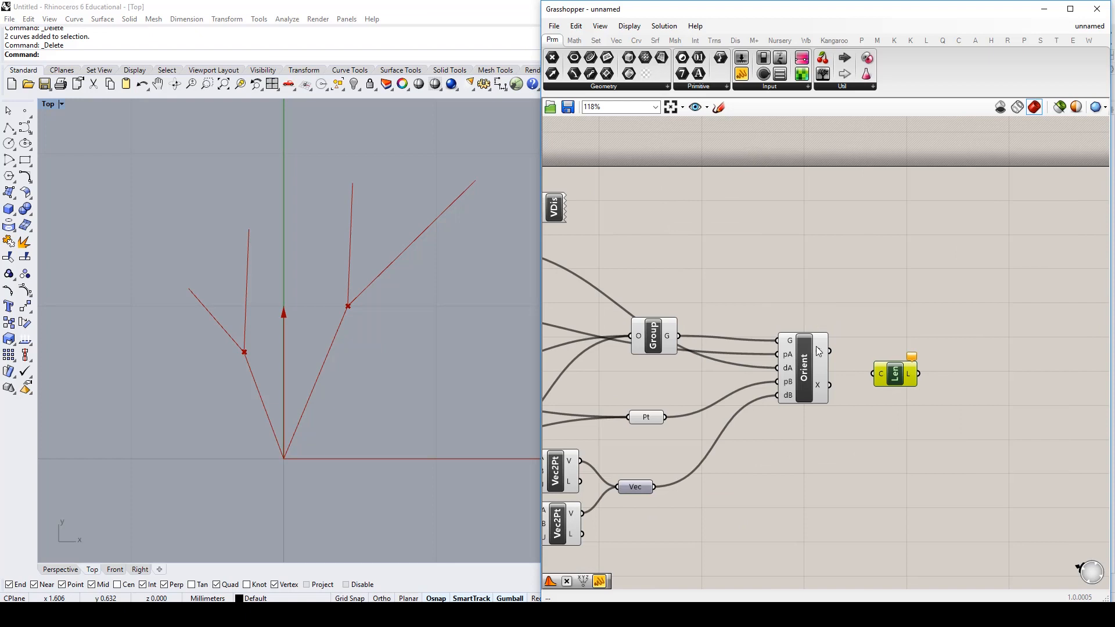
pyautogui.moveTo(828, 351)
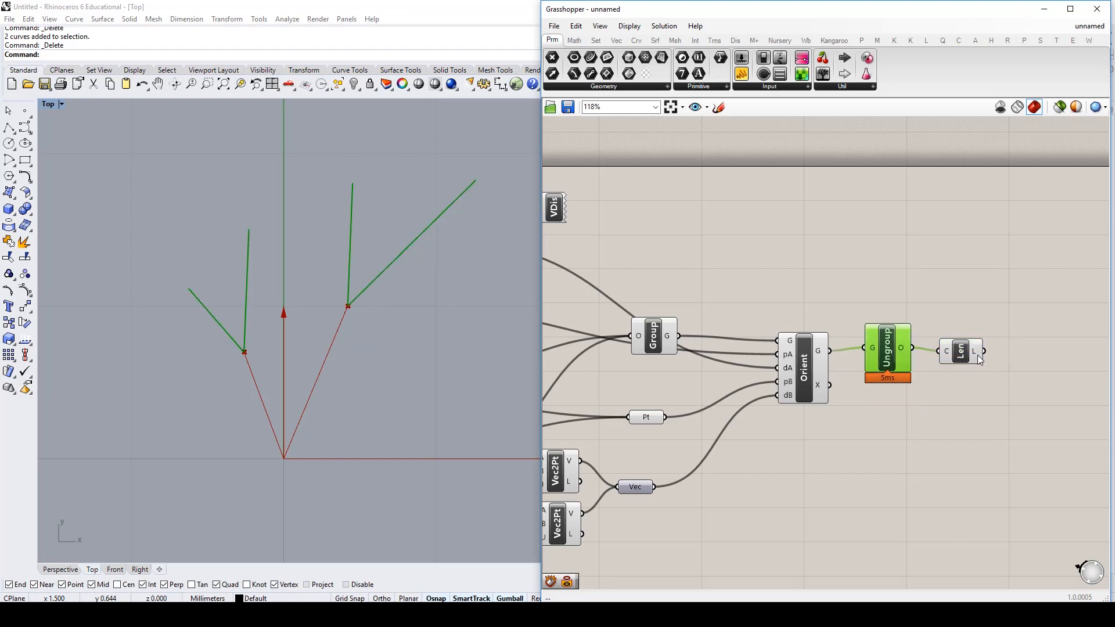
pyautogui.moveTo(945, 360)
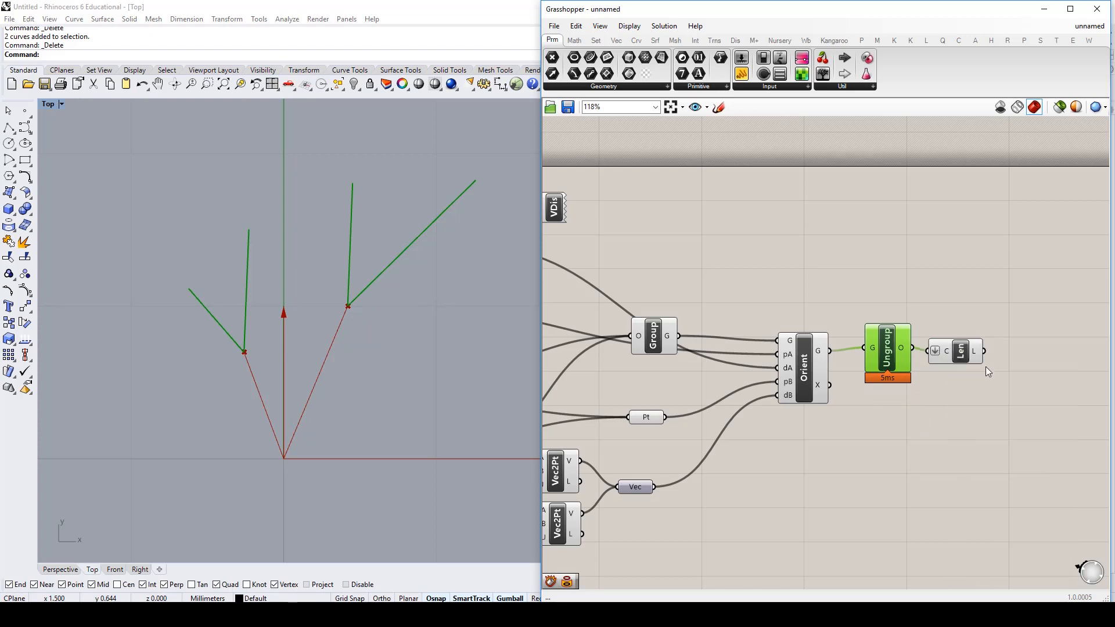
pyautogui.moveTo(975, 351)
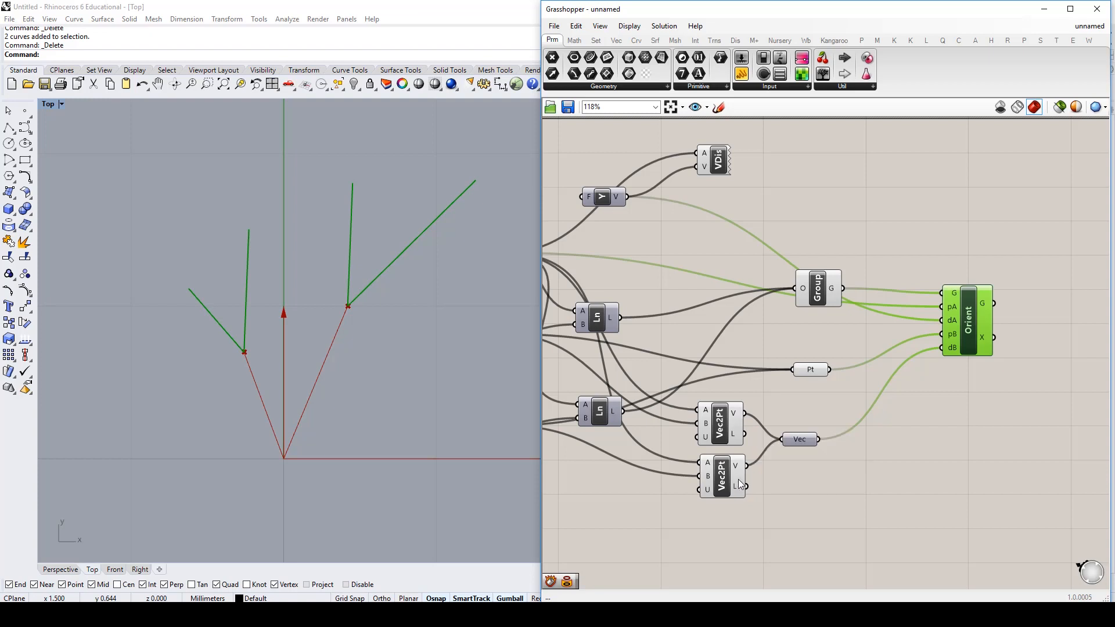
pyautogui.moveTo(469, 286)
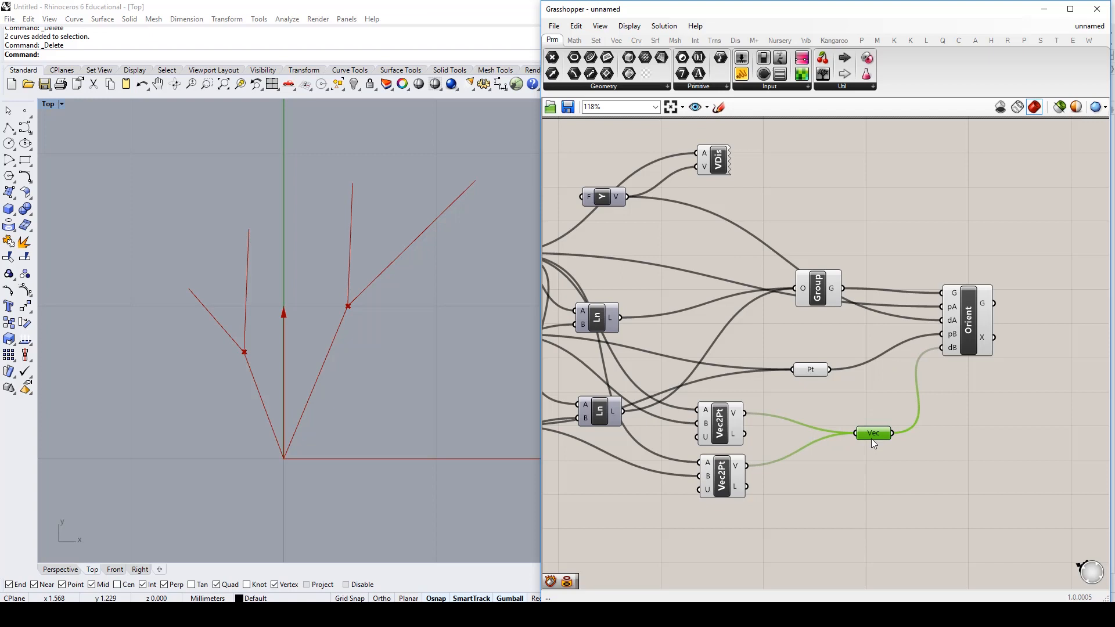
pyautogui.moveTo(306, 399)
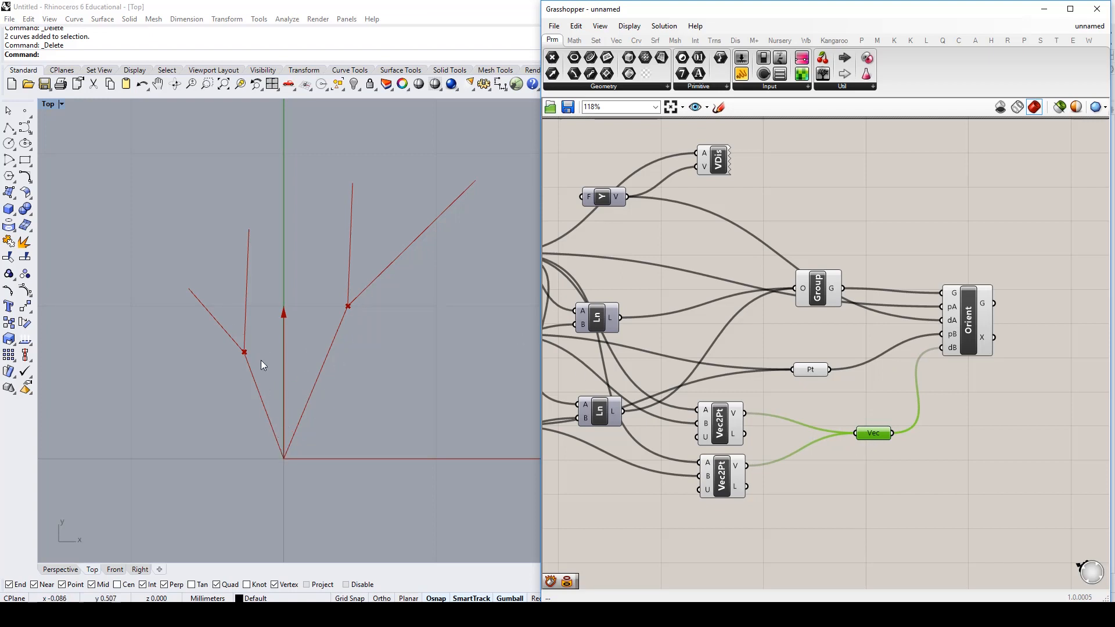
pyautogui.moveTo(250, 264)
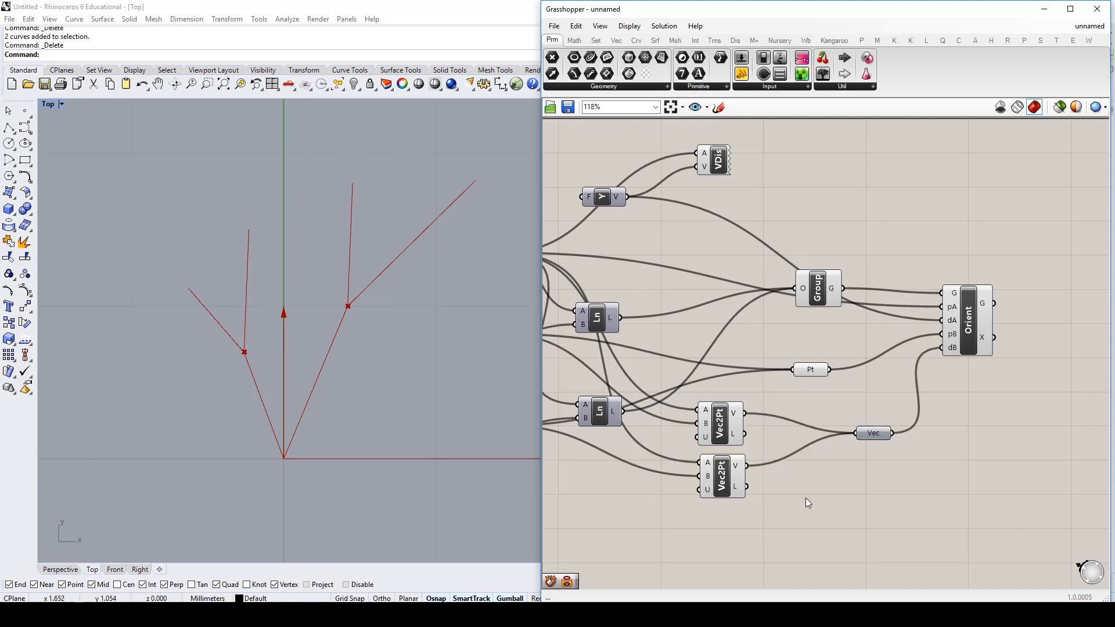
pyautogui.doubleClick(806, 502)
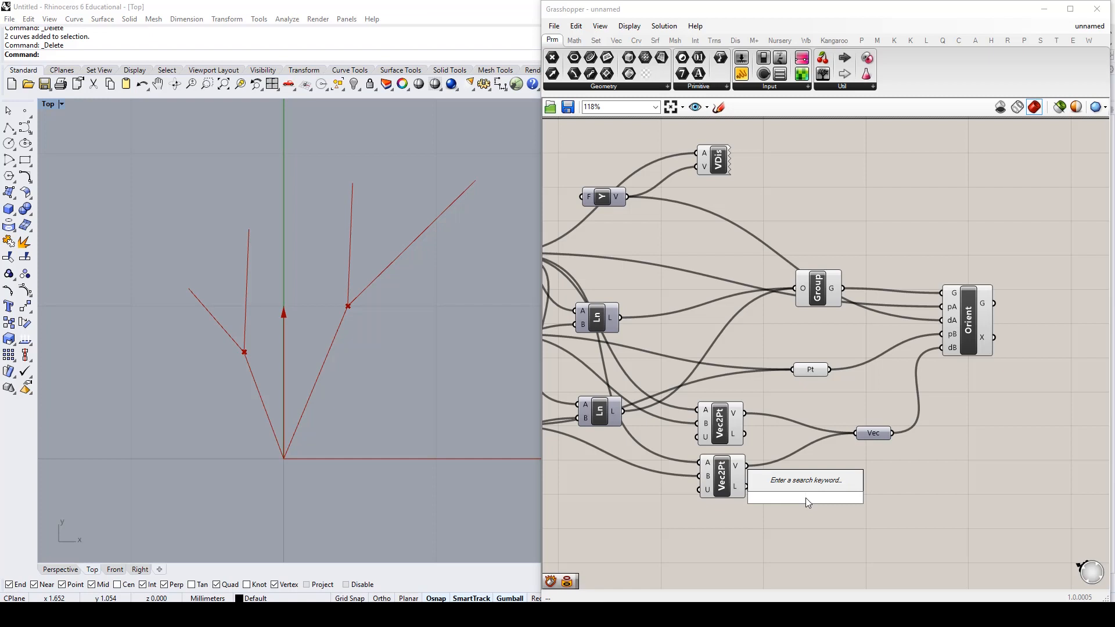
# Insert a Unit Vector before Vec, read the branch lengths from Length's L output, then remove Length
pyautogui.click(804, 480)
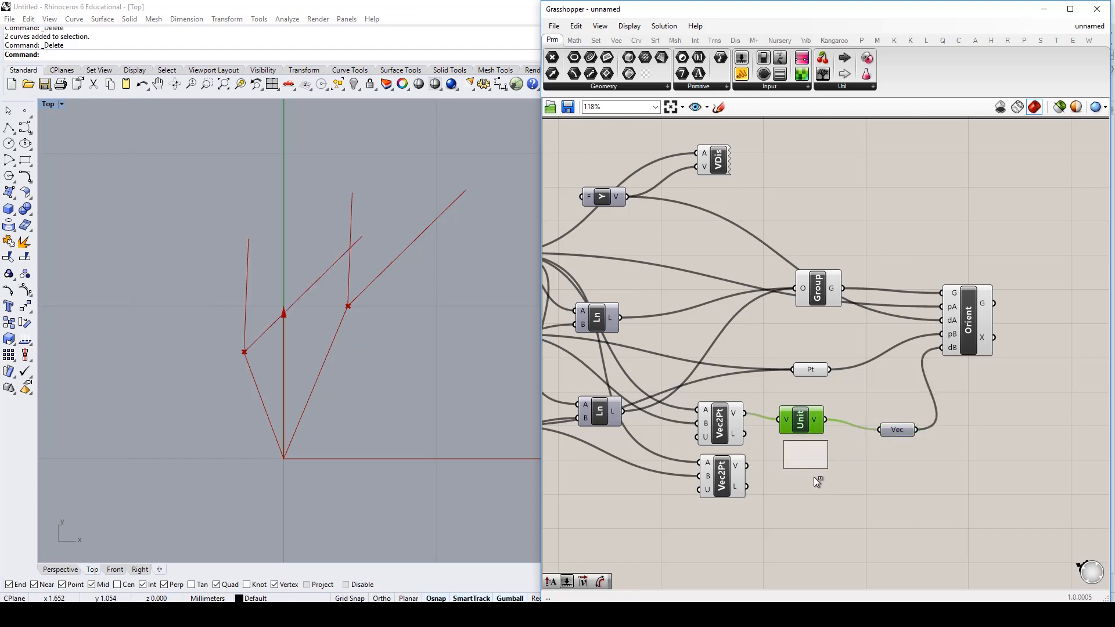
pyautogui.moveTo(801, 420); pyautogui.dragTo(803, 478)
pyautogui.write('un')
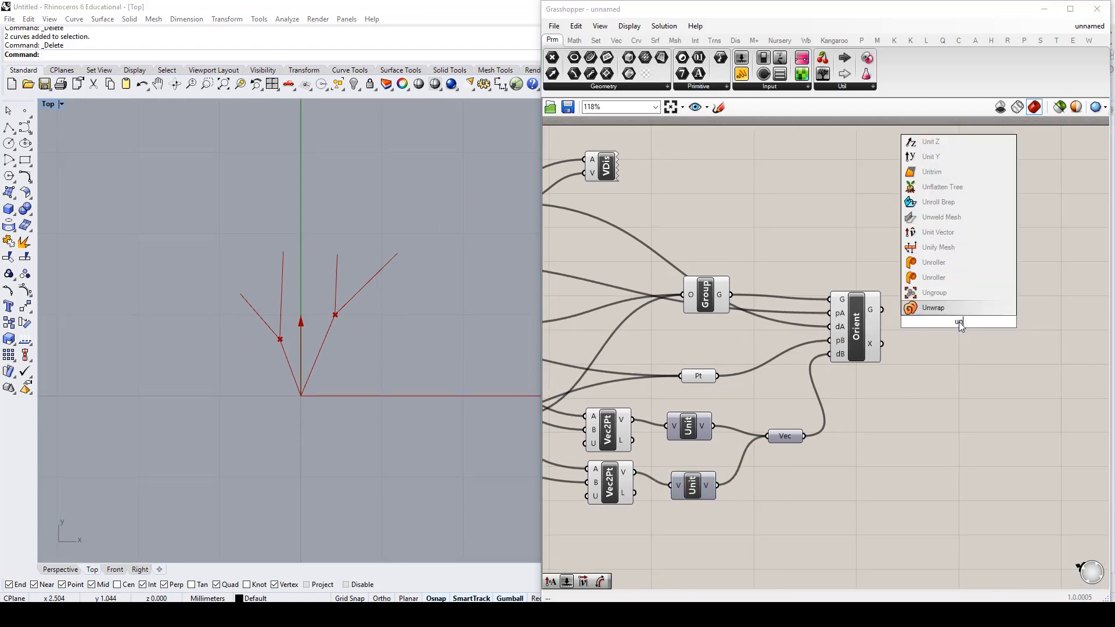
pyautogui.click(933, 292)
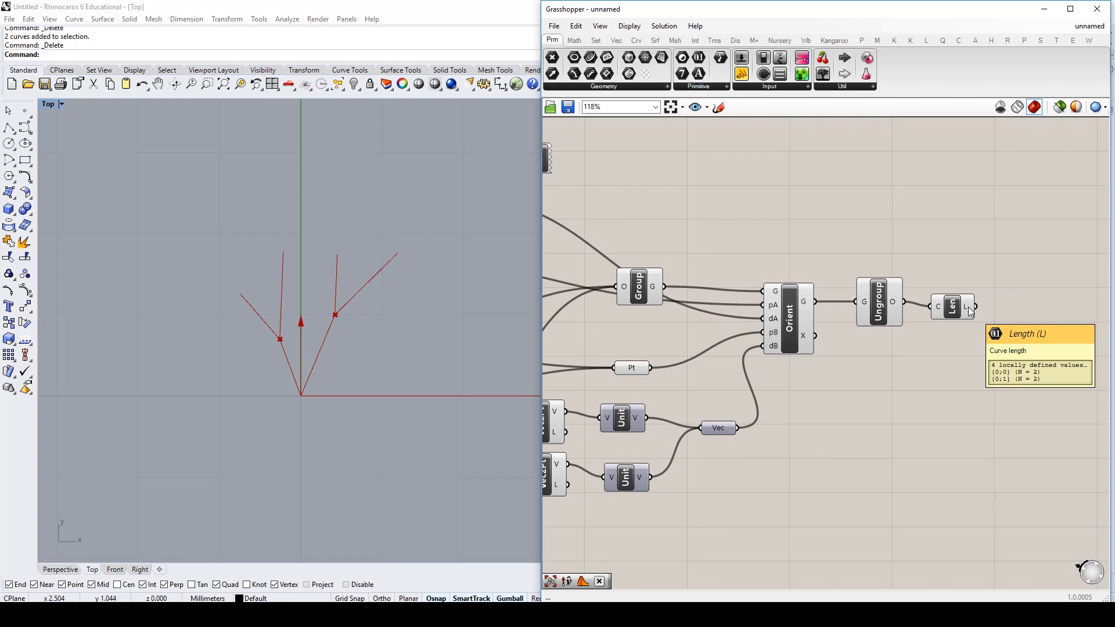
pyautogui.rightClick(951, 305)
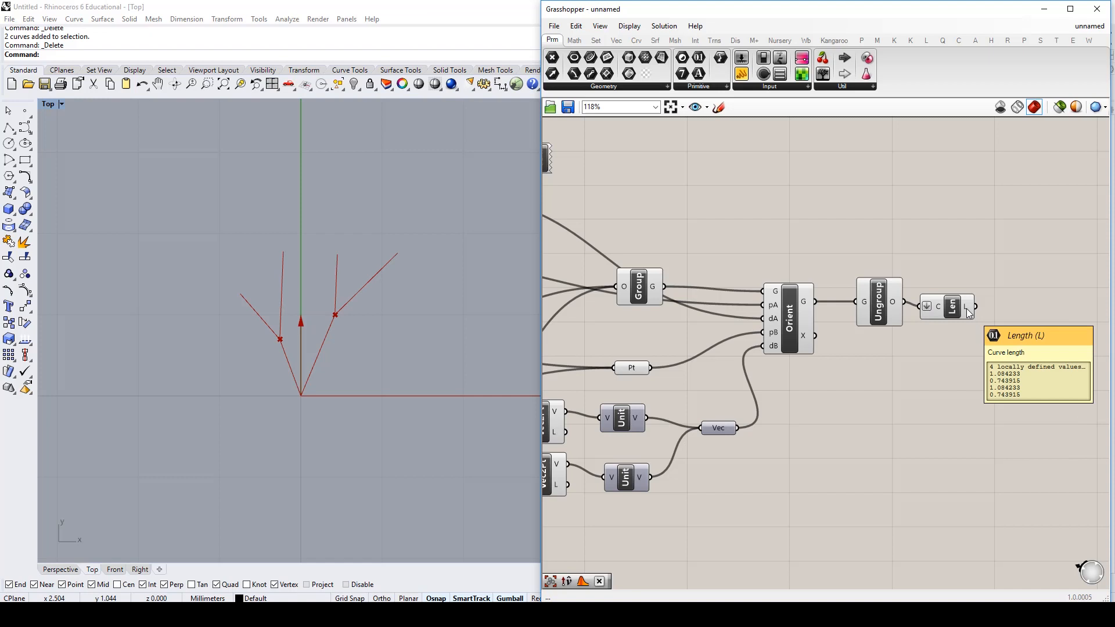
pyautogui.click(949, 305)
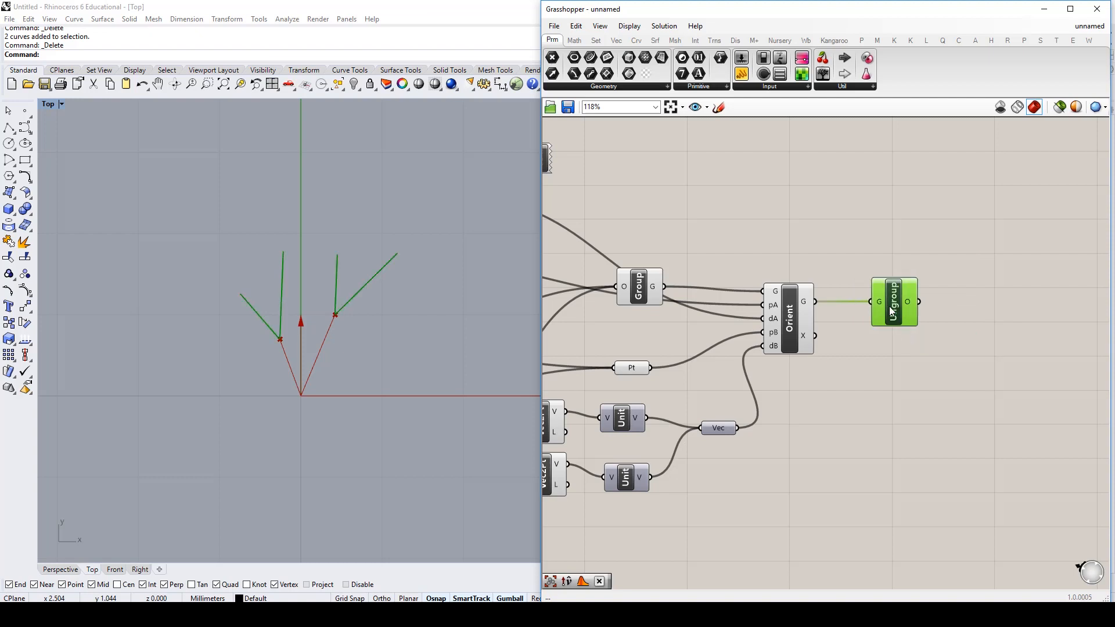
pyautogui.scroll(-3)
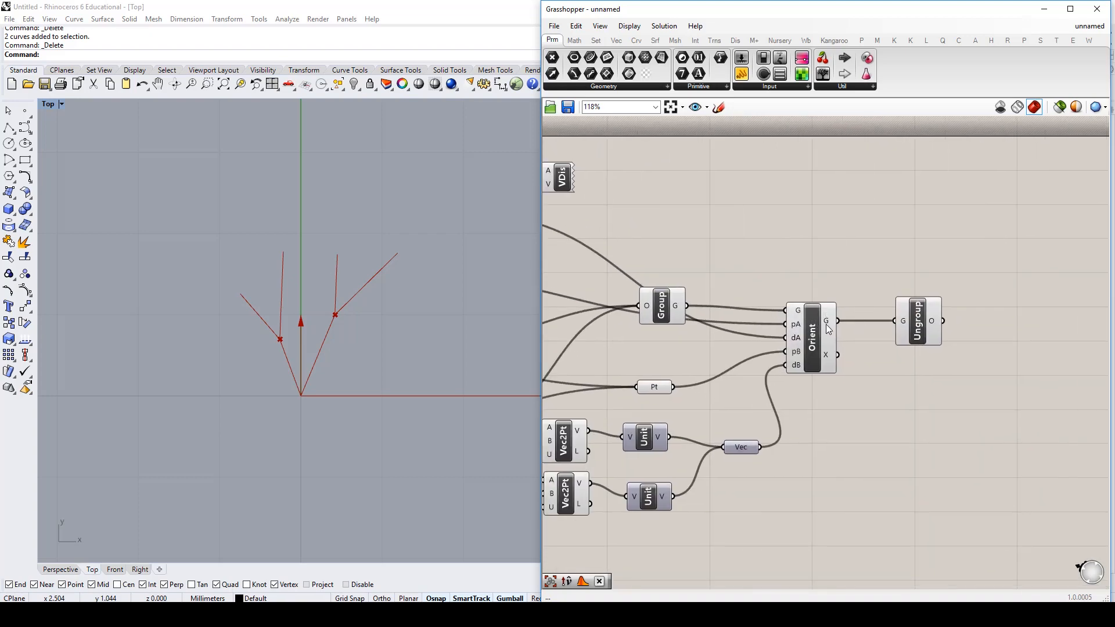
pyautogui.moveTo(305, 390)
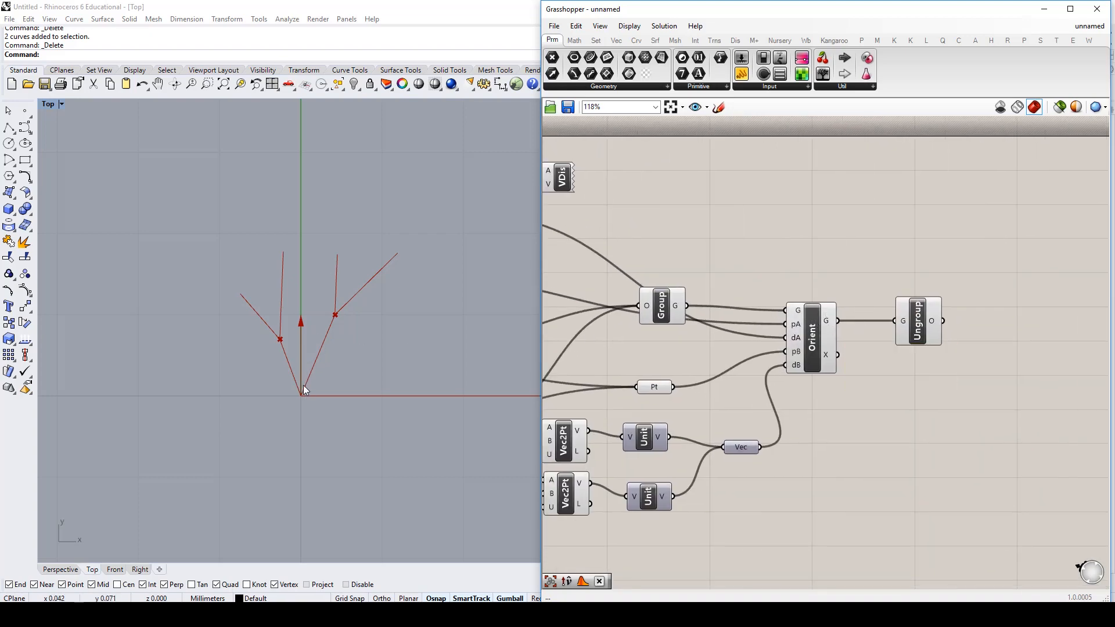
pyautogui.moveTo(284, 345)
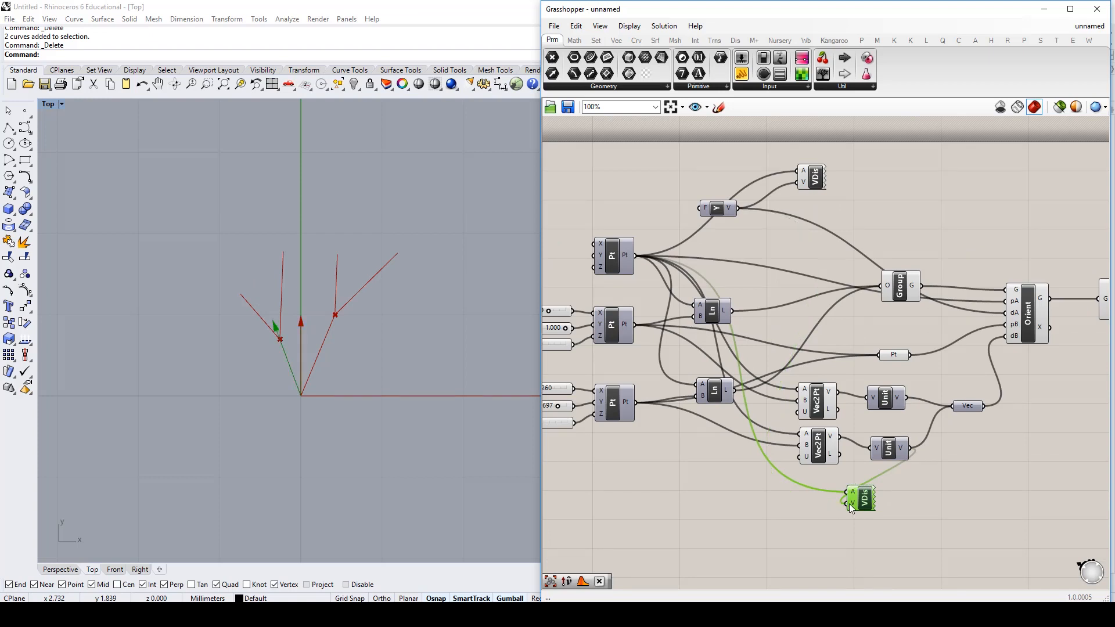
pyautogui.moveTo(861, 499); pyautogui.dragTo(885, 508)
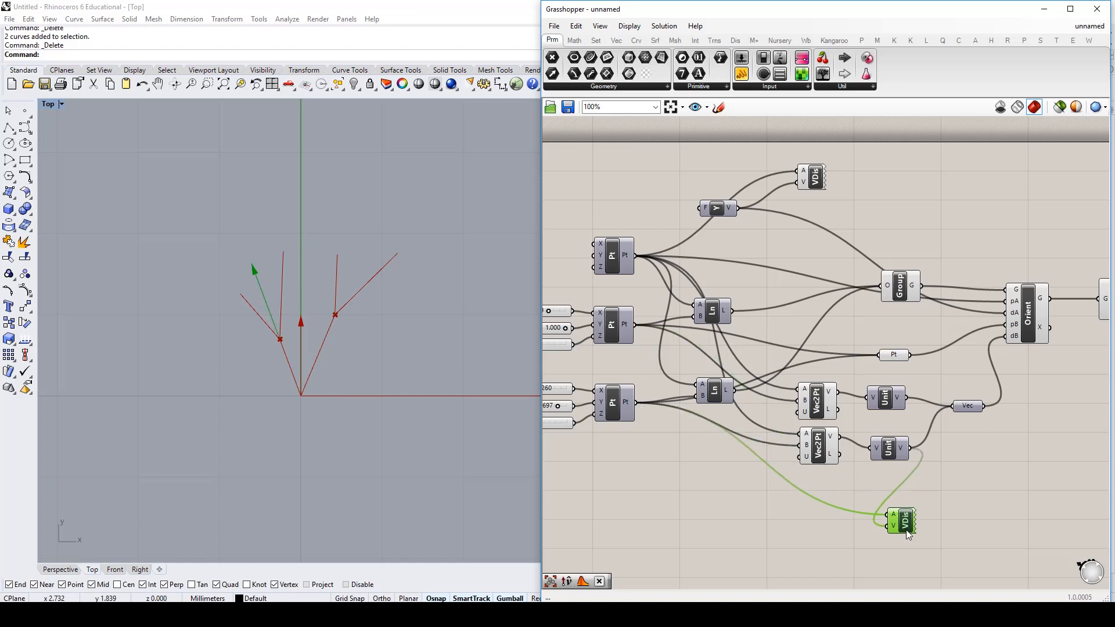
pyautogui.moveTo(904, 523); pyautogui.dragTo(932, 495)
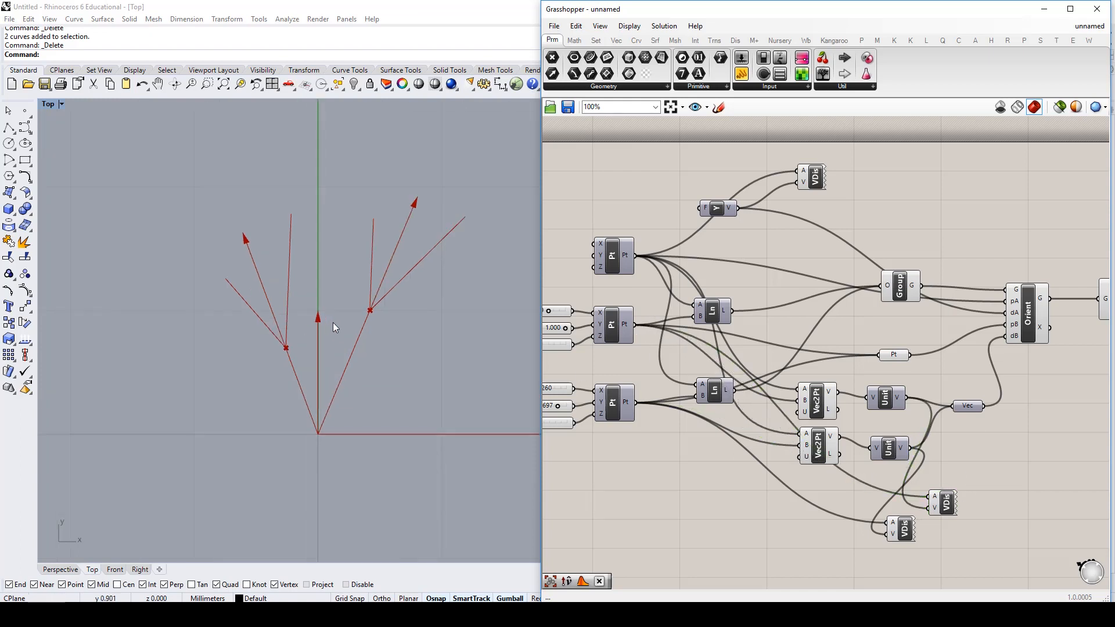
pyautogui.moveTo(335, 385)
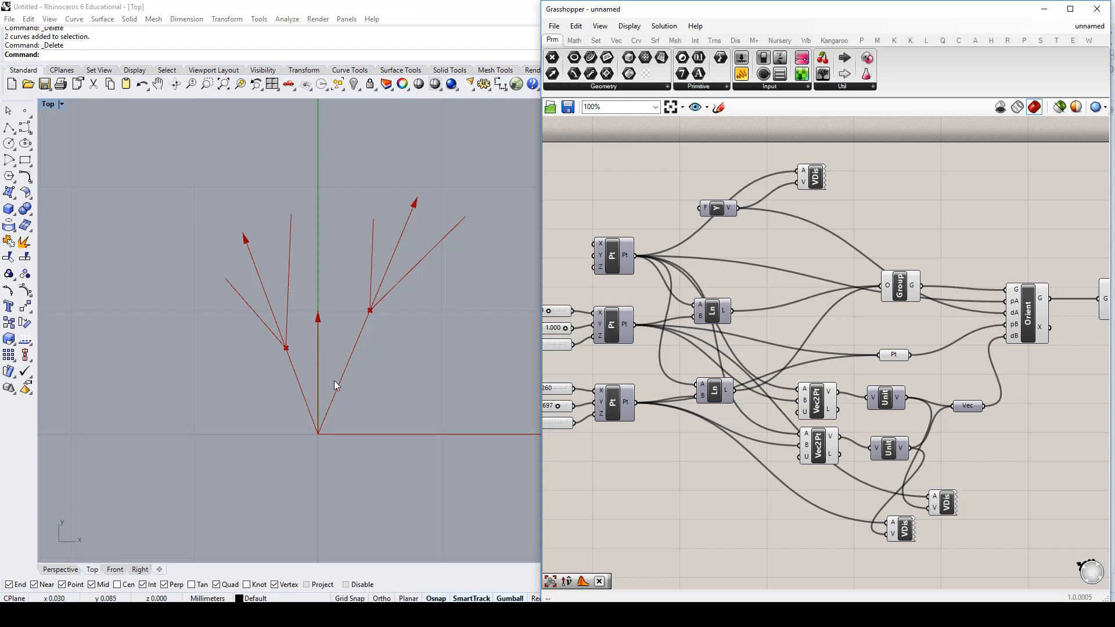
pyautogui.moveTo(276, 252)
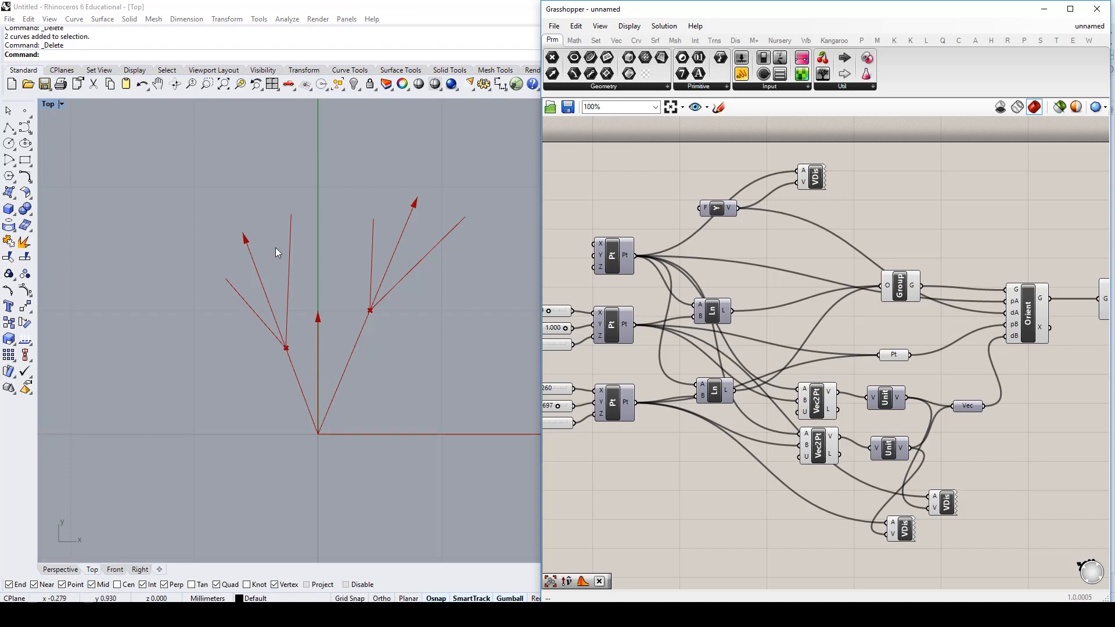
pyautogui.moveTo(367, 299)
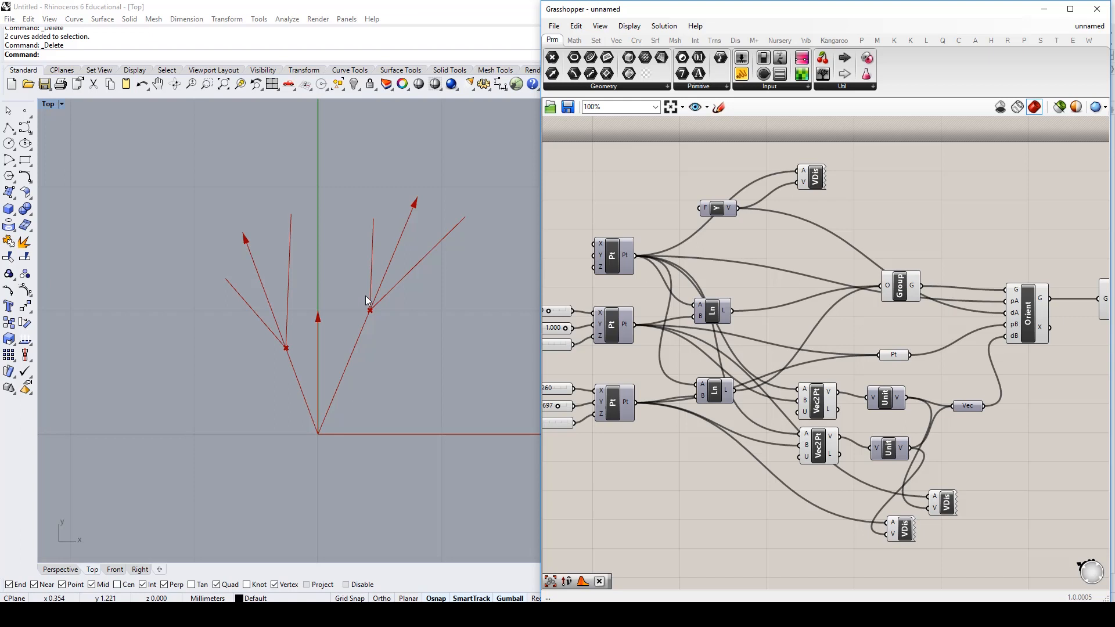
pyautogui.moveTo(941, 459)
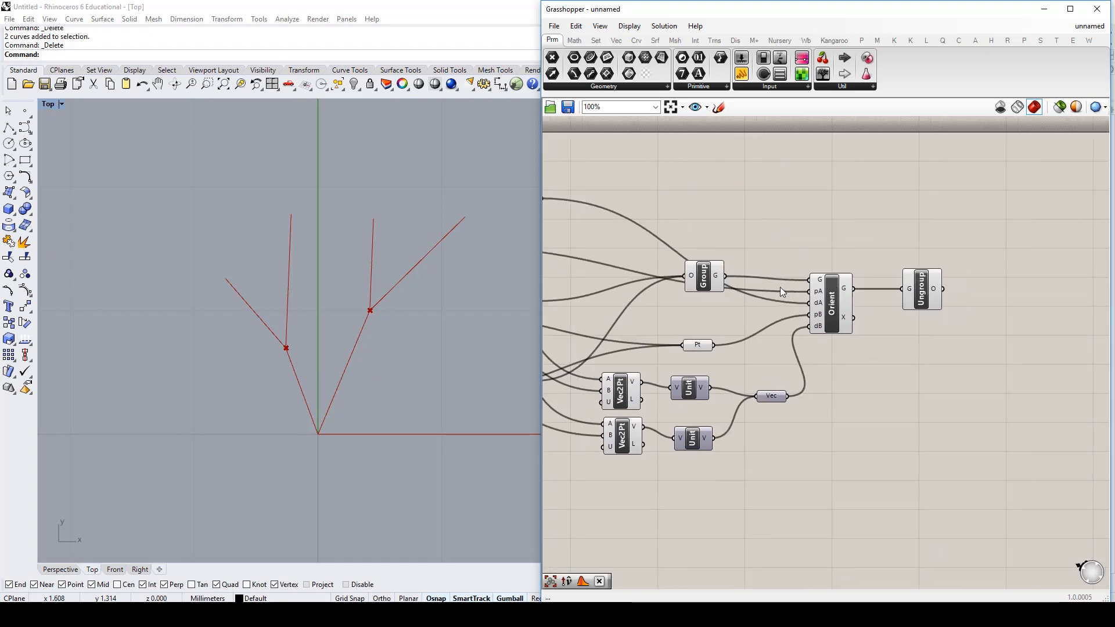
pyautogui.click(700, 278)
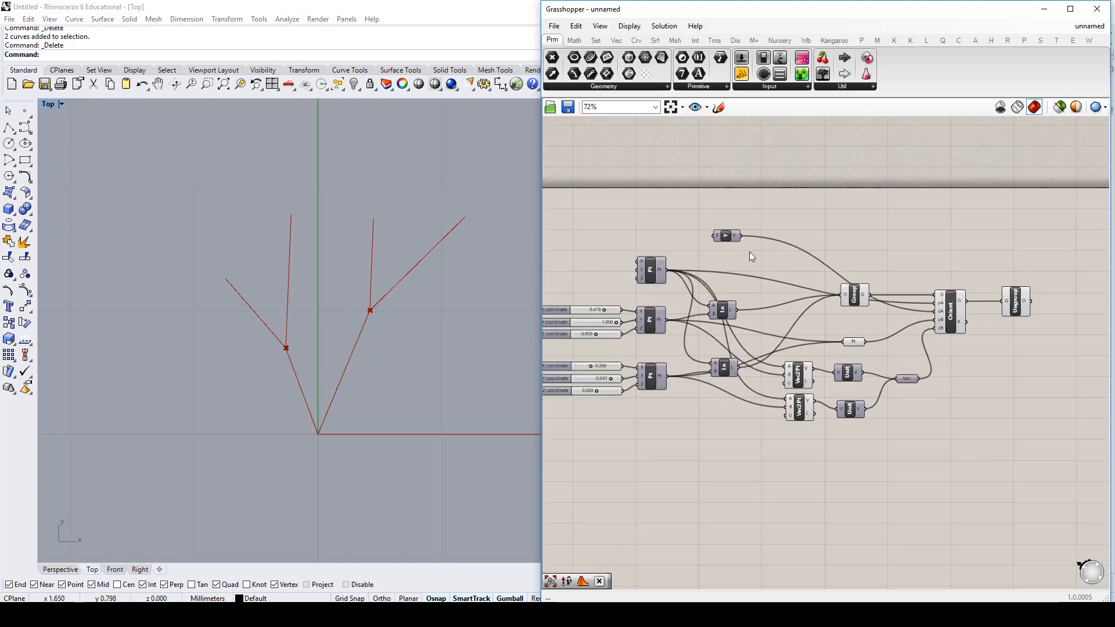
# Move the Unit Y vector component beside Orient's inputs to tidy the definition
pyautogui.click(860, 321)
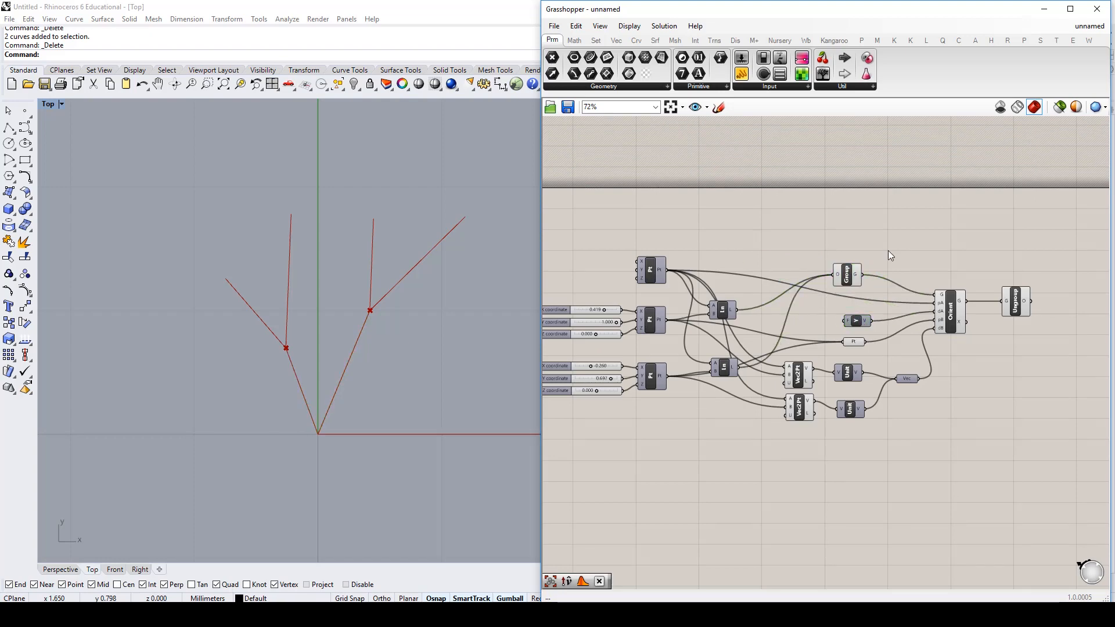
pyautogui.moveTo(822, 286)
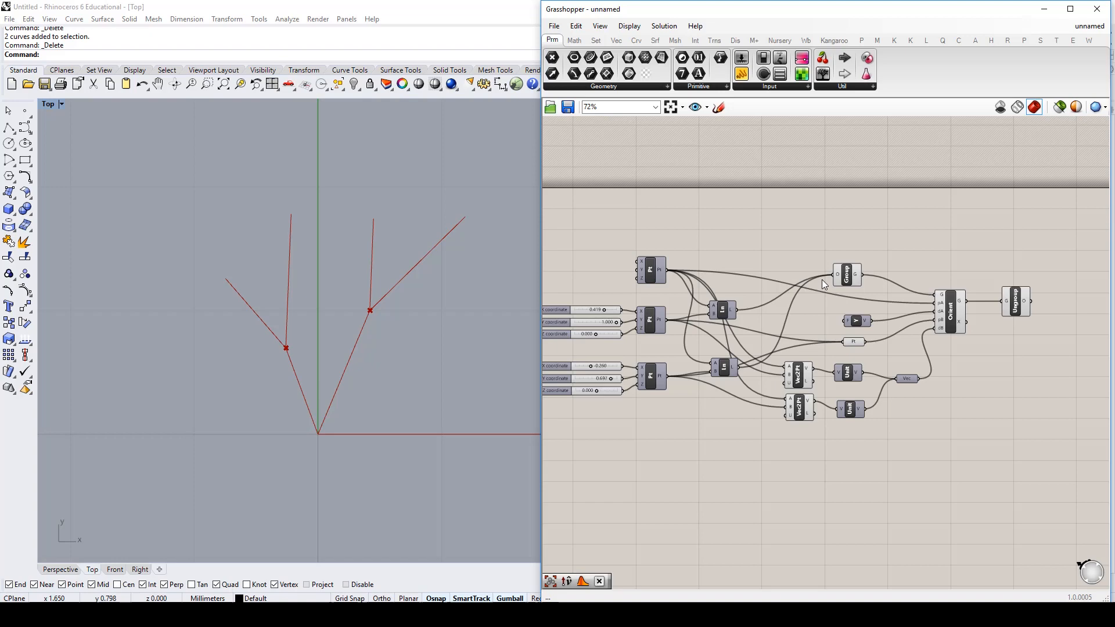
pyautogui.moveTo(821, 285); pyautogui.dragTo(920, 261)
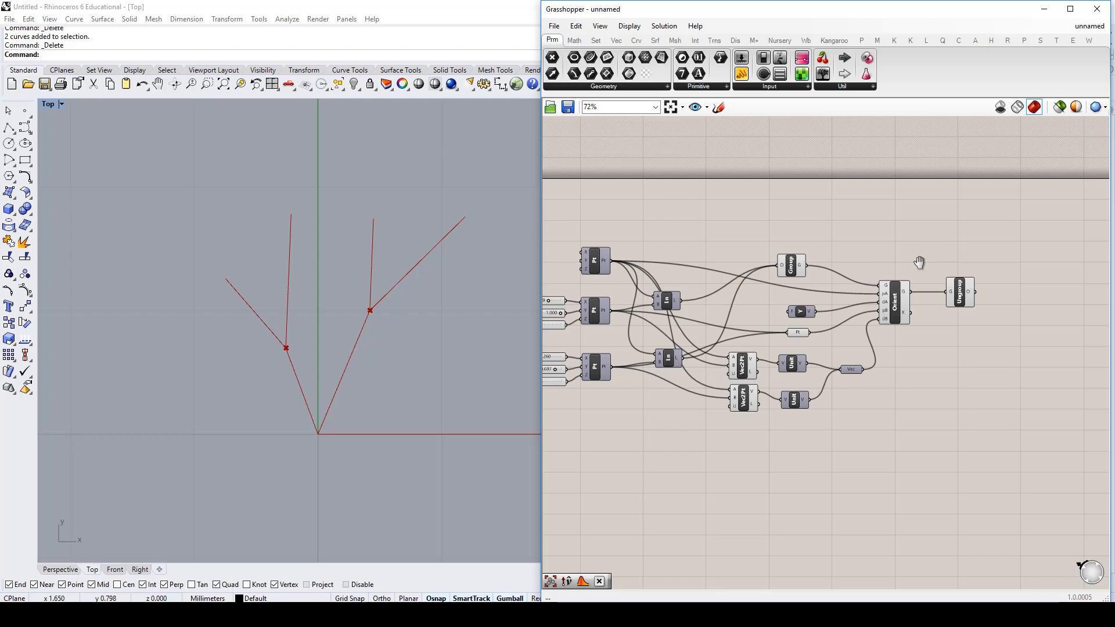
pyautogui.moveTo(920, 269)
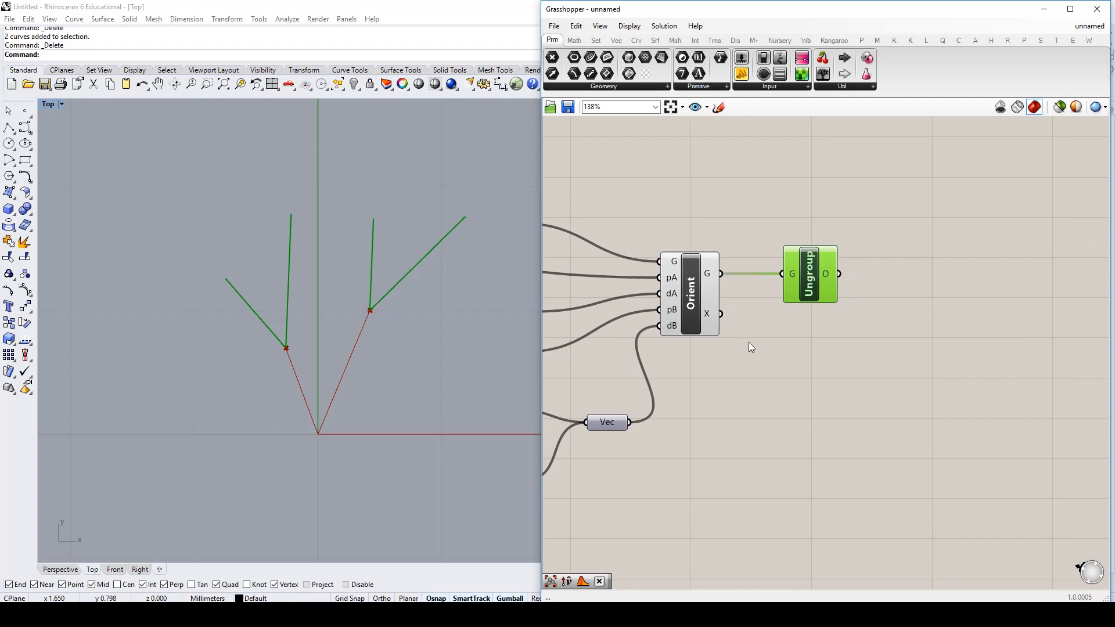
pyautogui.moveTo(767, 350)
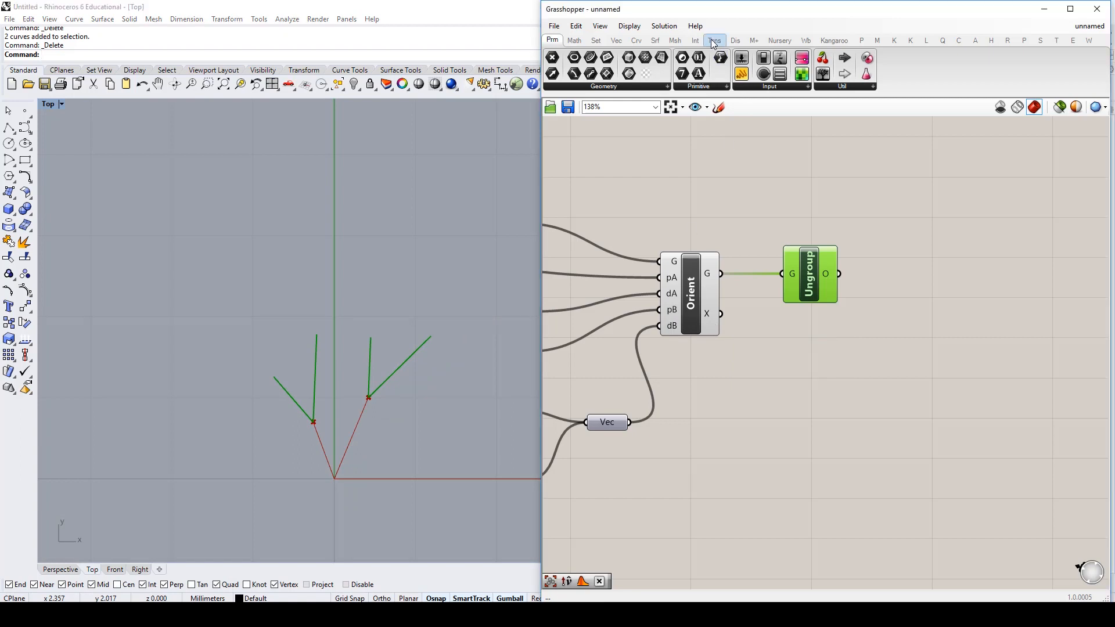
# Browse the Transform tab components, then return to the Params tab
pyautogui.click(715, 40)
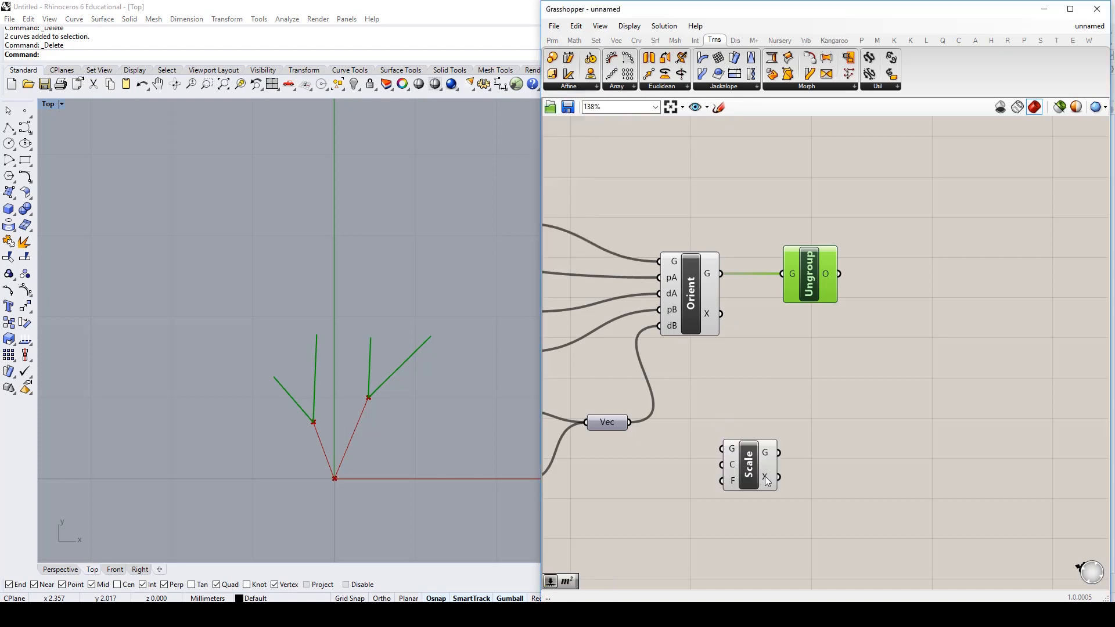
pyautogui.moveTo(767, 480)
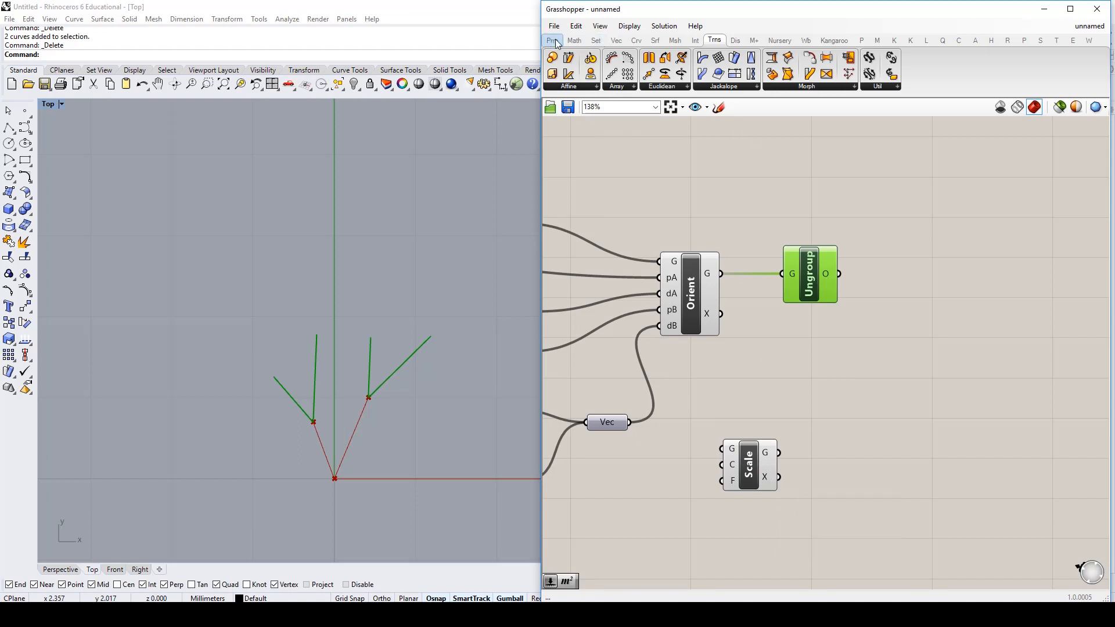
pyautogui.click(552, 39)
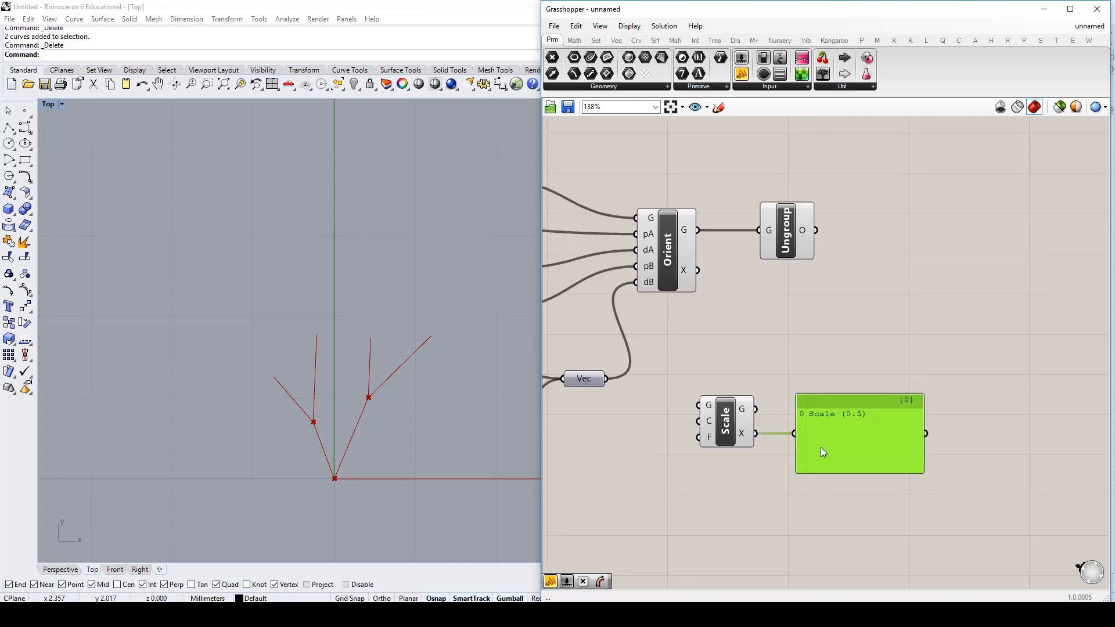
pyautogui.moveTo(746, 433)
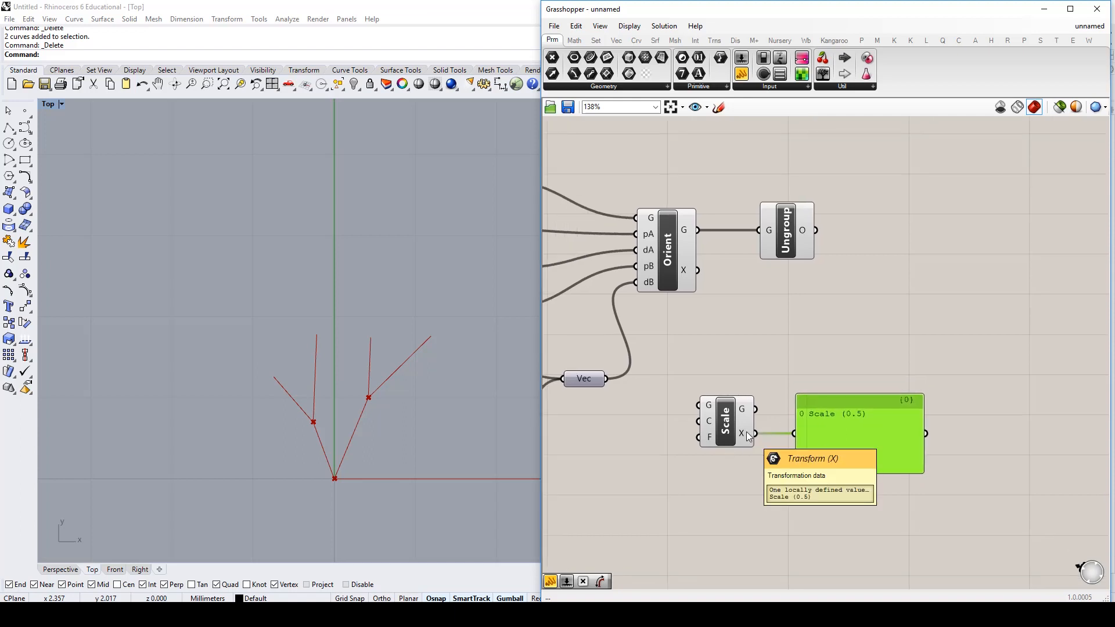
pyautogui.moveTo(746, 439)
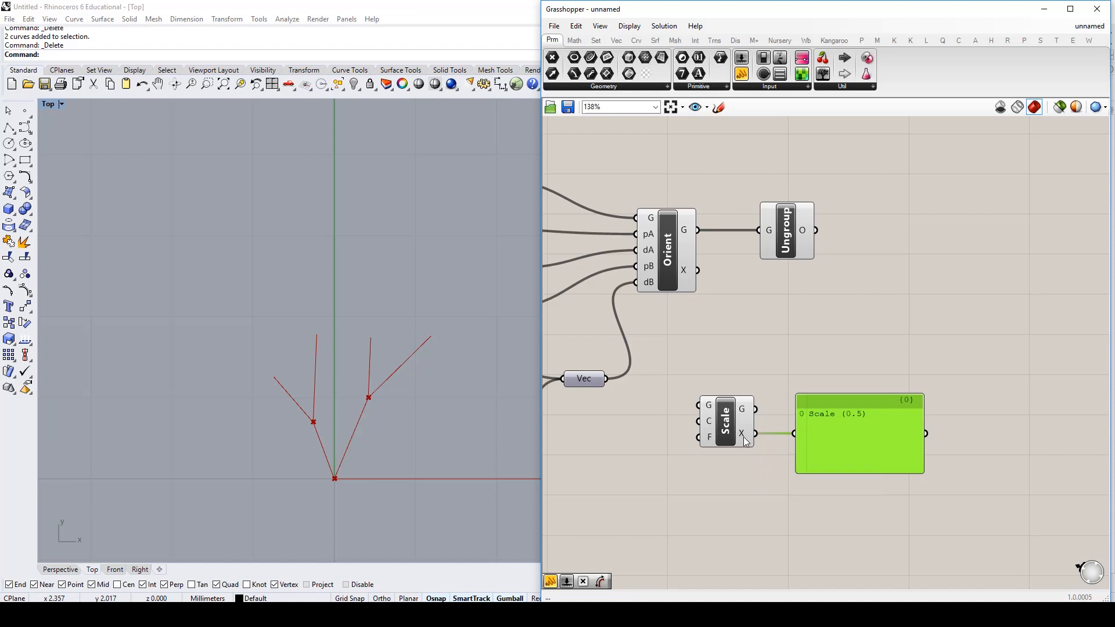
pyautogui.moveTo(724, 423)
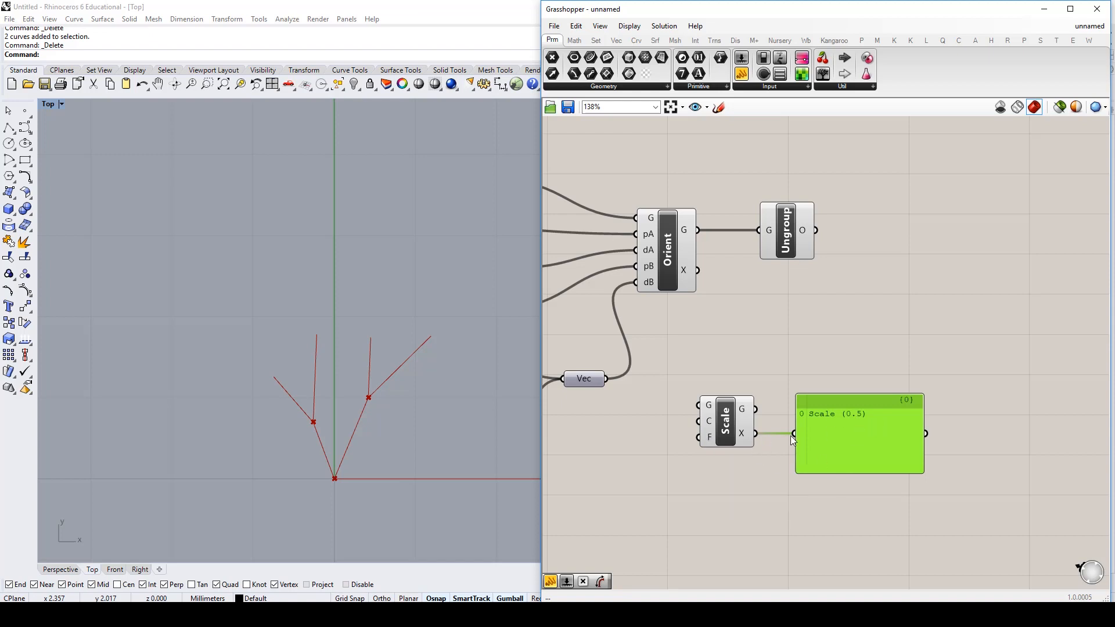
pyautogui.moveTo(687, 256)
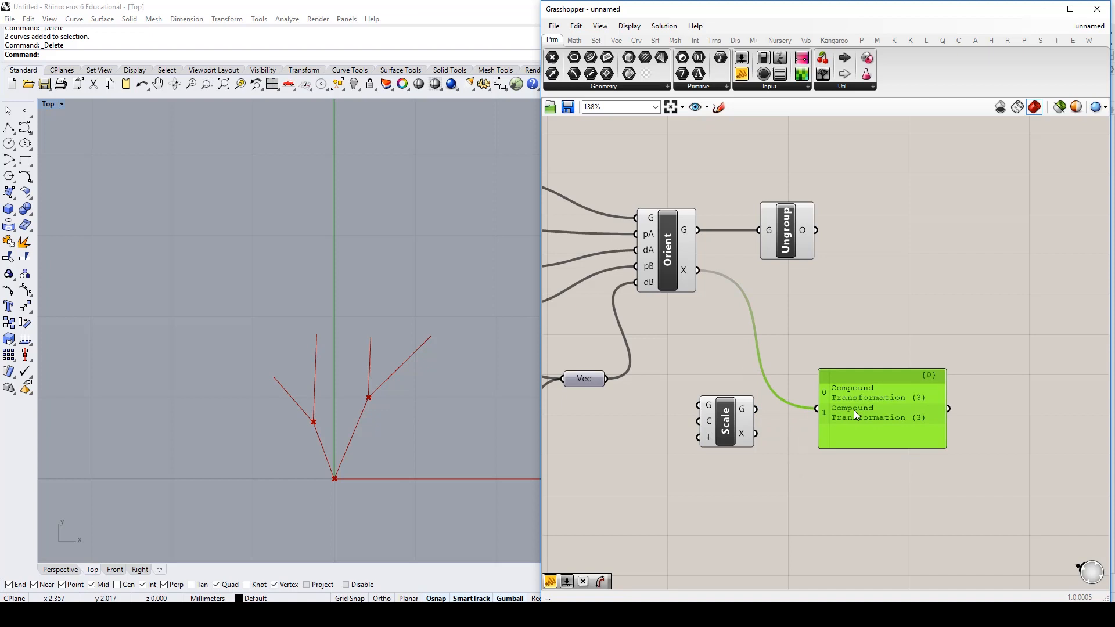
pyautogui.moveTo(913, 407)
pyautogui.write('trans')
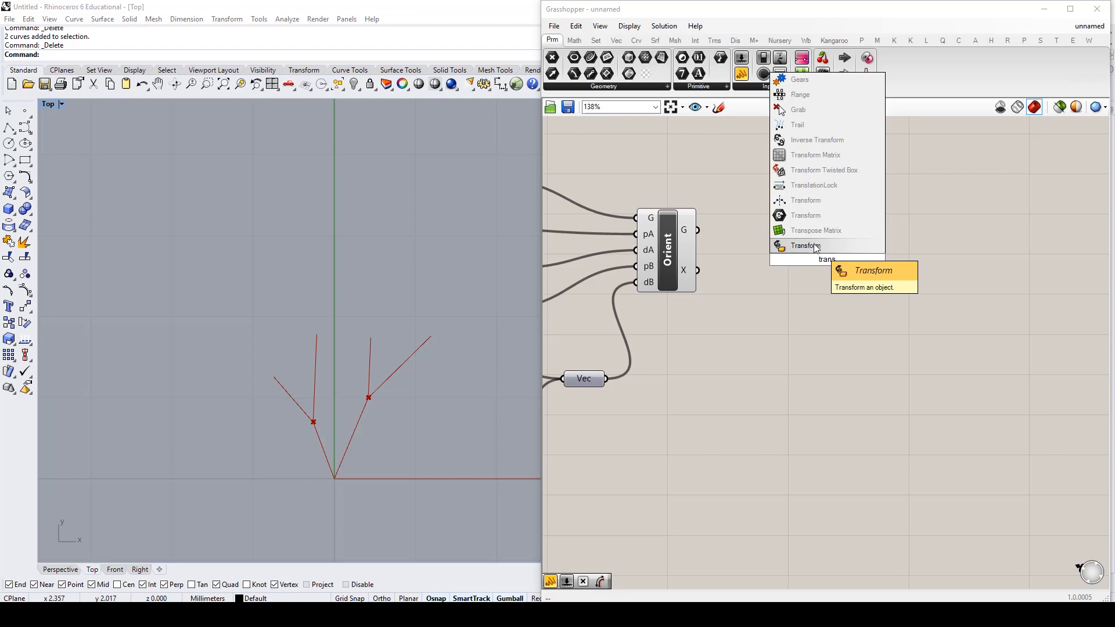
# Add a Transform component fed by Orient and flatten its geometry input
pyautogui.click(804, 245)
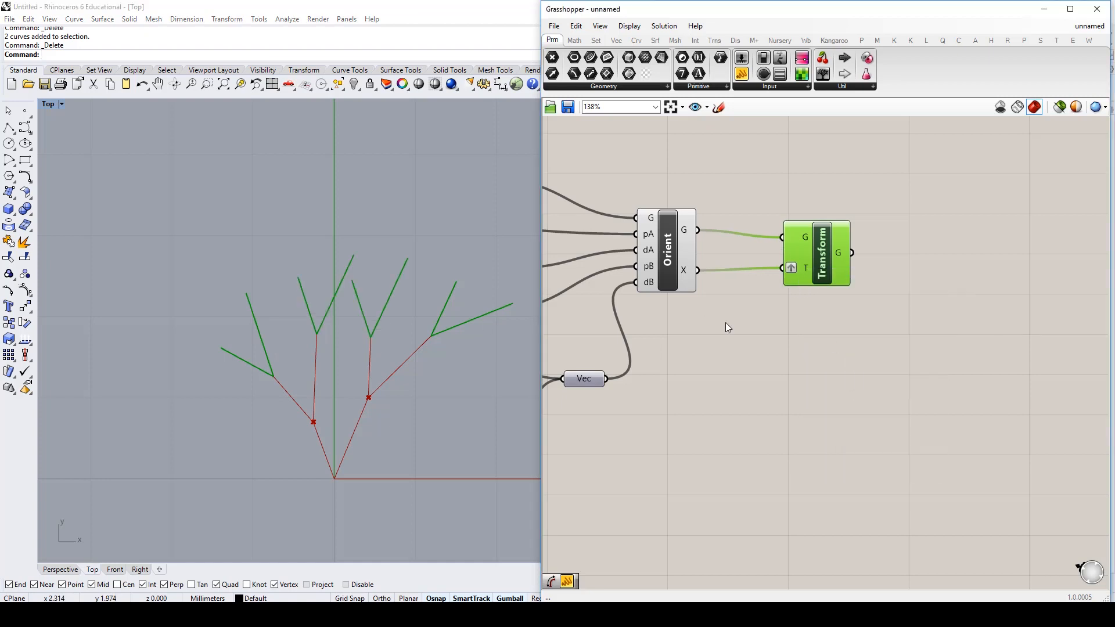
pyautogui.moveTo(803, 274)
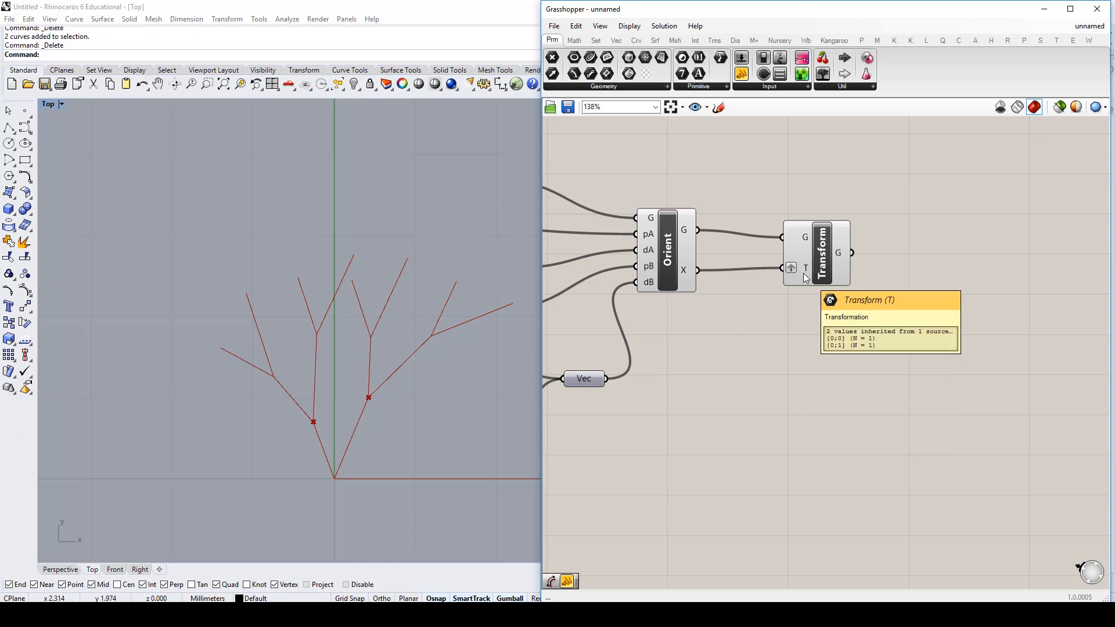
pyautogui.moveTo(804, 238)
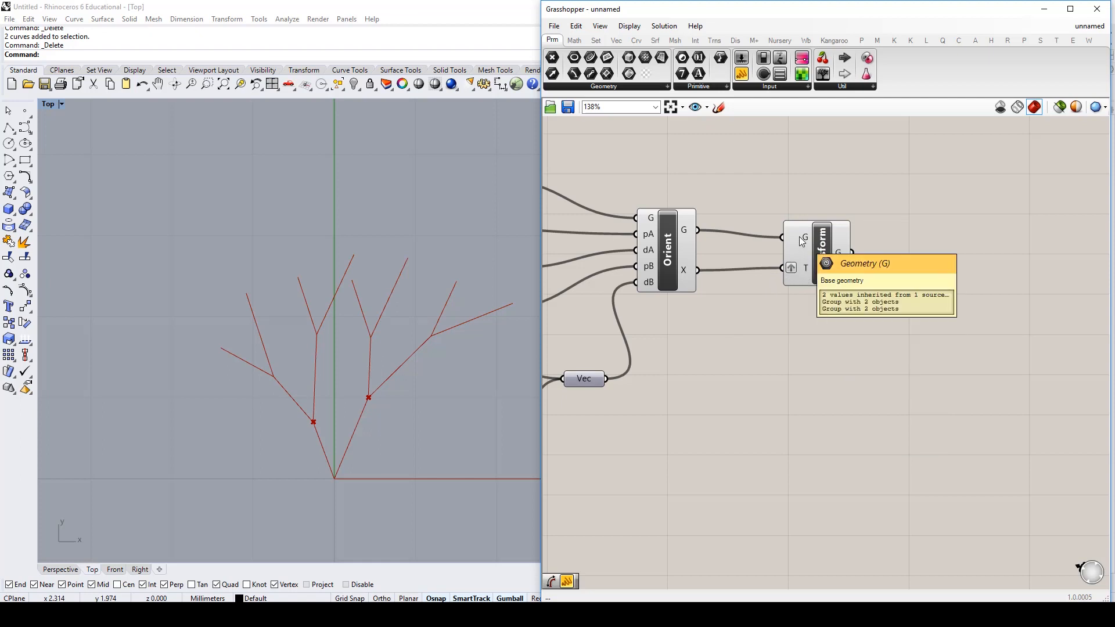
pyautogui.moveTo(802, 278)
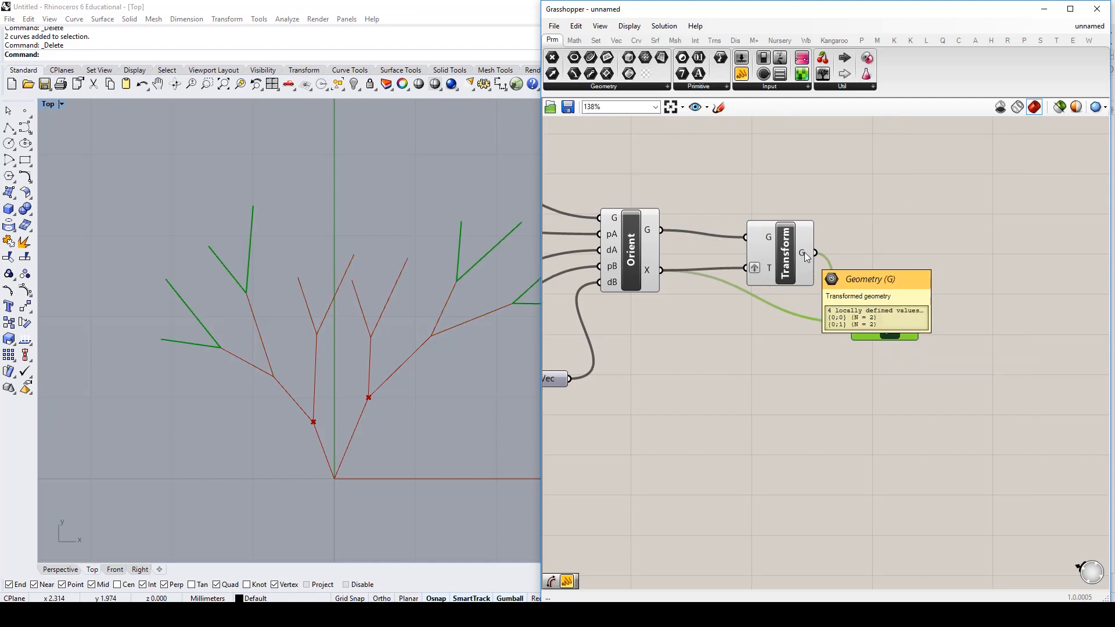
pyautogui.rightClick(802, 253)
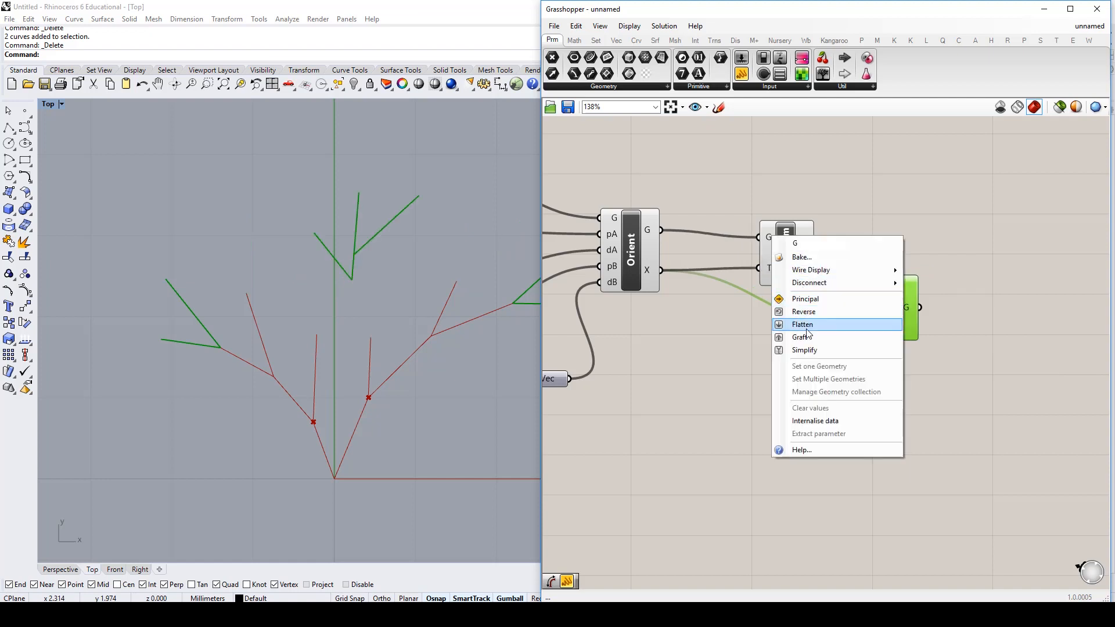
pyautogui.click(802, 324)
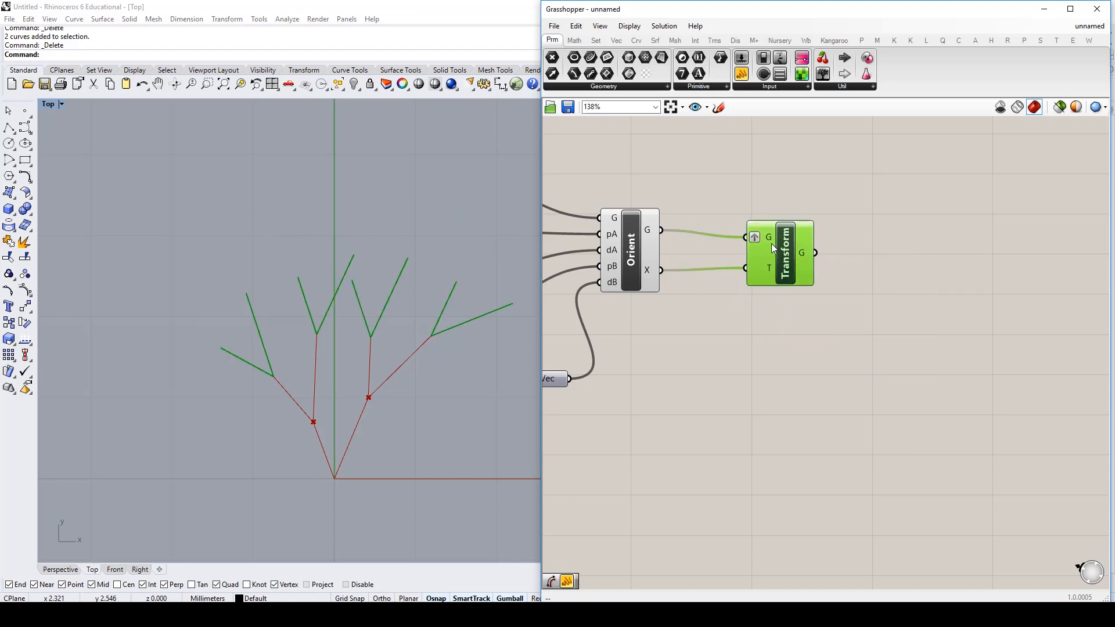
pyautogui.moveTo(769, 237)
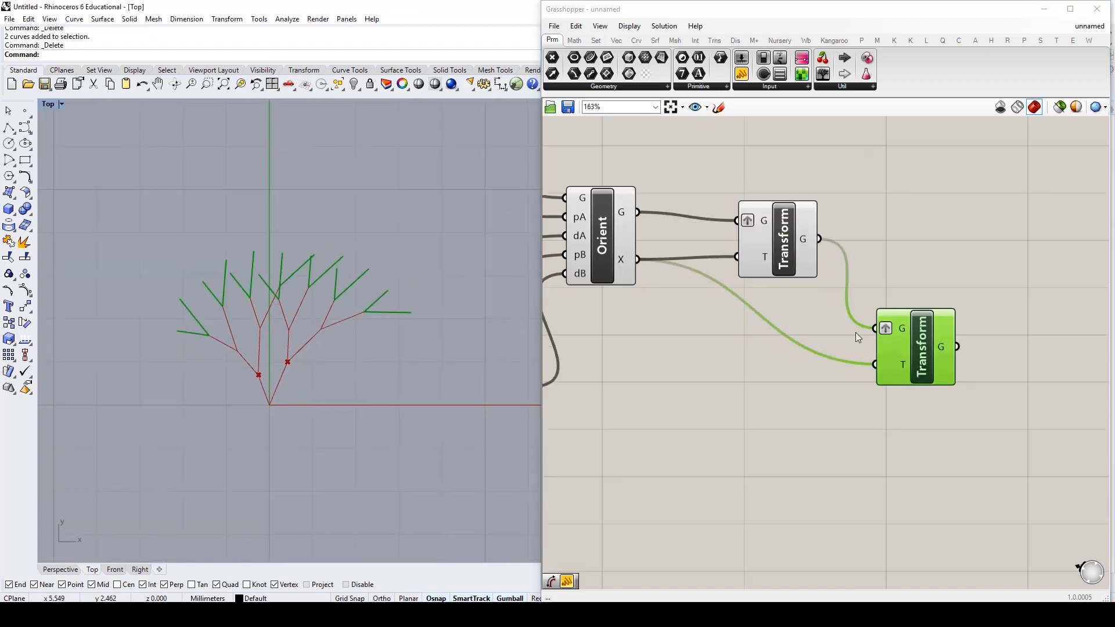
pyautogui.moveTo(884, 327)
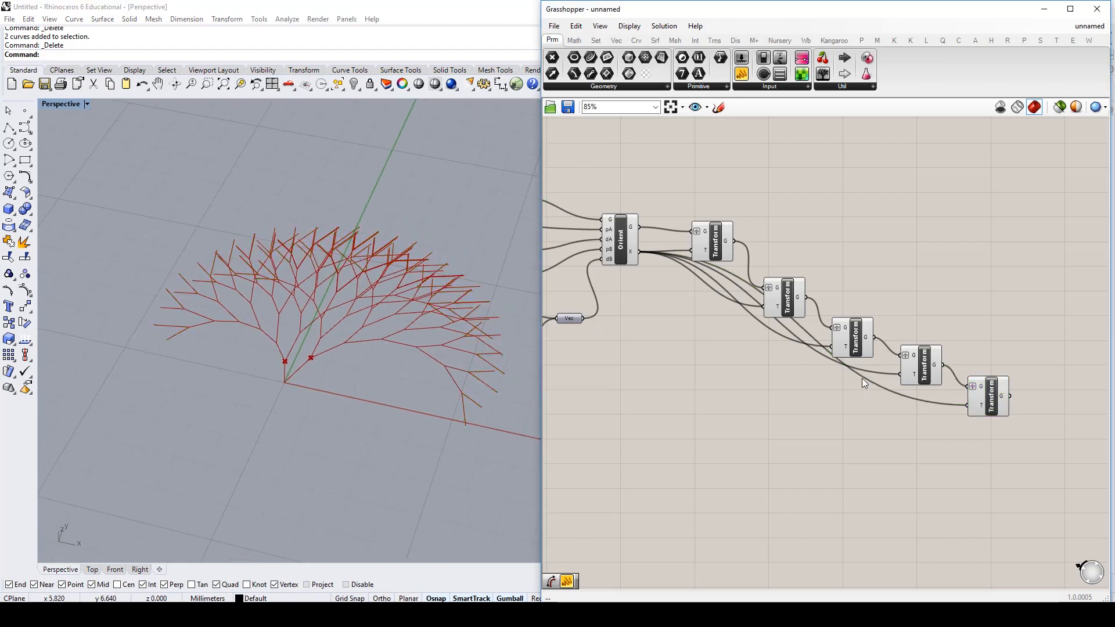
# Chain another copied Transform component taking the previous G and Orient X
pyautogui.click(1045, 421)
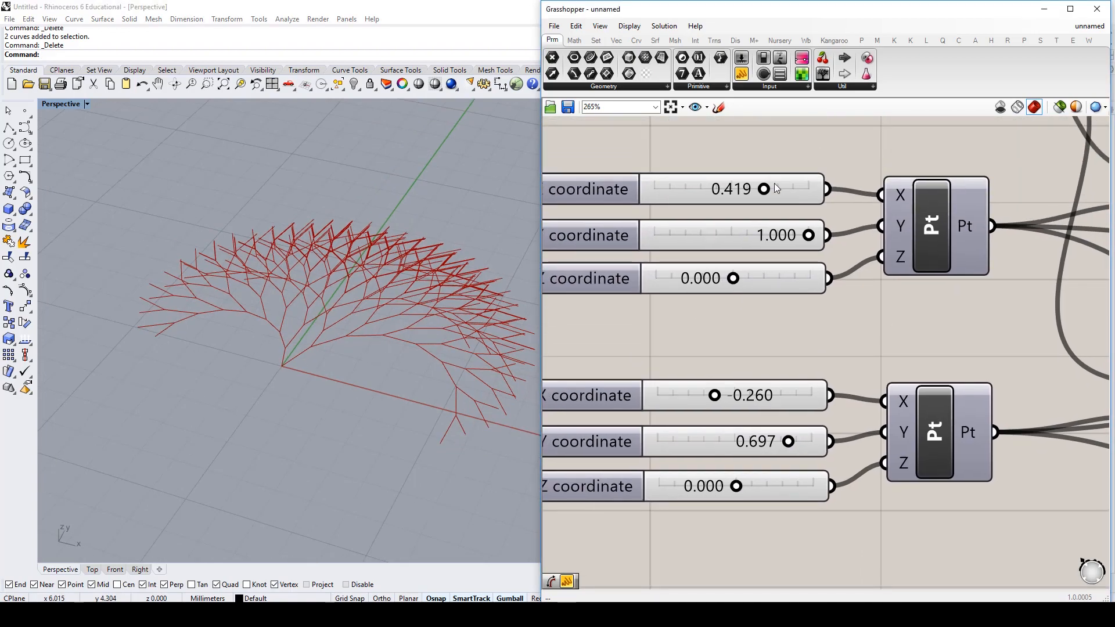
# Set point sliders to X 0.366, Z -0.030 for the first point and X -0.177, Y 0.244, Z 0.143 for the second
pyautogui.moveTo(764, 190); pyautogui.dragTo(767, 189)
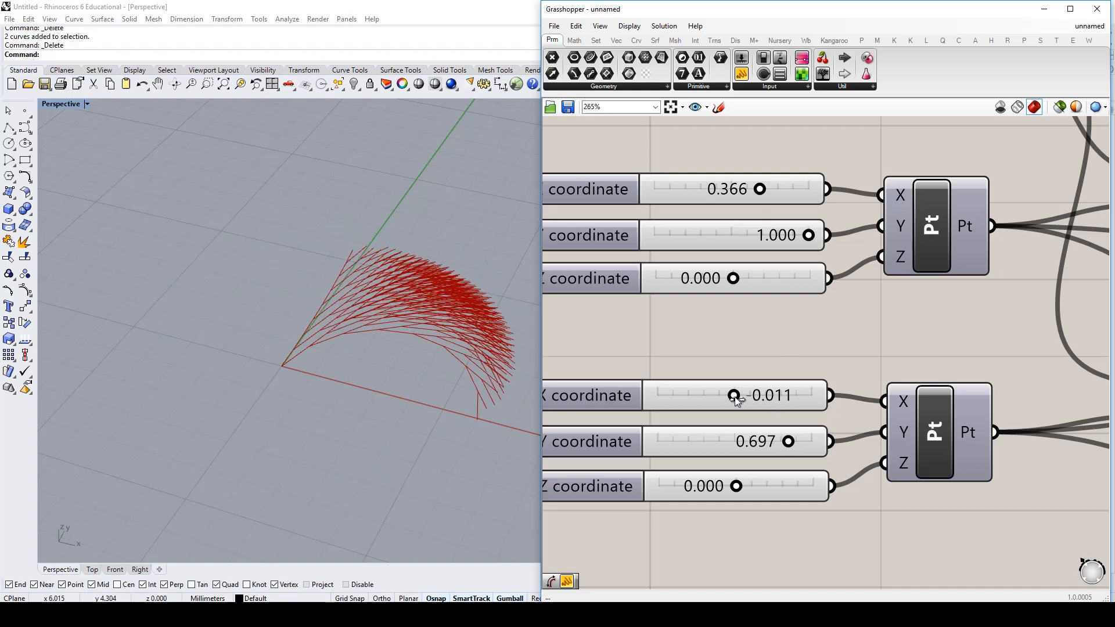
pyautogui.moveTo(734, 395); pyautogui.dragTo(721, 394)
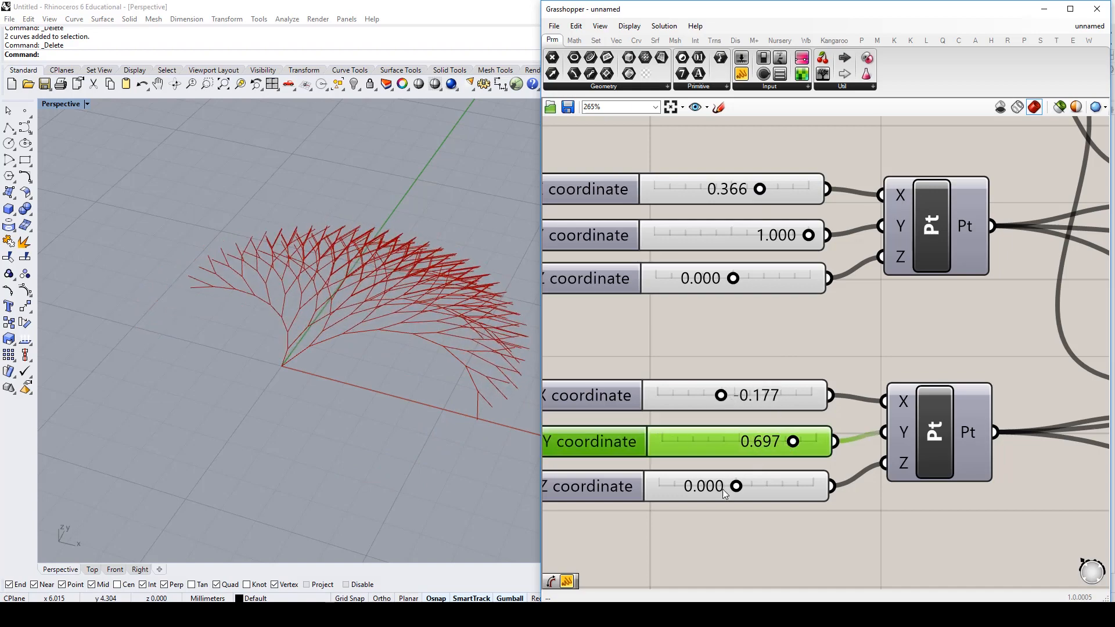
pyautogui.moveTo(733, 485); pyautogui.dragTo(746, 486)
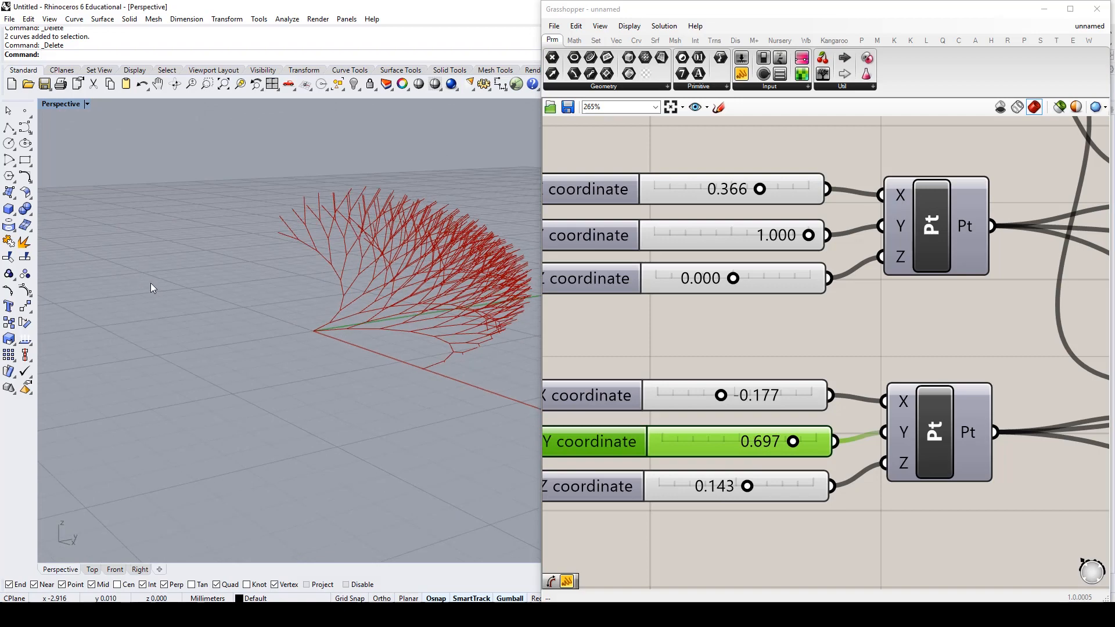
pyautogui.moveTo(732, 278); pyautogui.dragTo(750, 278)
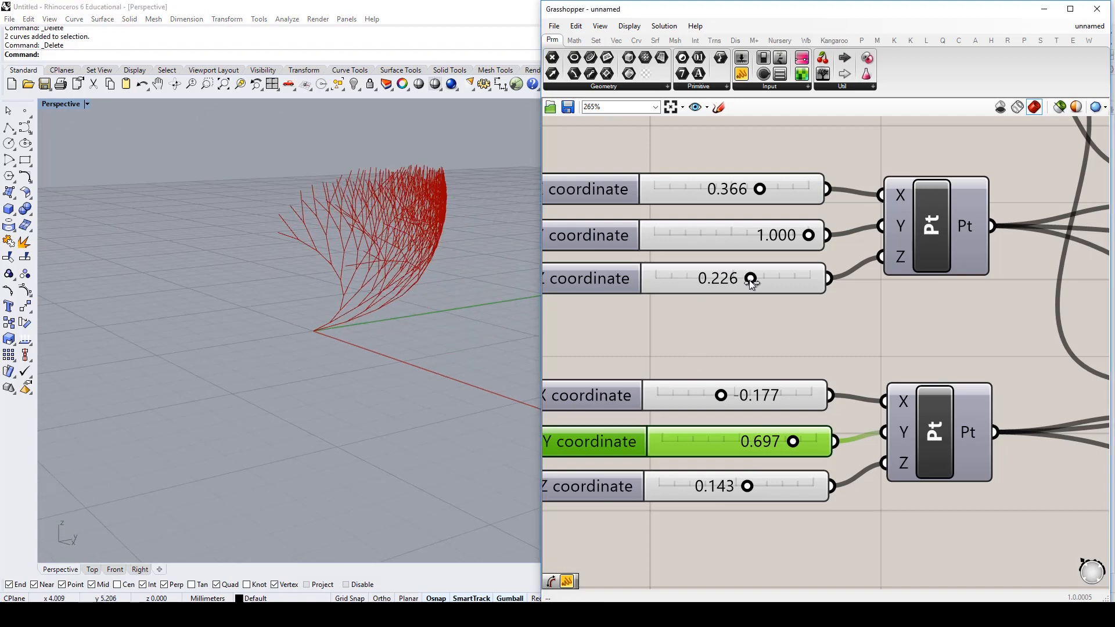
pyautogui.moveTo(750, 277); pyautogui.dragTo(654, 278)
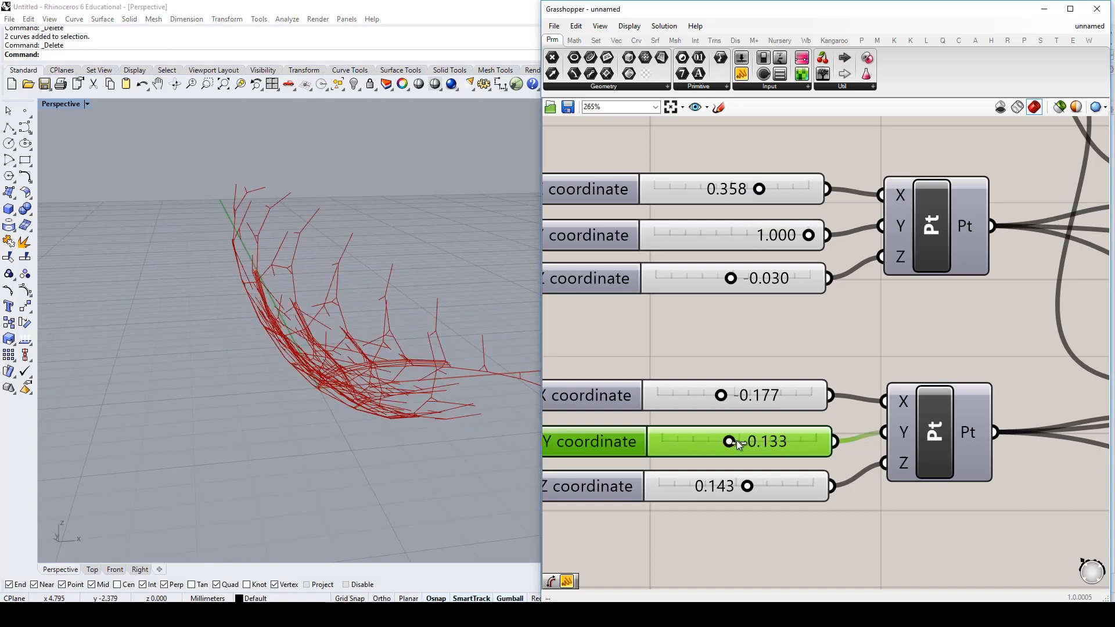
pyautogui.moveTo(729, 441); pyautogui.dragTo(757, 441)
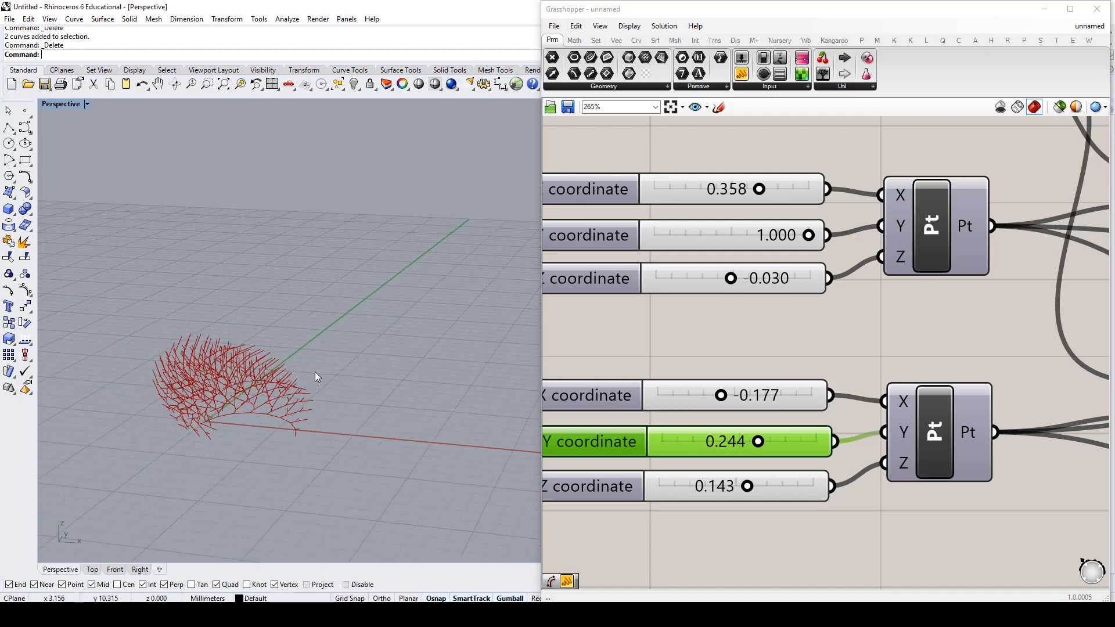
pyautogui.scroll(-3)
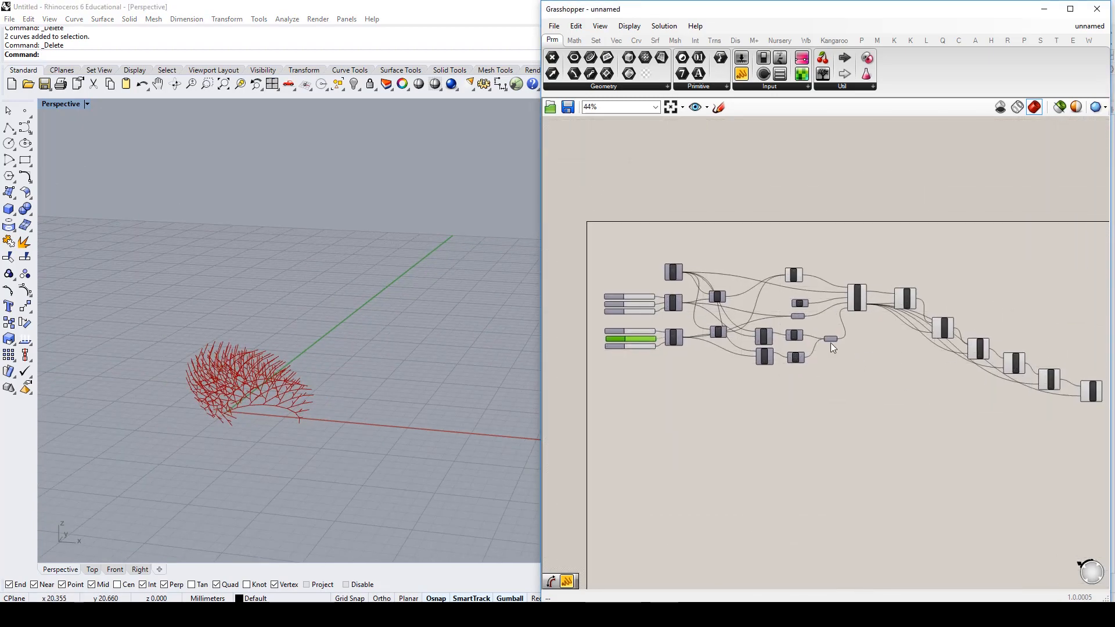